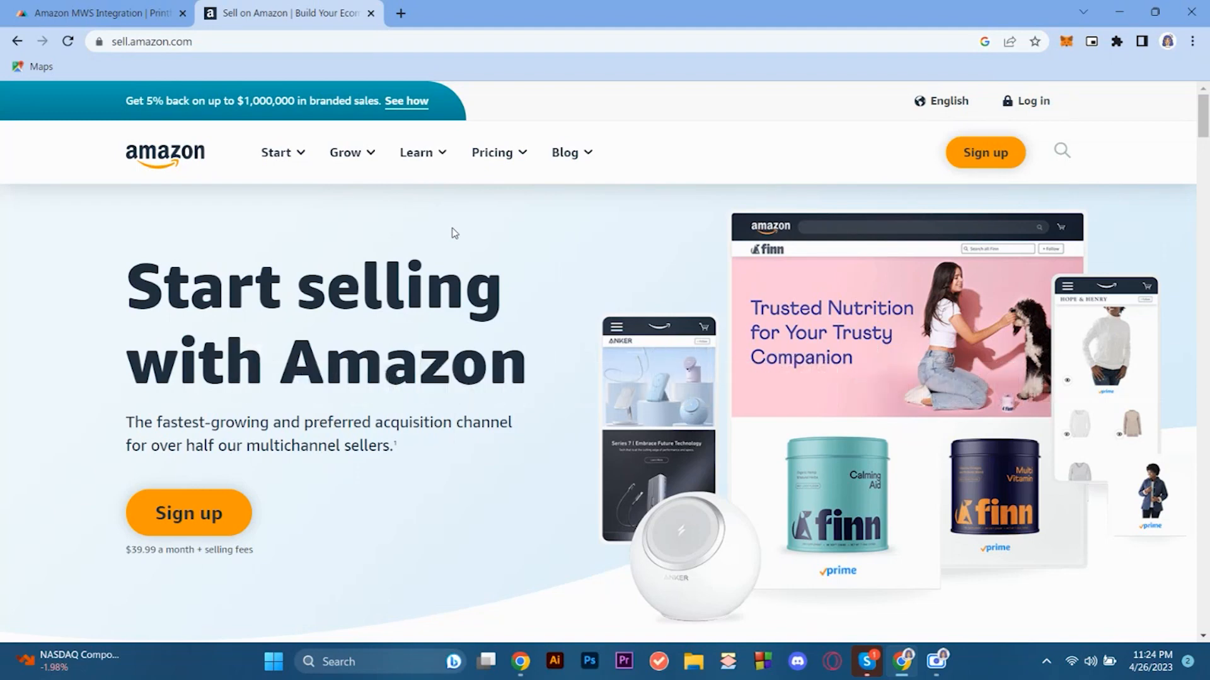
Switch to the Printful tab with the Amazon store connection guide
left_click(95, 14)
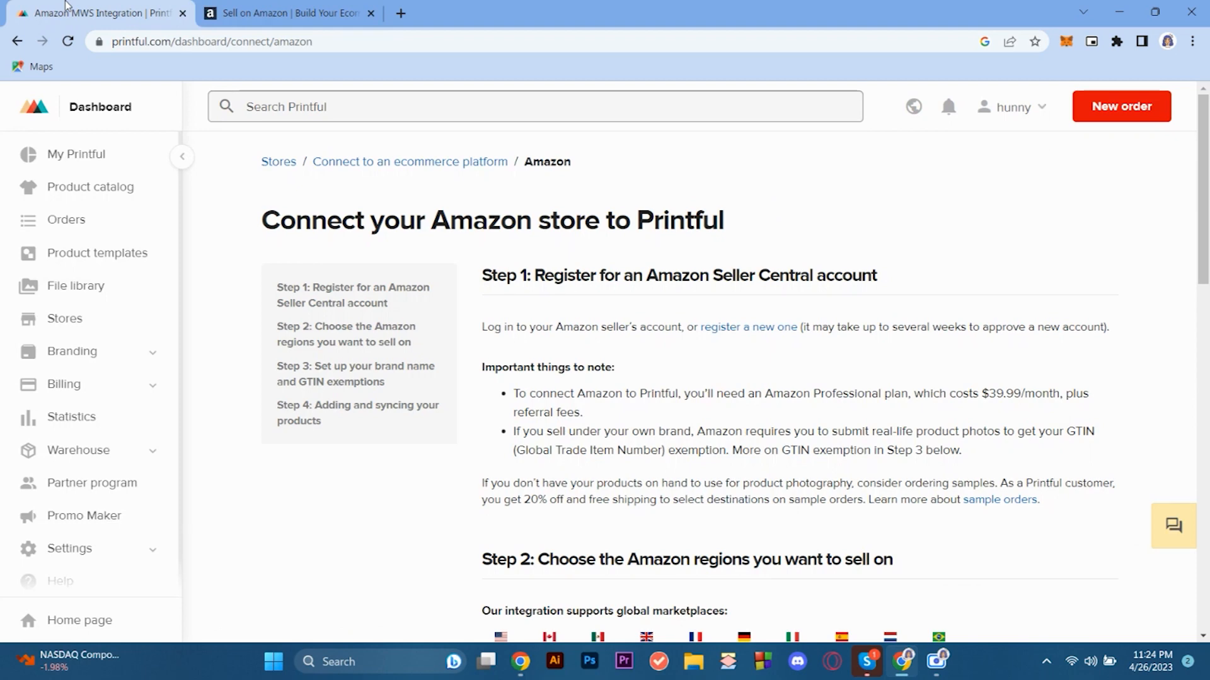
mouse_move(433, 509)
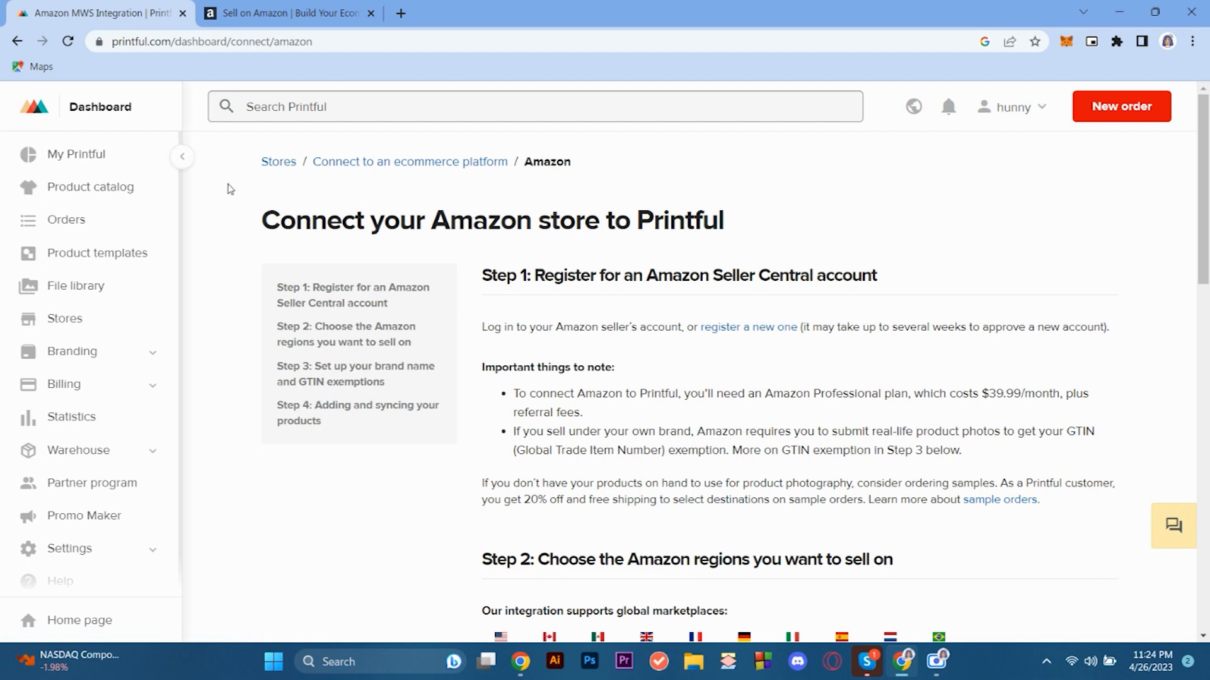
mouse_move(214, 204)
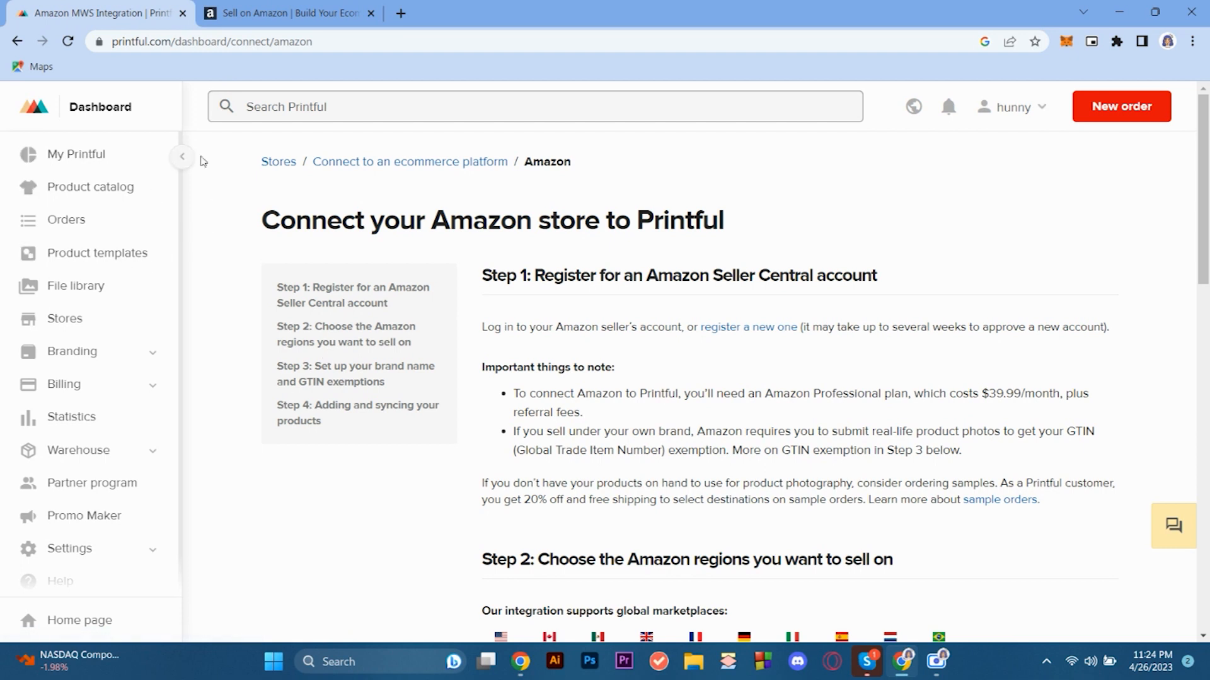
mouse_move(216, 202)
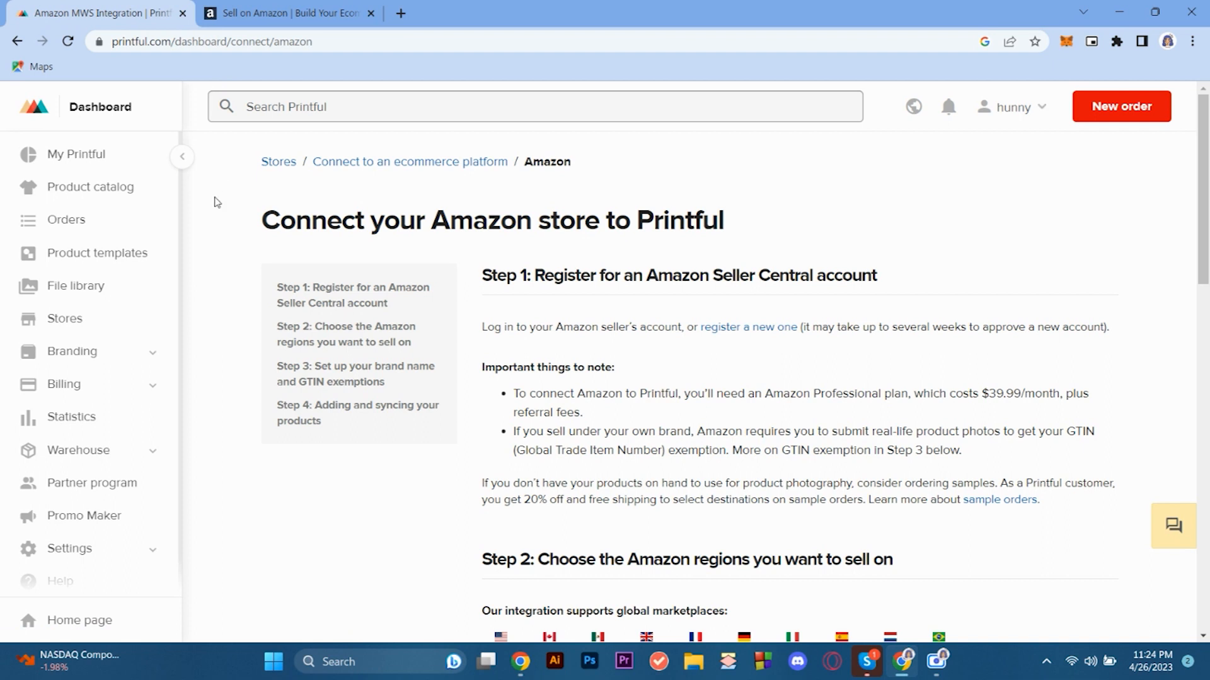
mouse_move(116, 260)
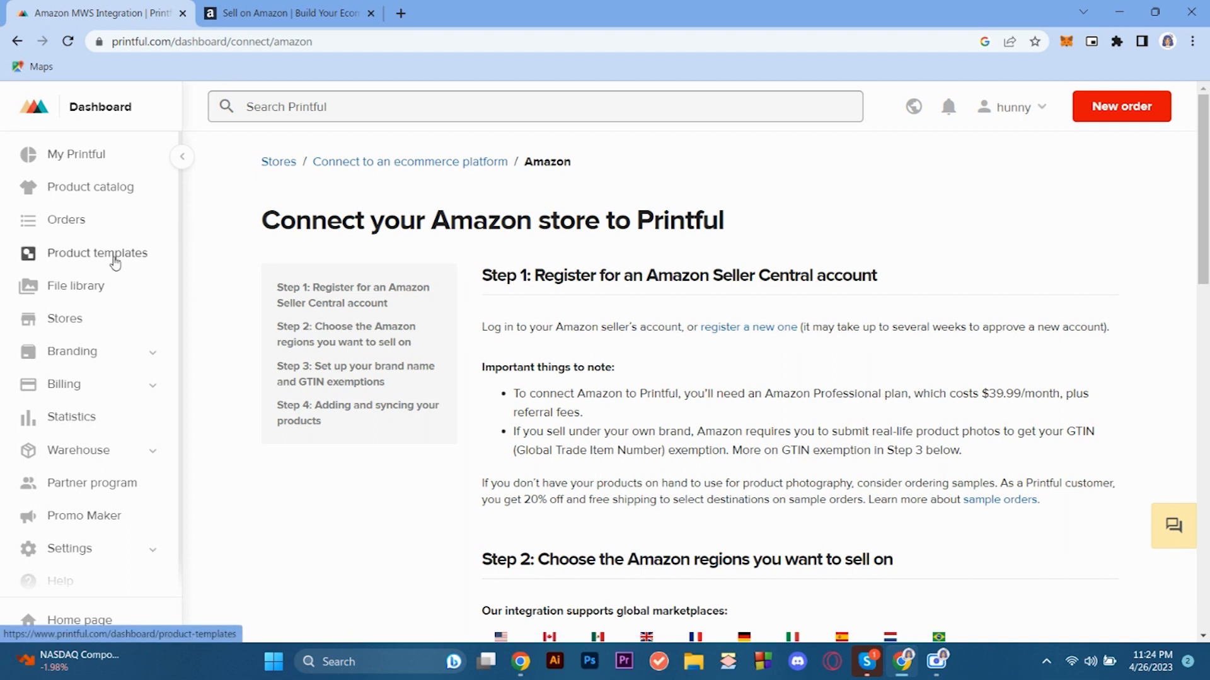
mouse_move(434, 507)
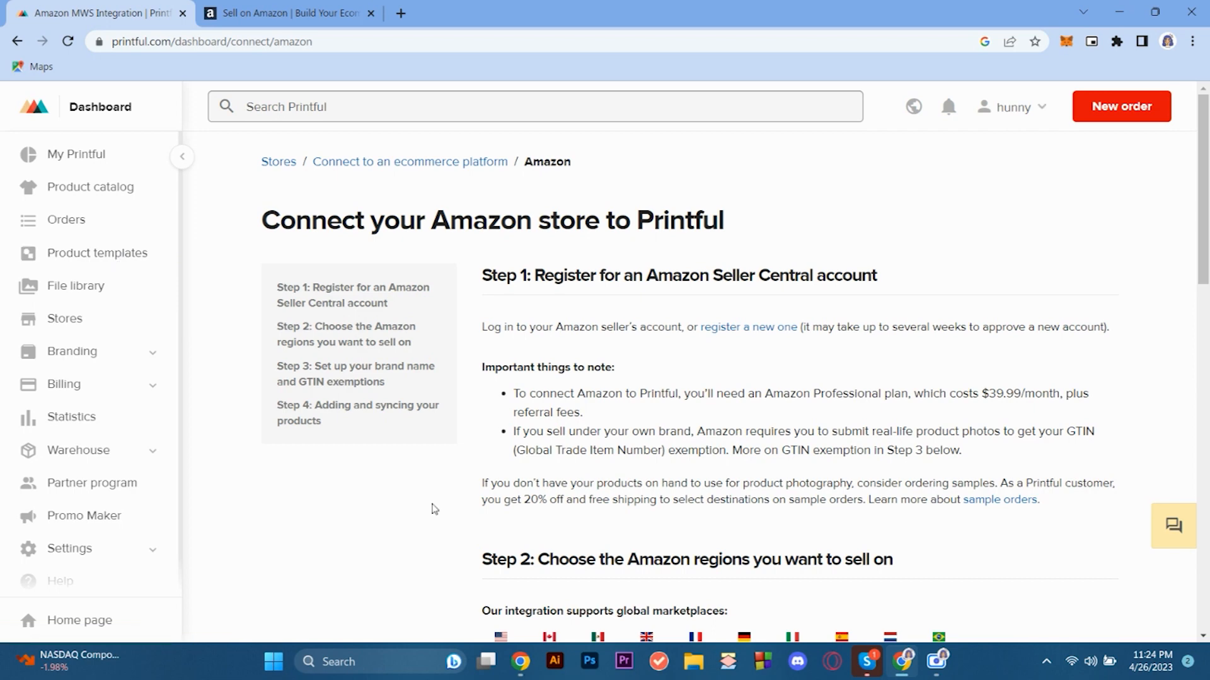
mouse_move(229, 189)
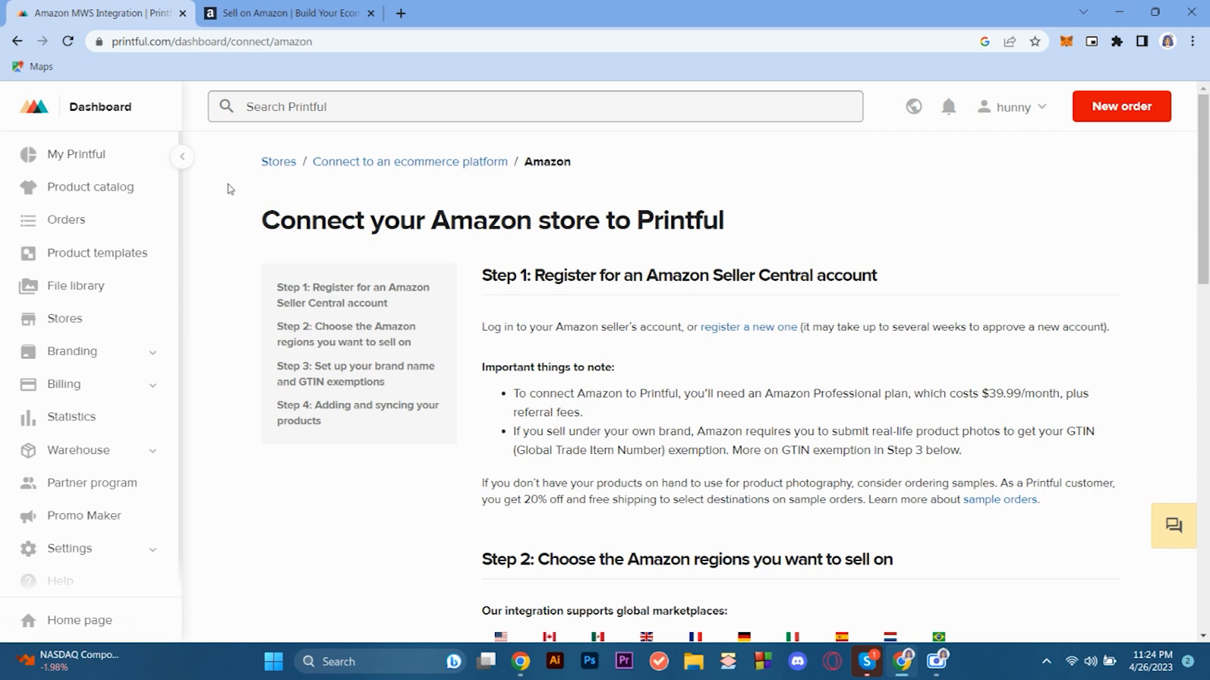
mouse_move(214, 204)
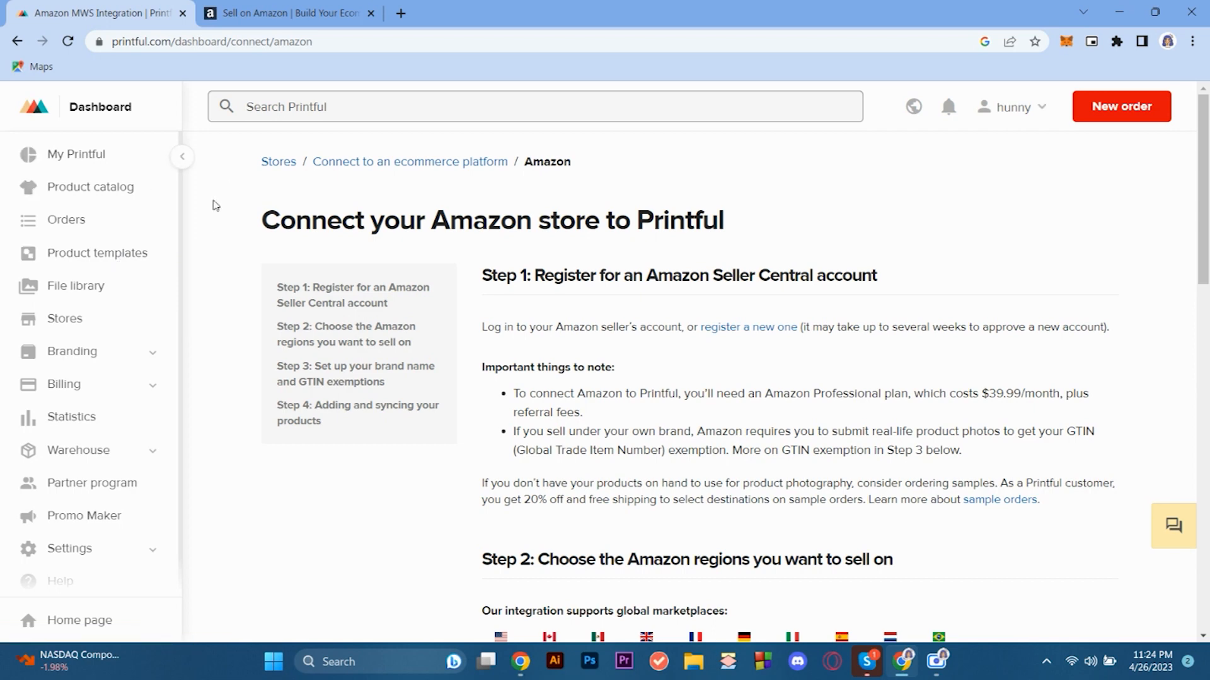
mouse_move(120, 259)
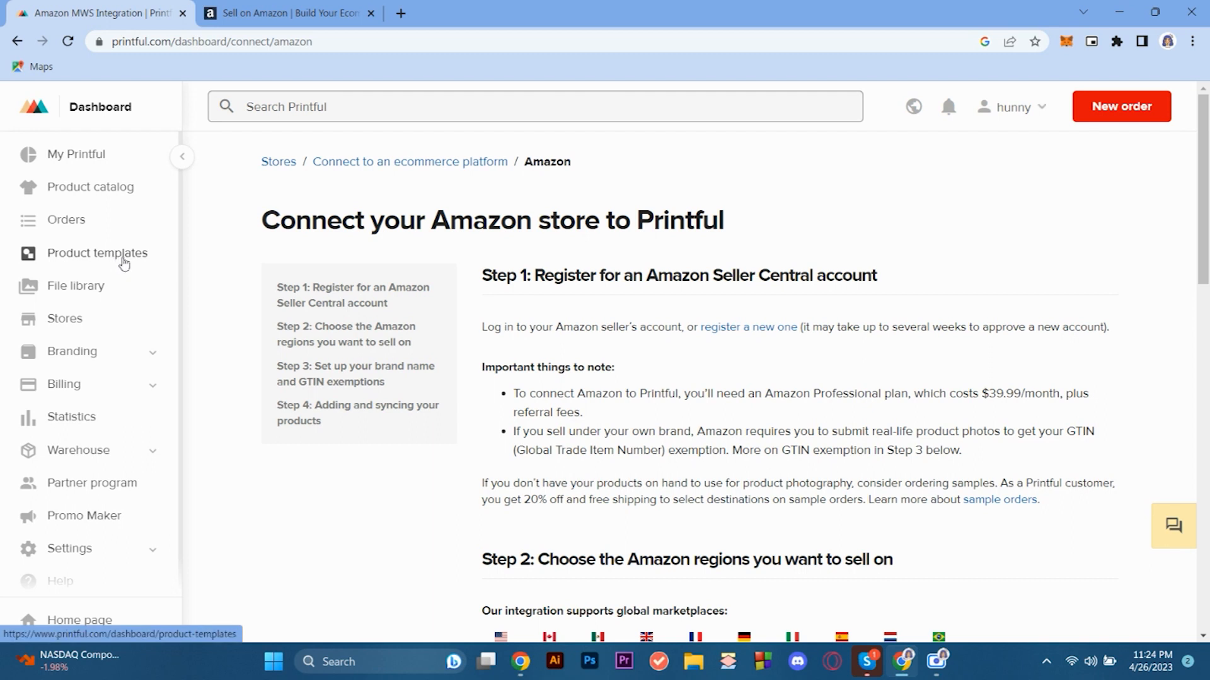
mouse_move(201, 161)
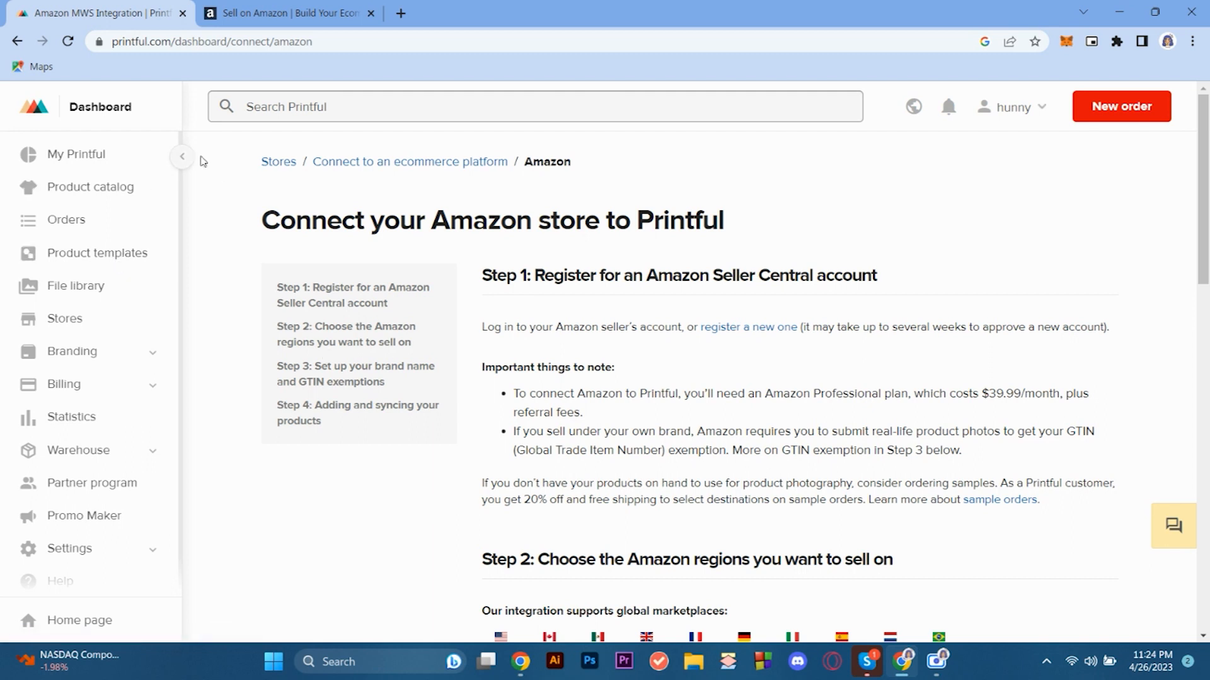
mouse_move(214, 200)
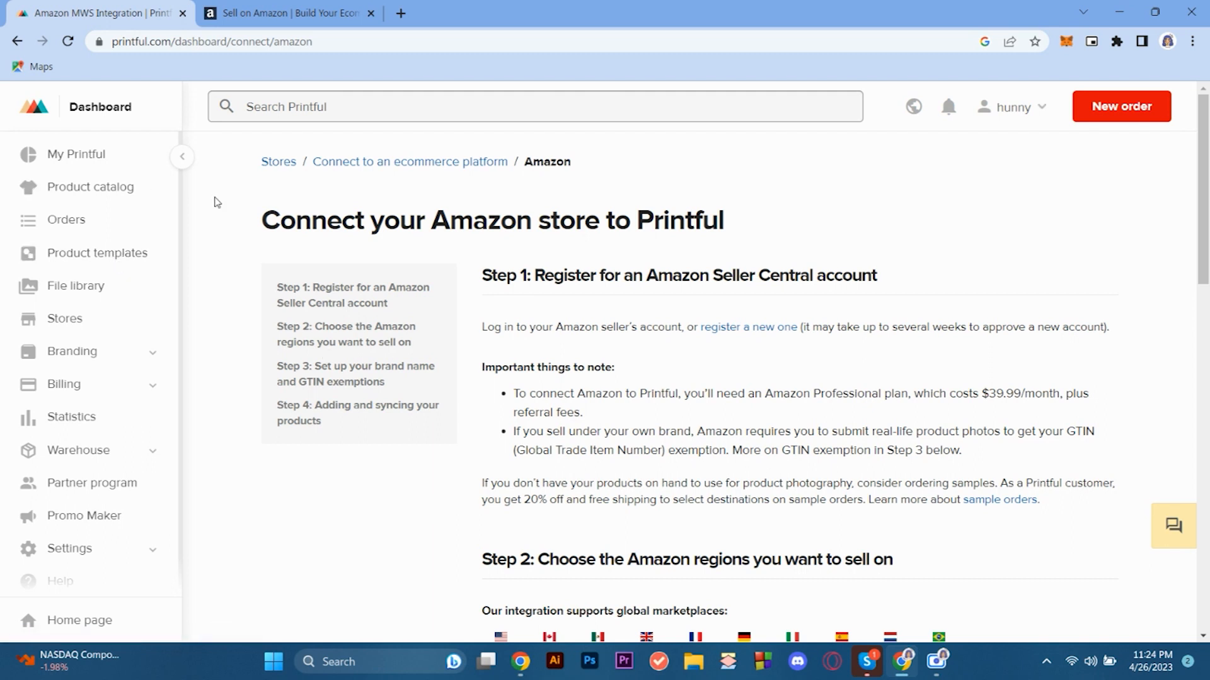
mouse_move(114, 261)
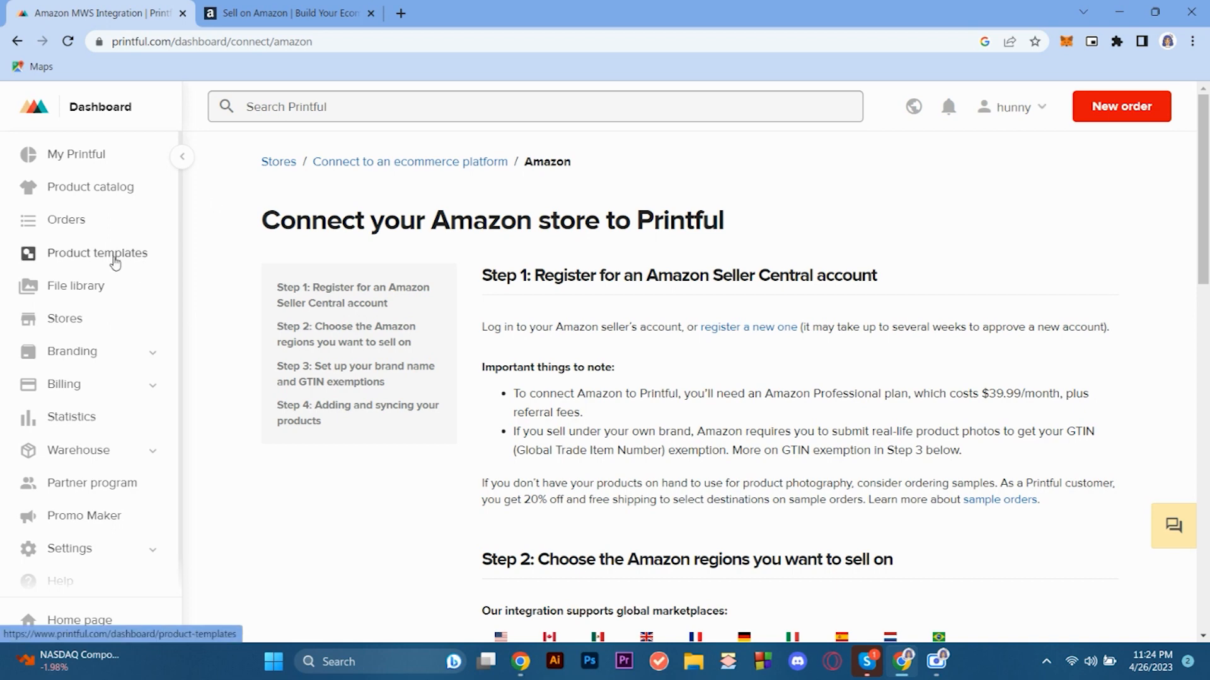
mouse_move(121, 257)
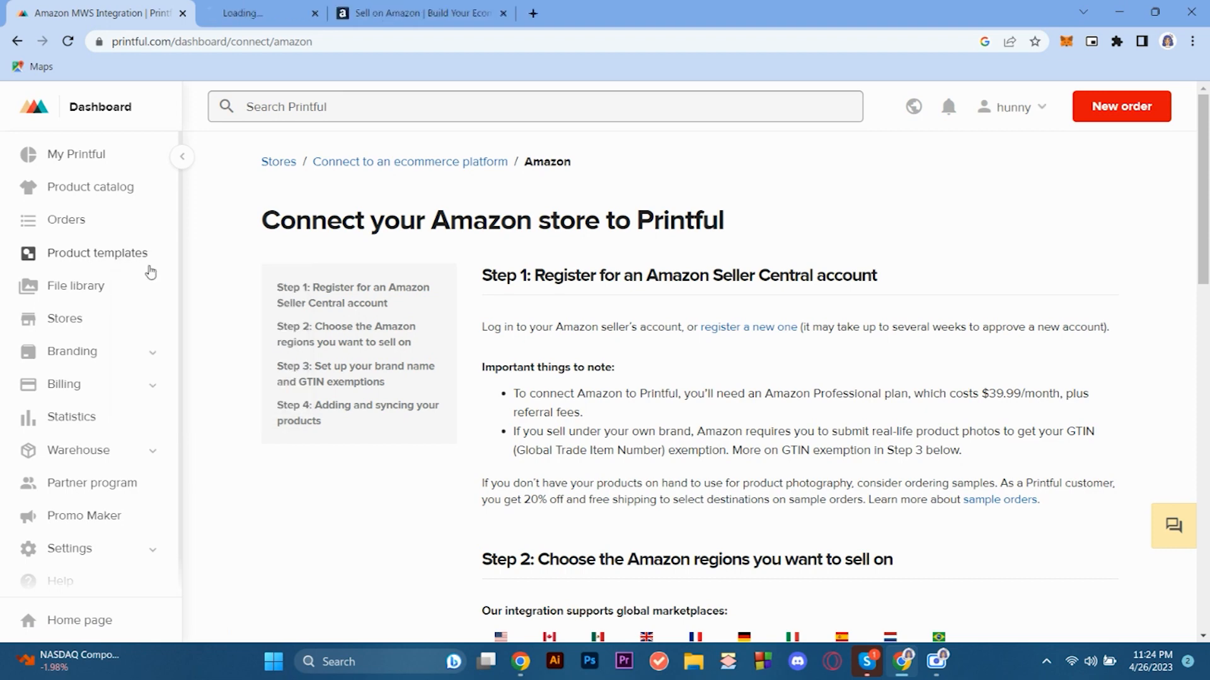
Review the Product templates page and its how-it-works overview in the new tab
left_click(97, 253)
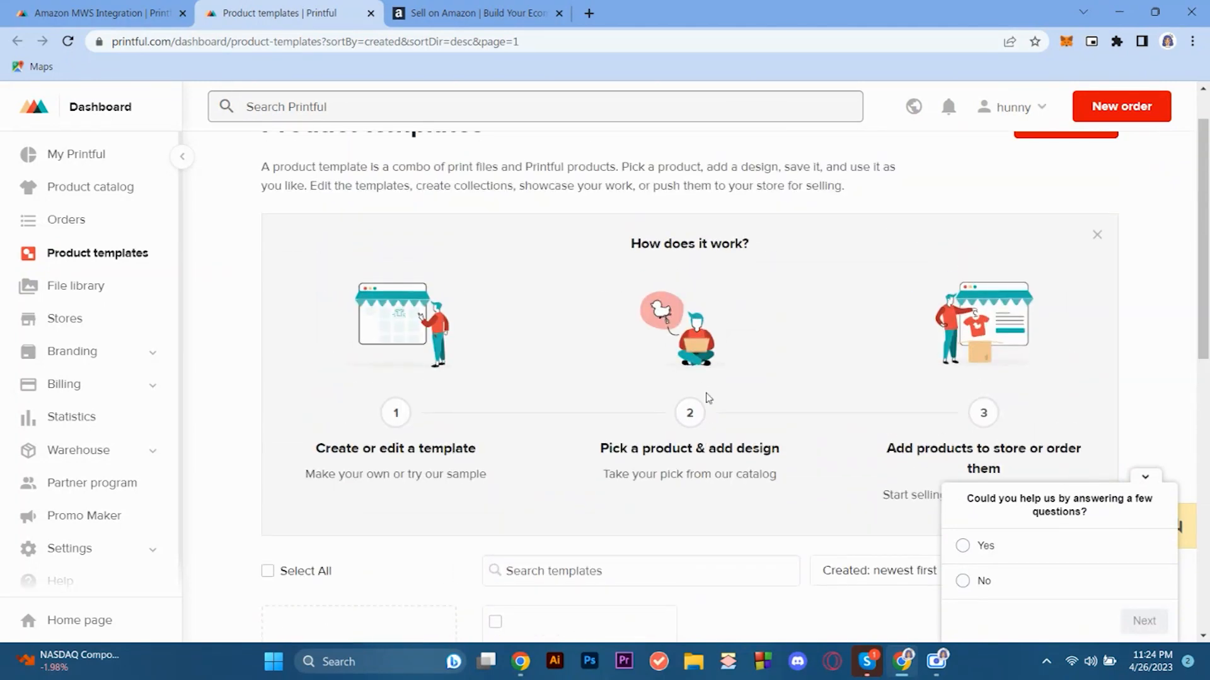
scroll("down", 3)
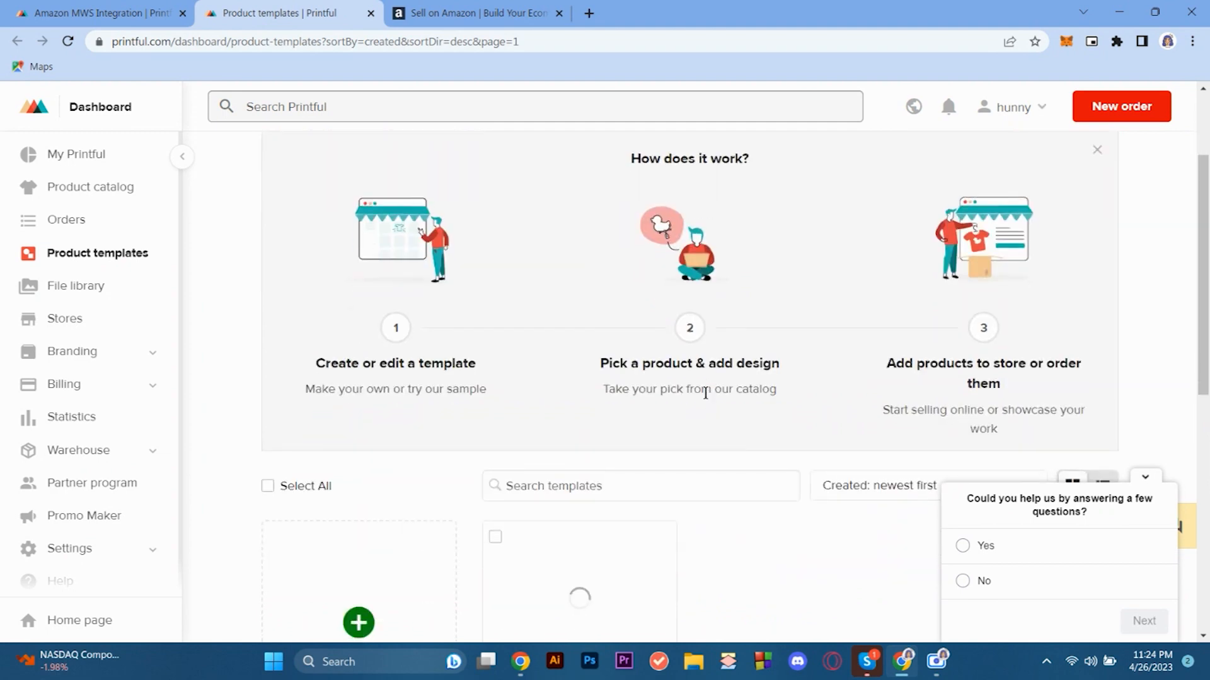
scroll("up", 3)
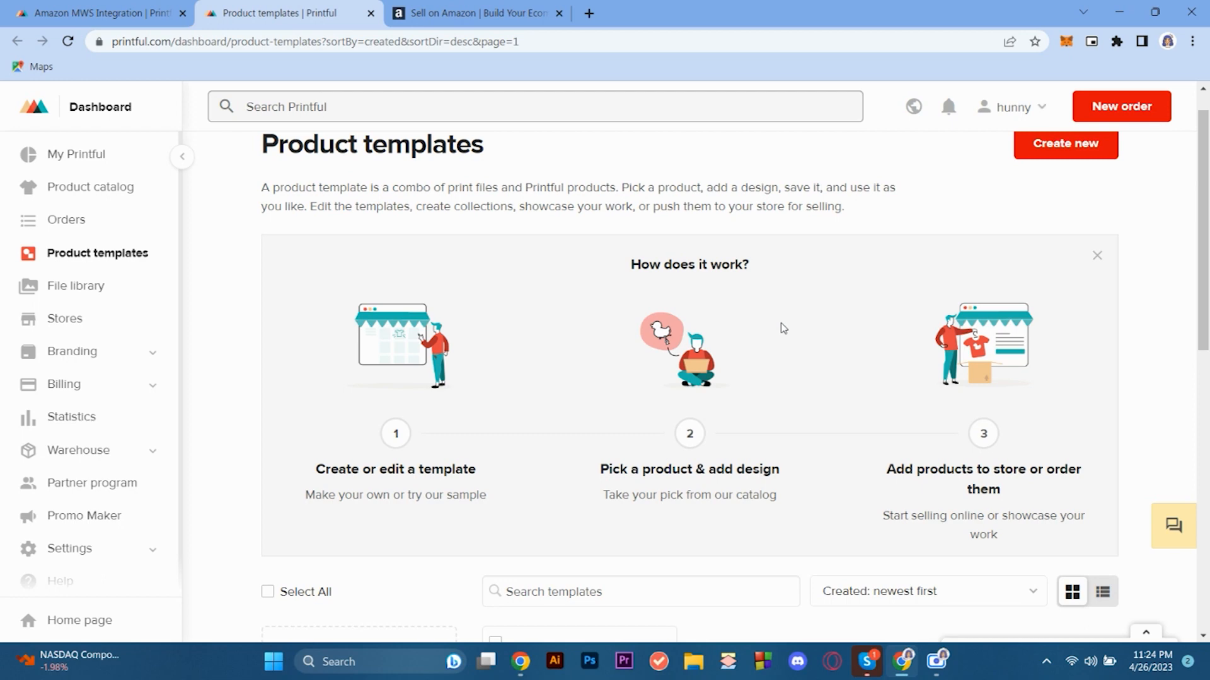
scroll("down", 3)
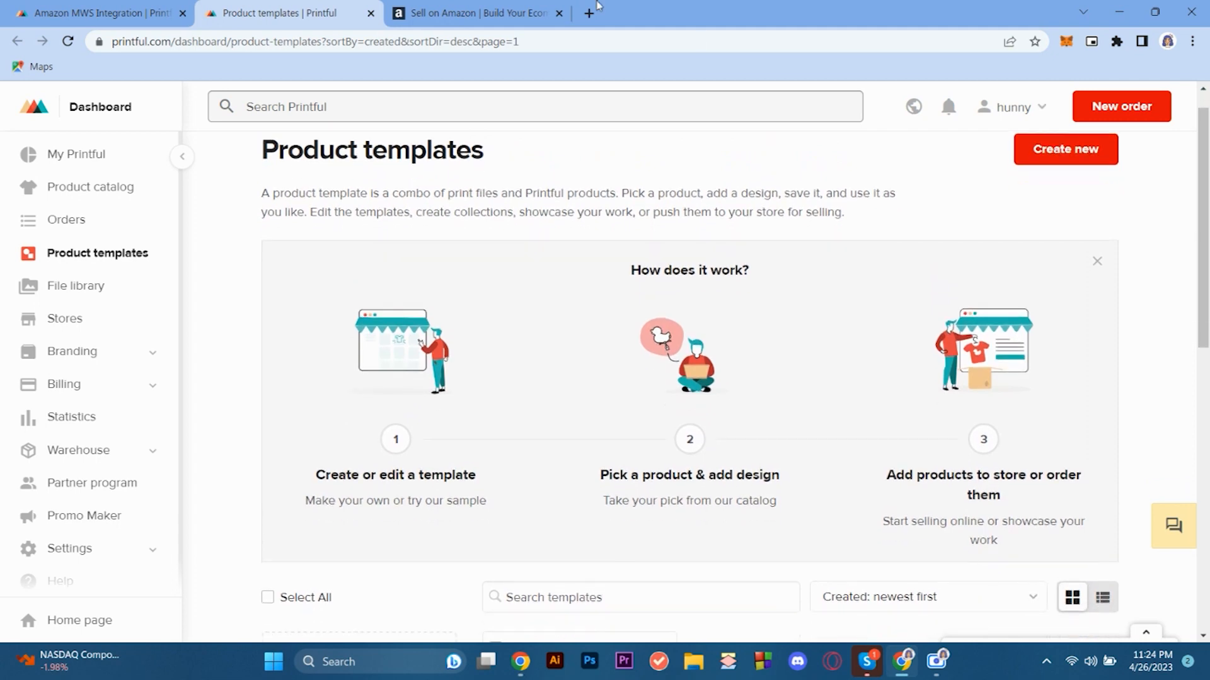
Bring the Sell on Amazon landing page into view after a glance at Printful templates
left_click(481, 14)
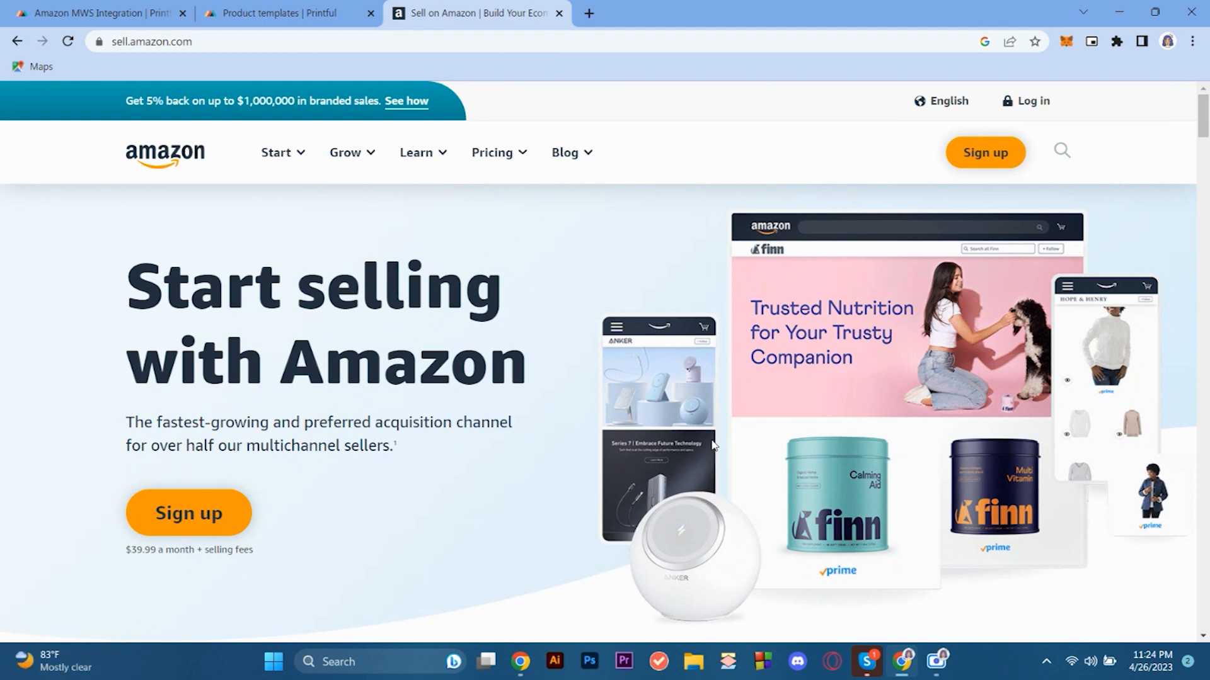
mouse_move(219, 5)
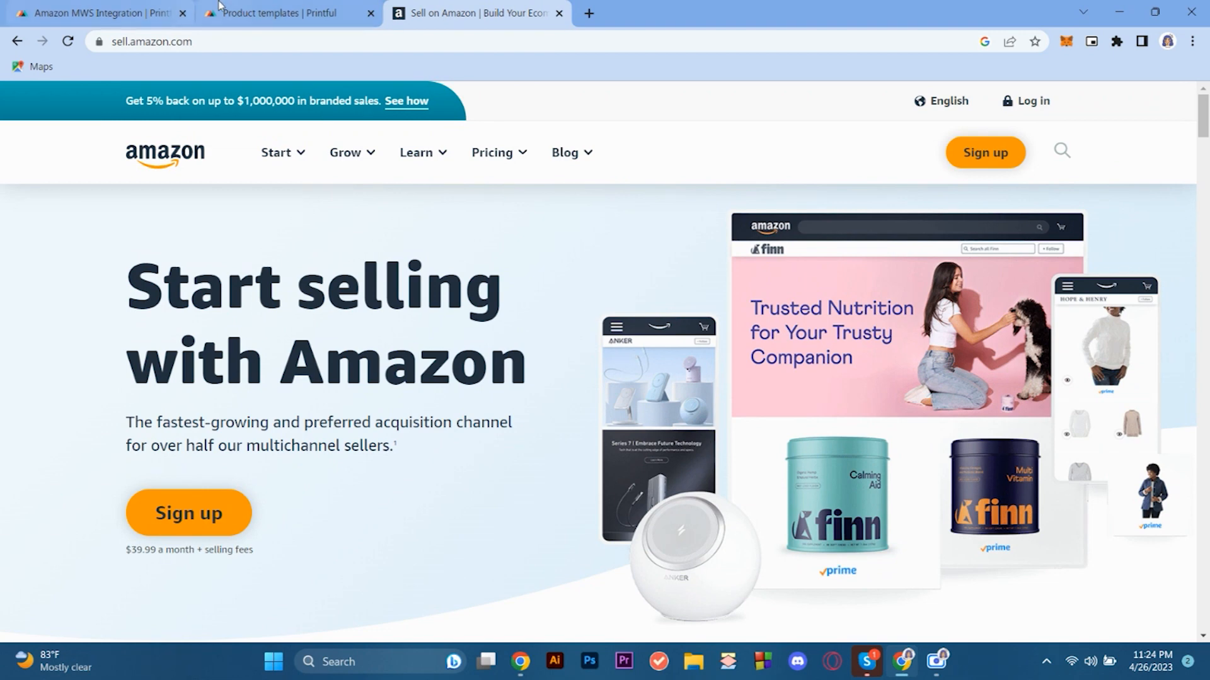
left_click(290, 12)
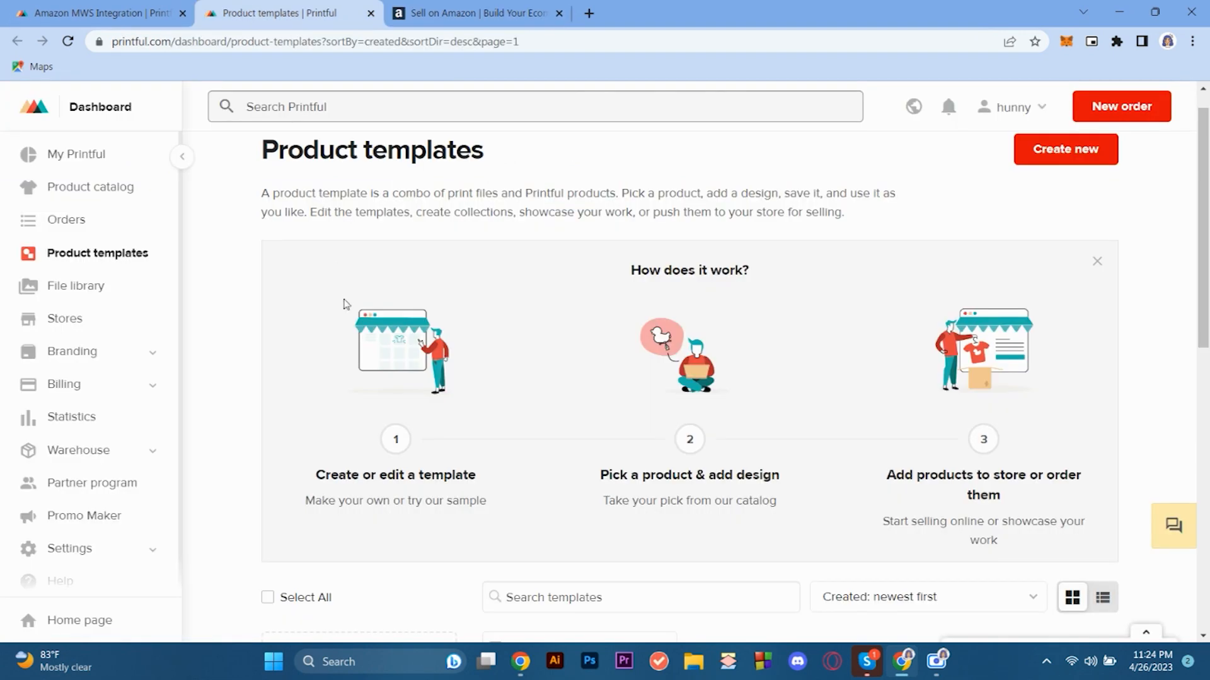
left_click(477, 12)
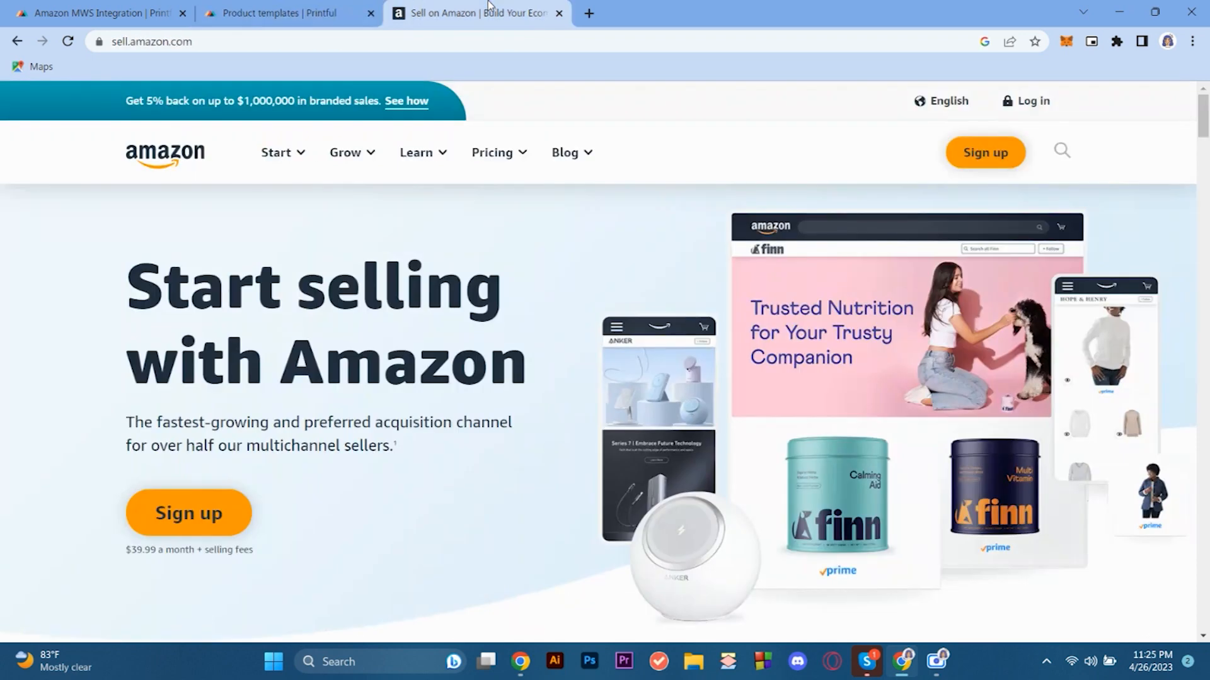
mouse_move(572, 452)
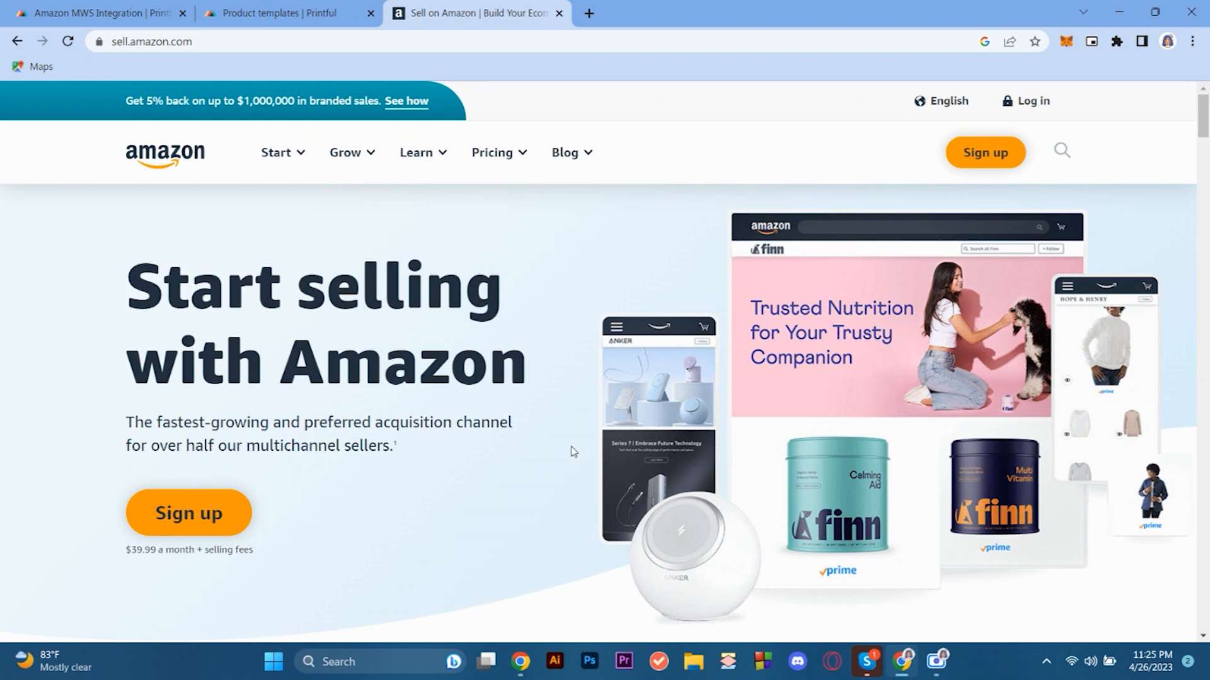
mouse_move(580, 495)
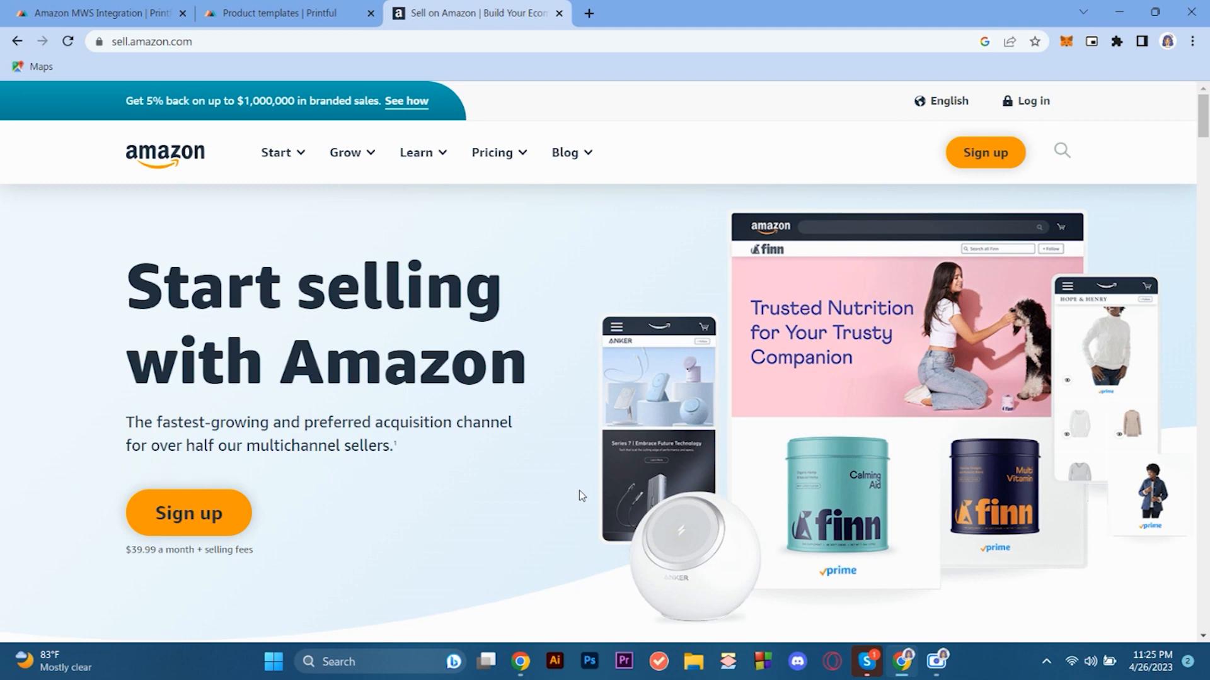
View Amazon's selling-costs breakdown and highlight the Referral fees heading
left_click(285, 12)
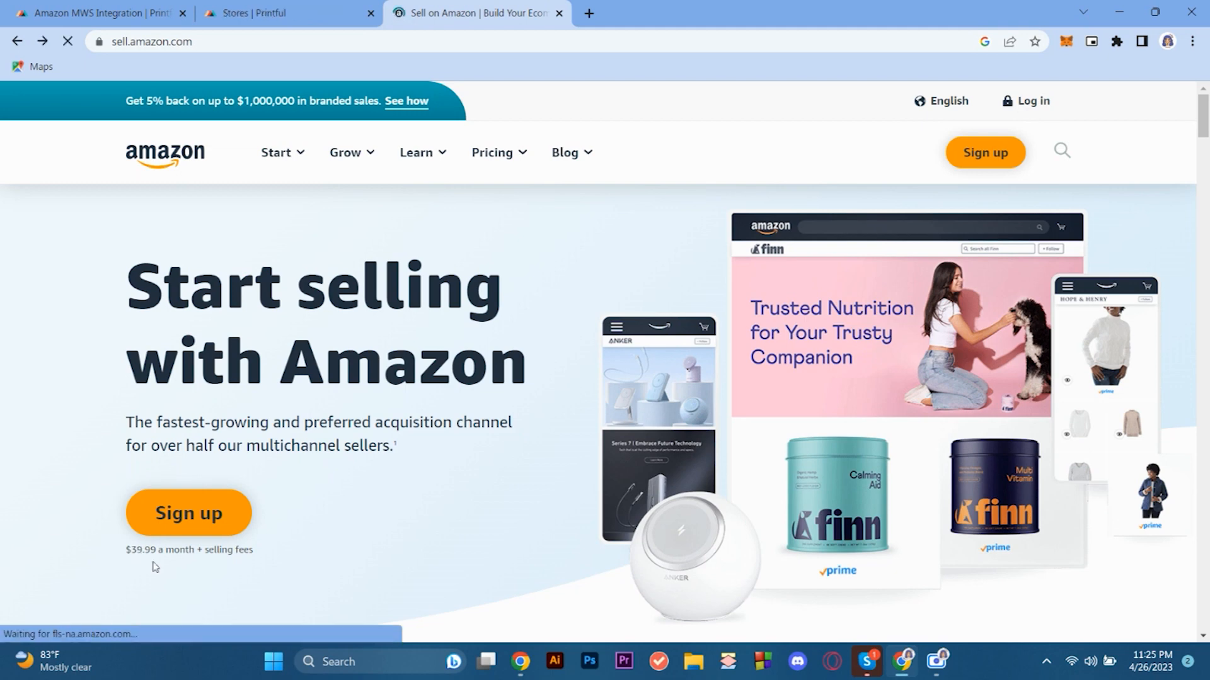
left_click(494, 152)
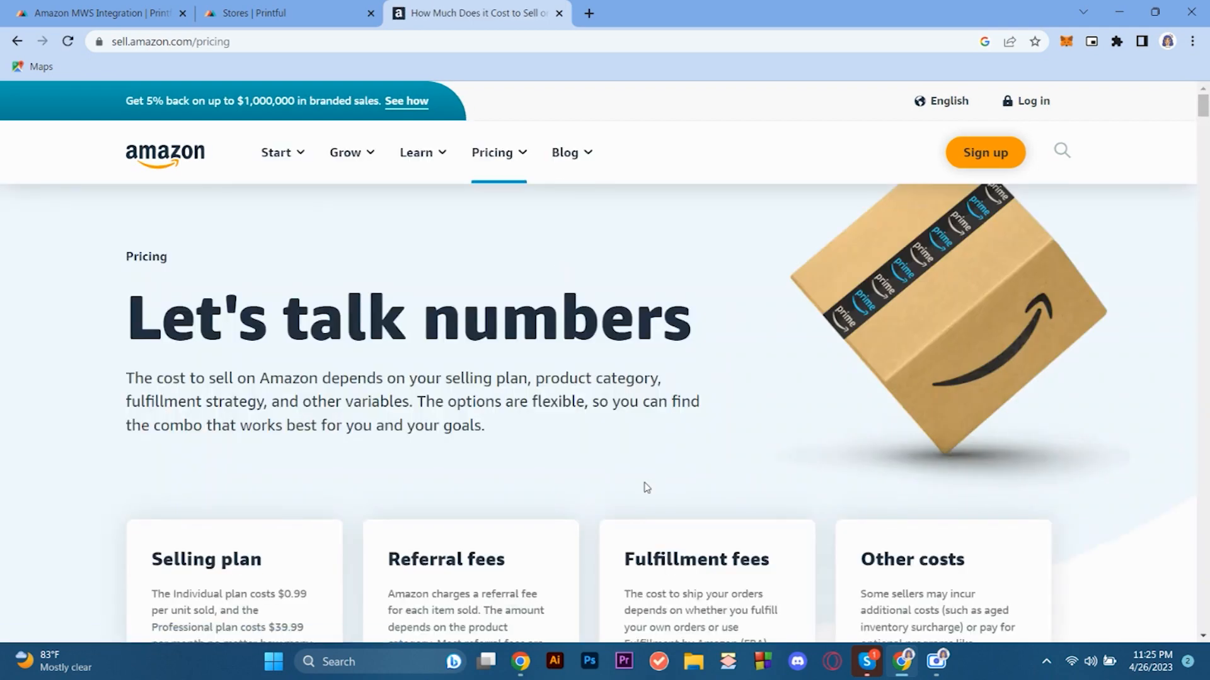
scroll("down", 3)
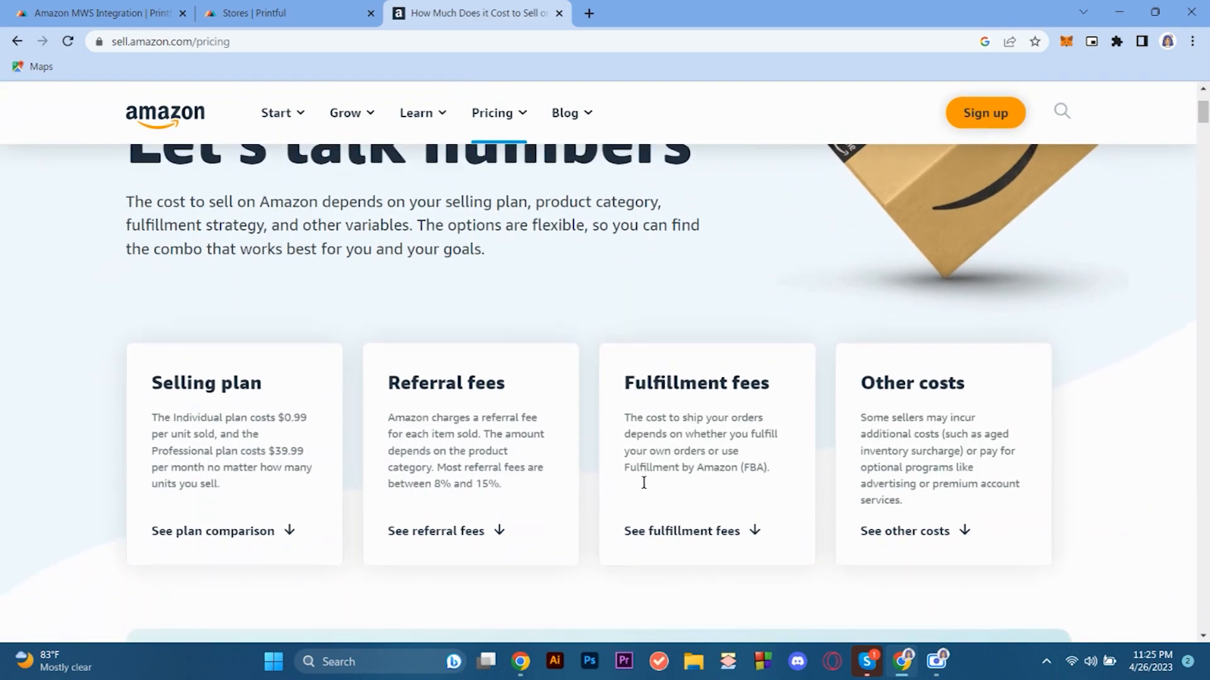
mouse_move(899, 411)
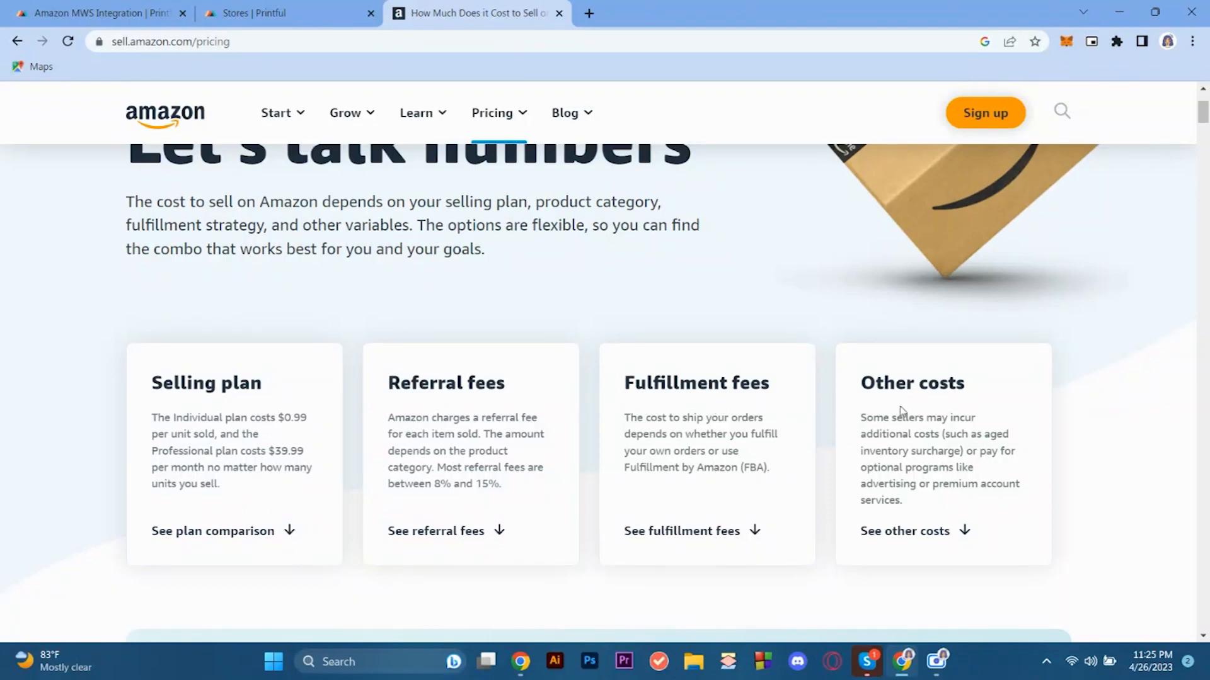
mouse_move(904, 594)
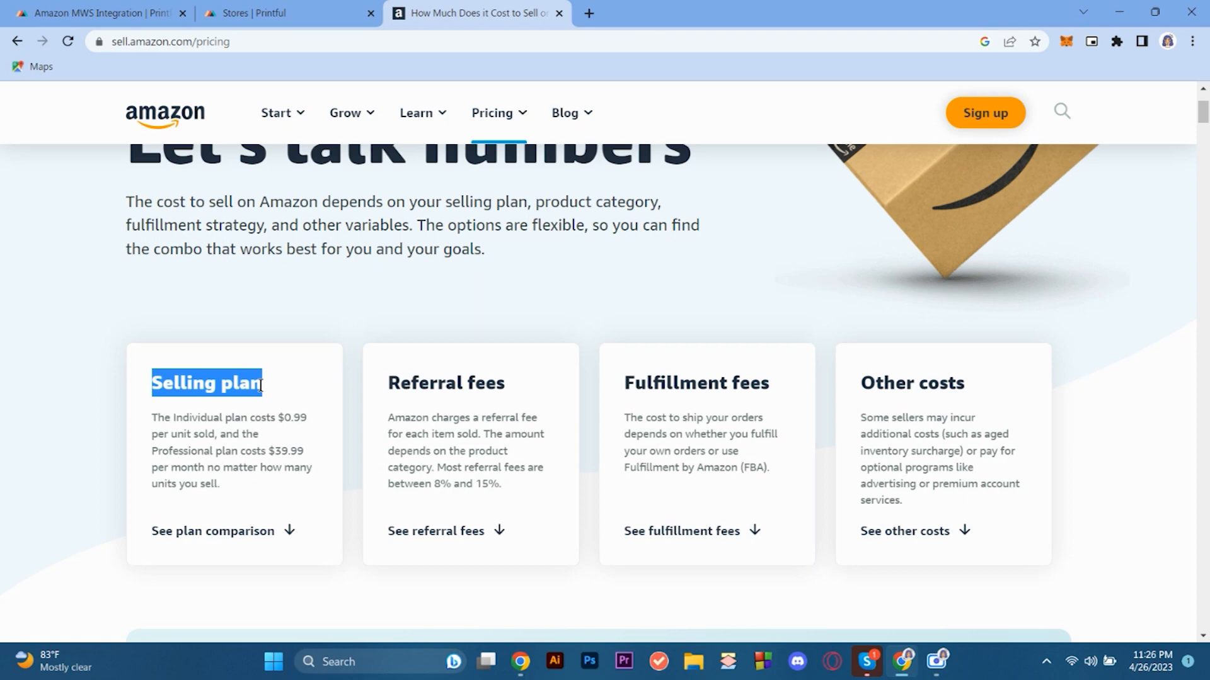
left_click(321, 507)
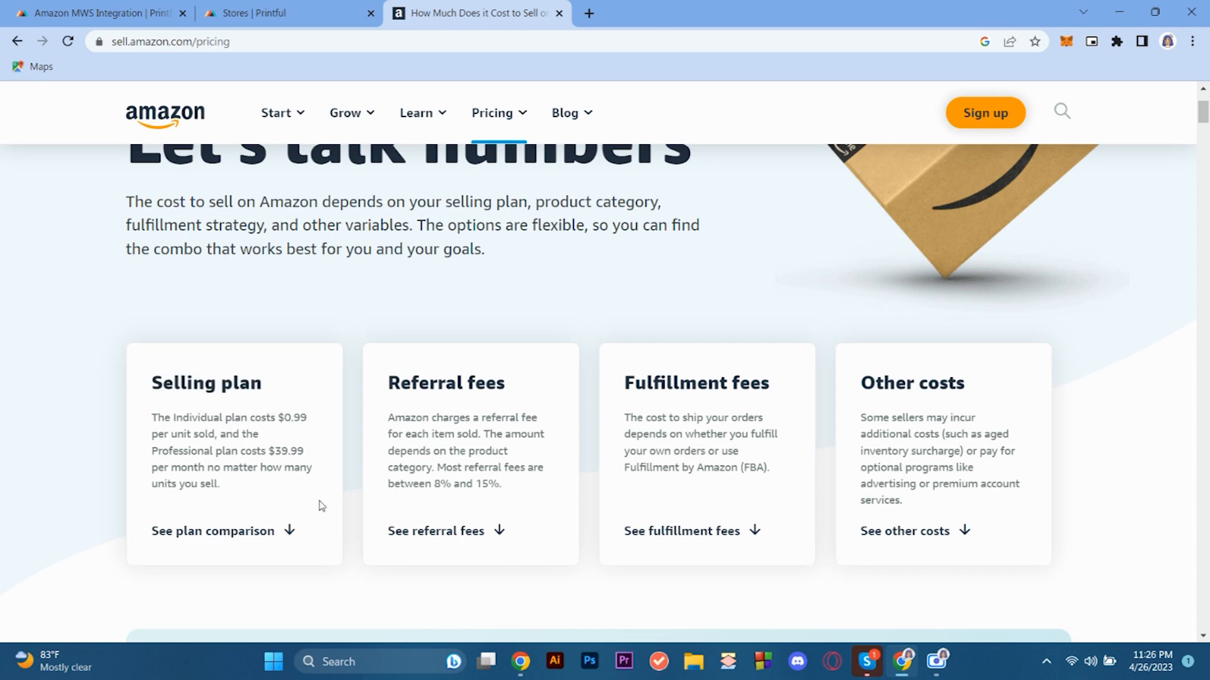
mouse_move(313, 494)
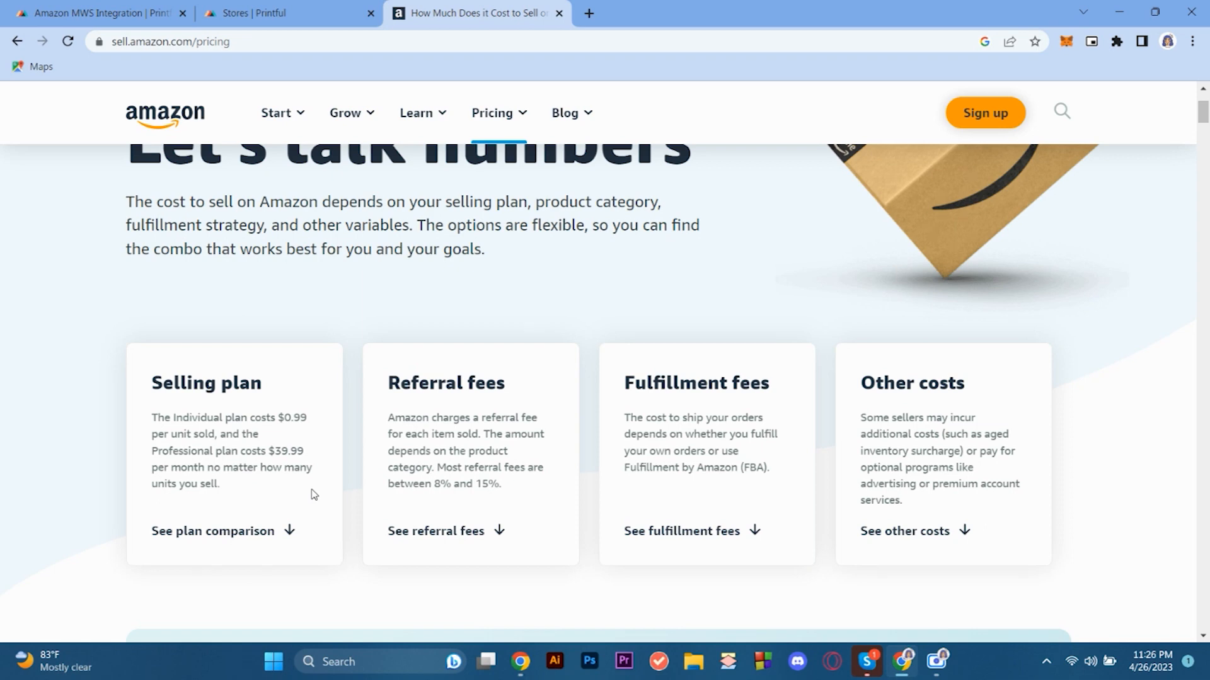
double_click(446, 383)
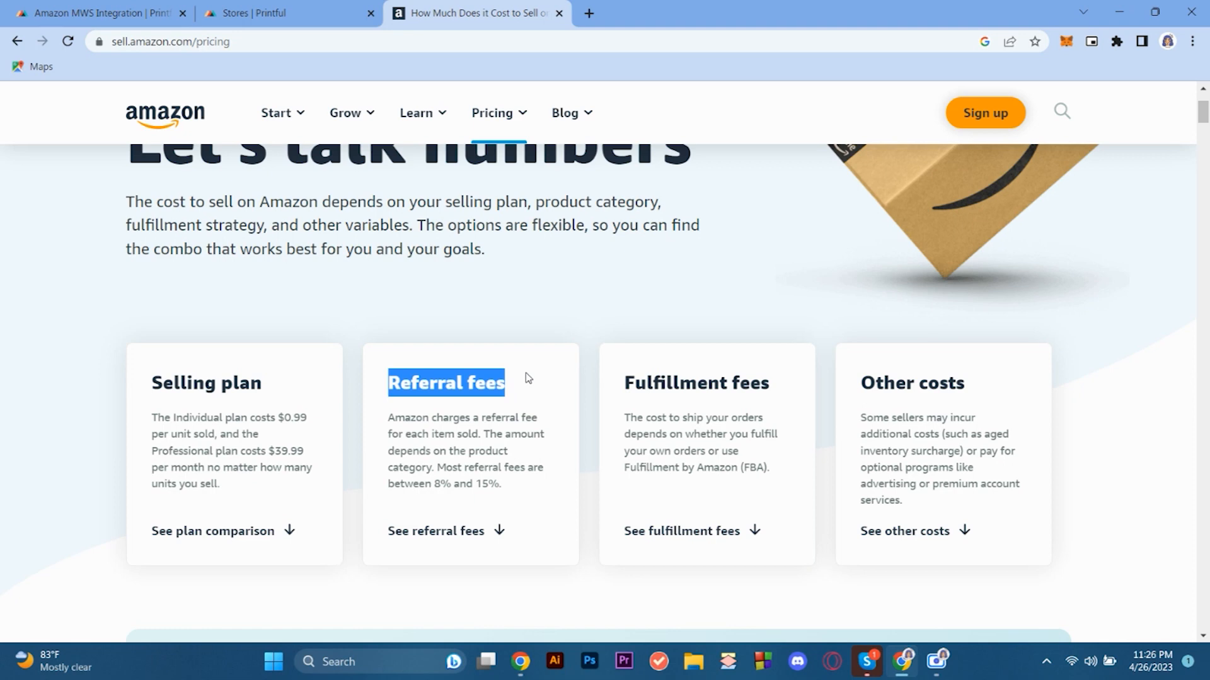
double_click(696, 383)
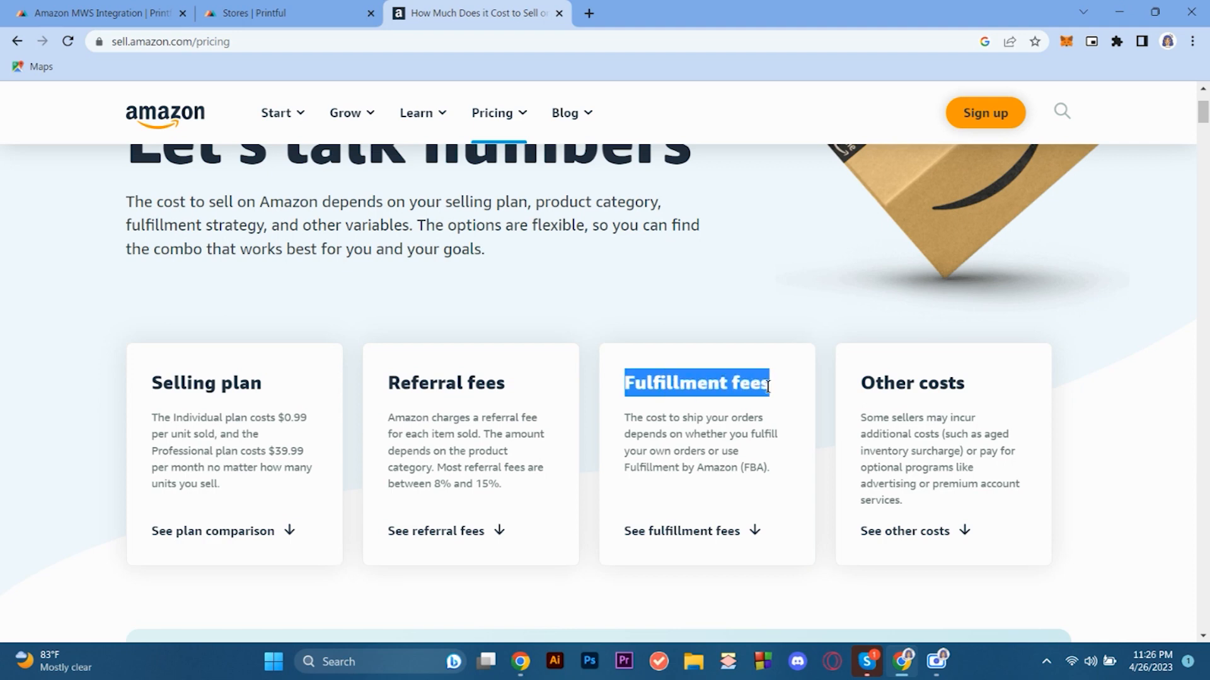
mouse_move(785, 381)
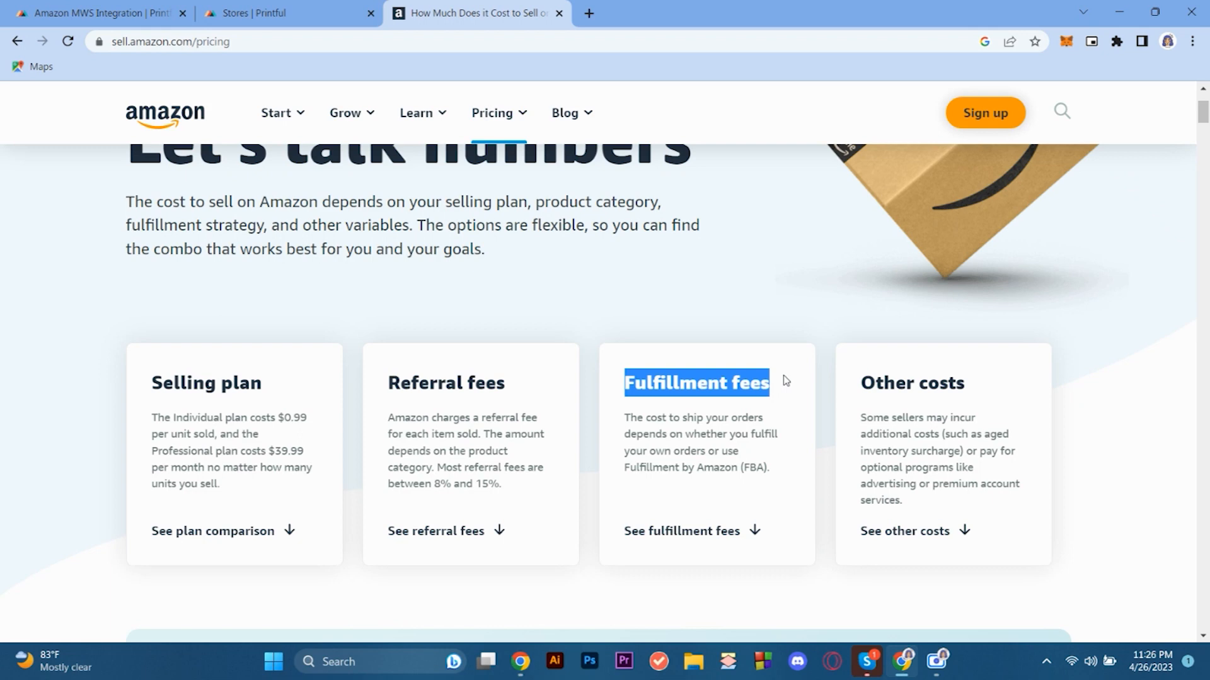
mouse_move(555, 91)
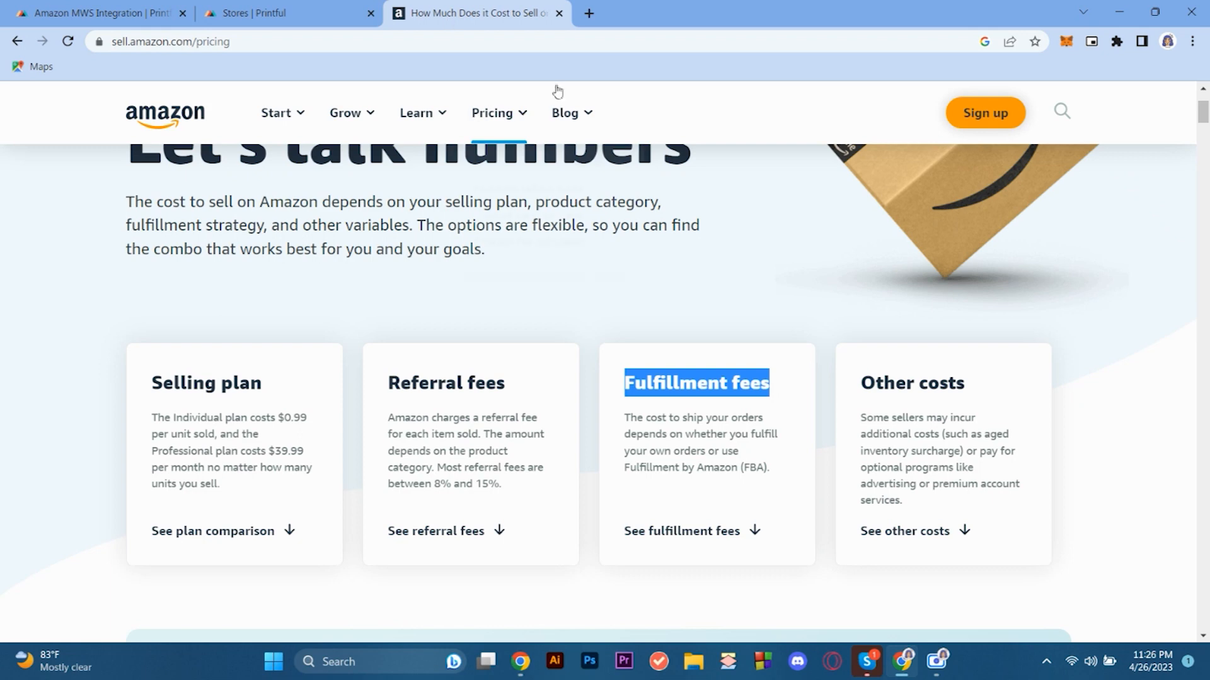
Glance at the Printful stores page, return to Amazon pricing and clear the Fulfillment fees highlight
left_click(269, 12)
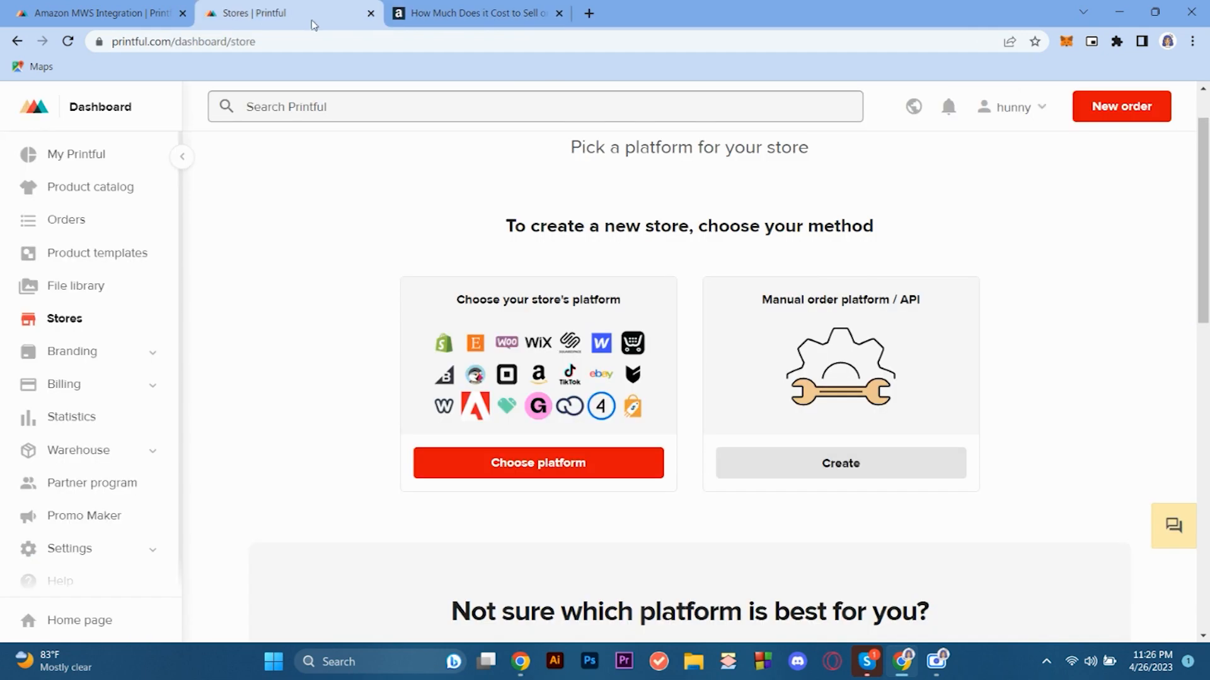
left_click(482, 13)
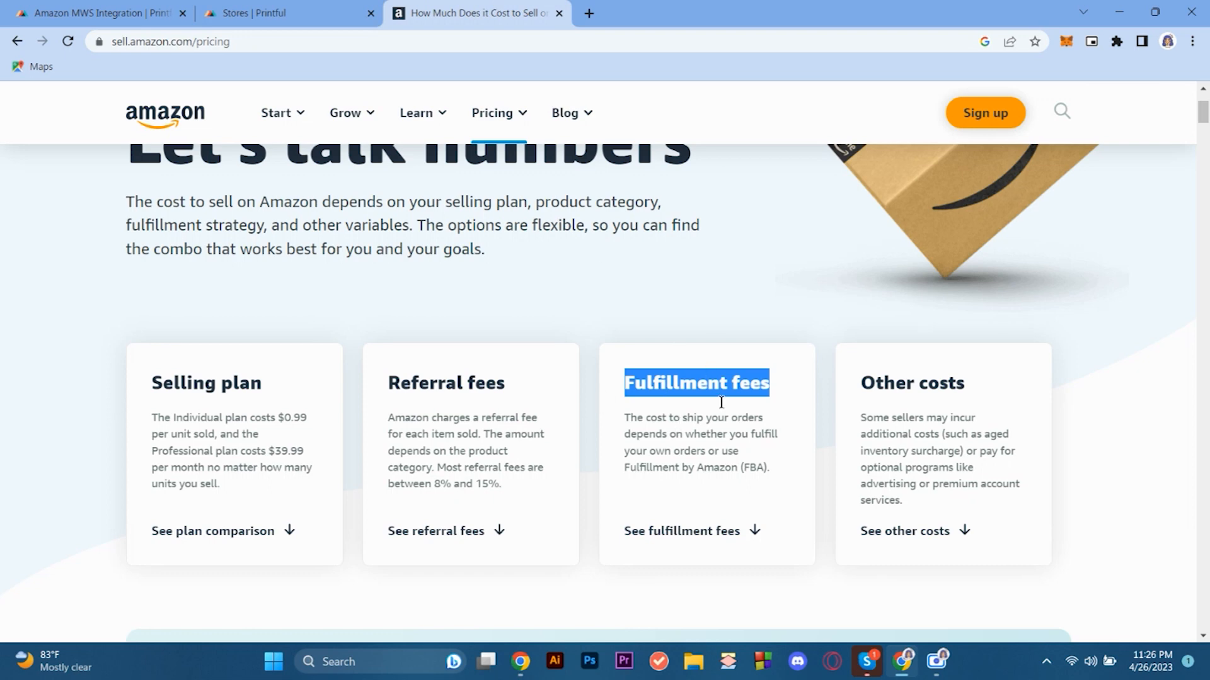
left_click(792, 423)
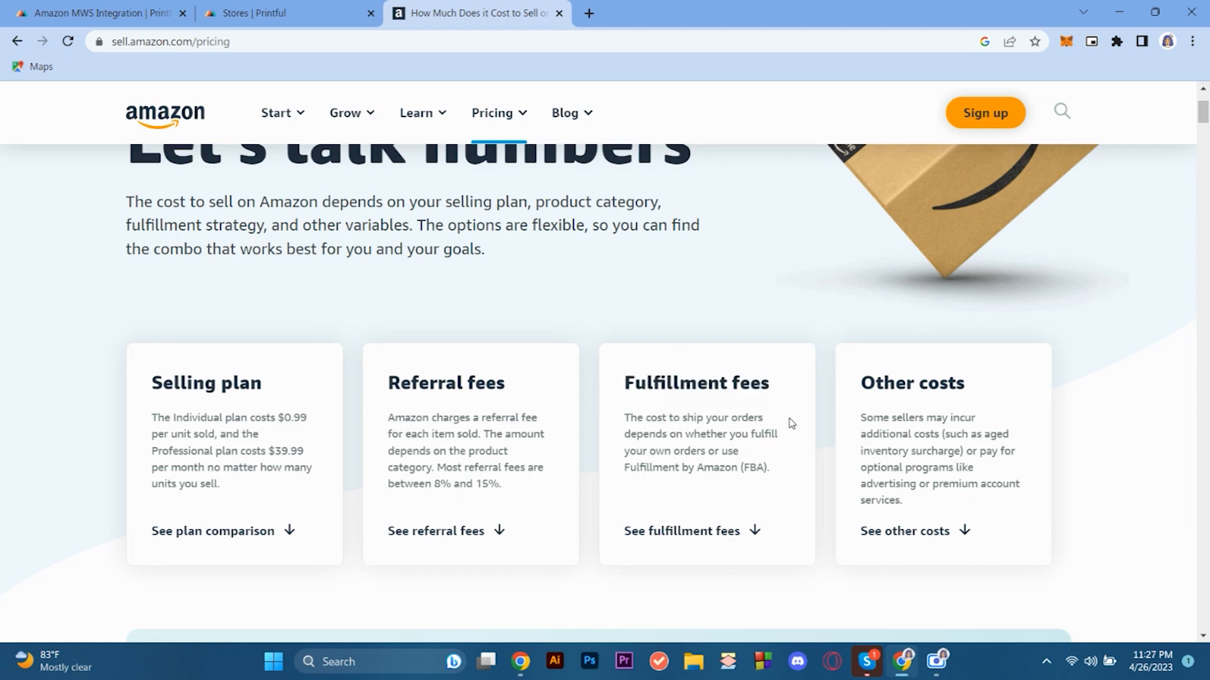
Review the pricing page and start signing up to sell on Amazon
scroll("down", 3)
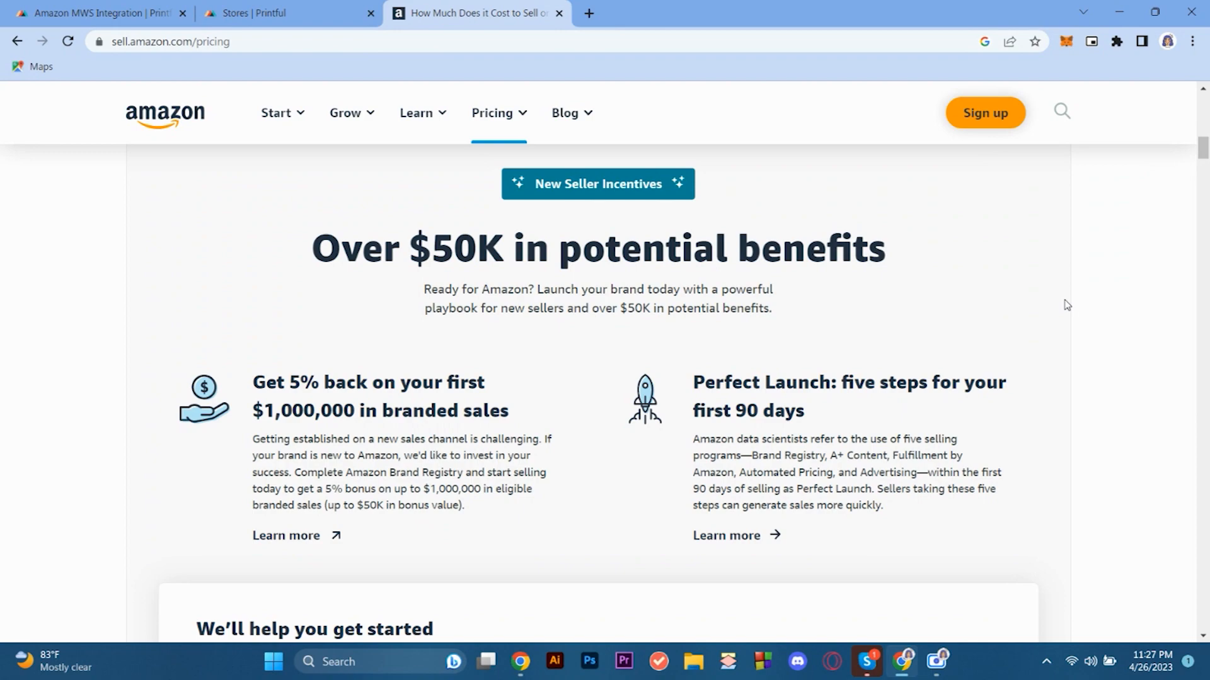
scroll("down", 3)
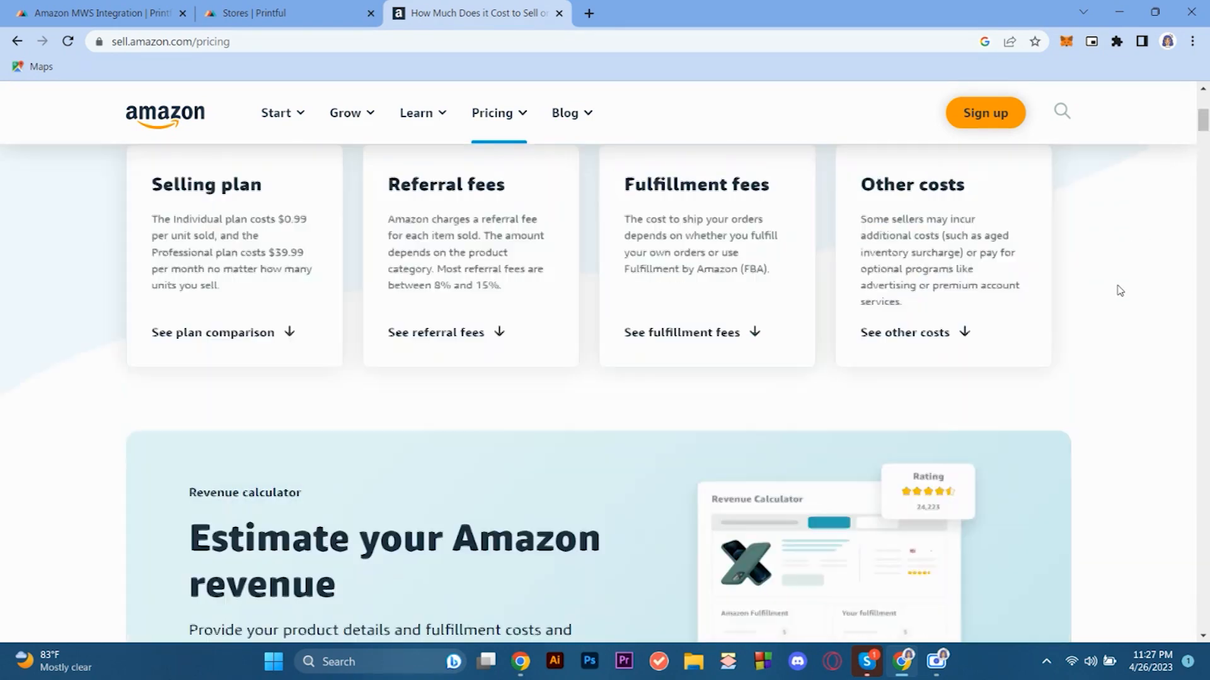
scroll("up", 3)
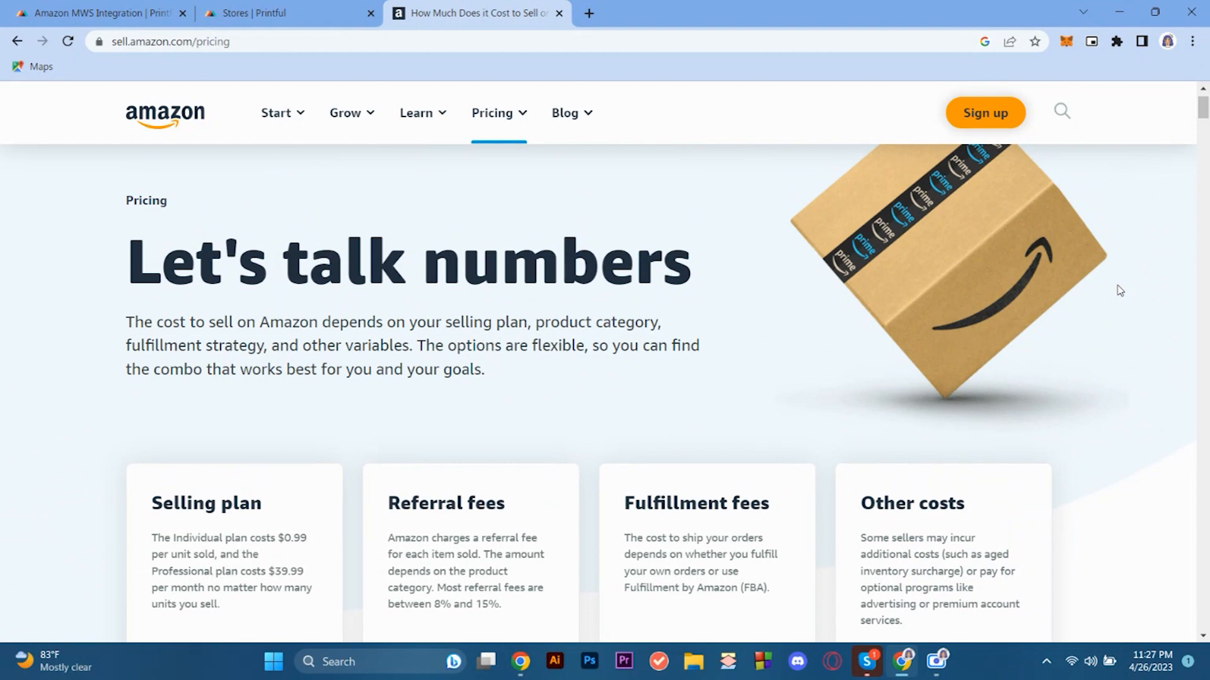
left_click(985, 114)
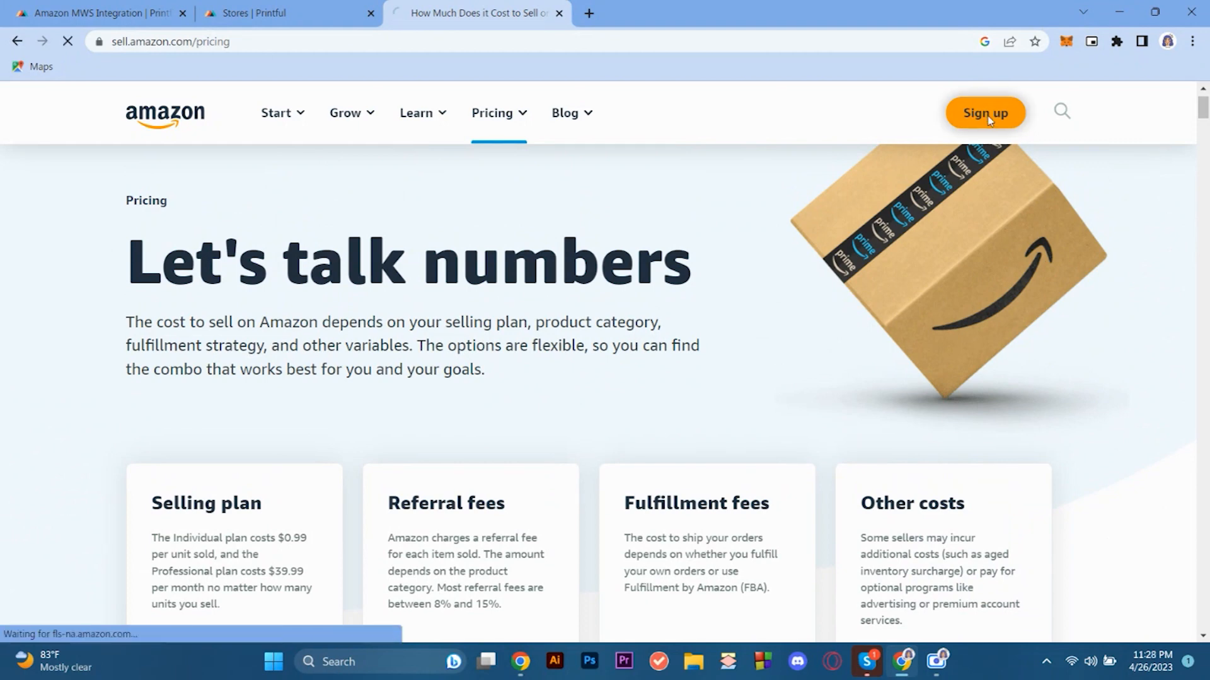
left_click(985, 113)
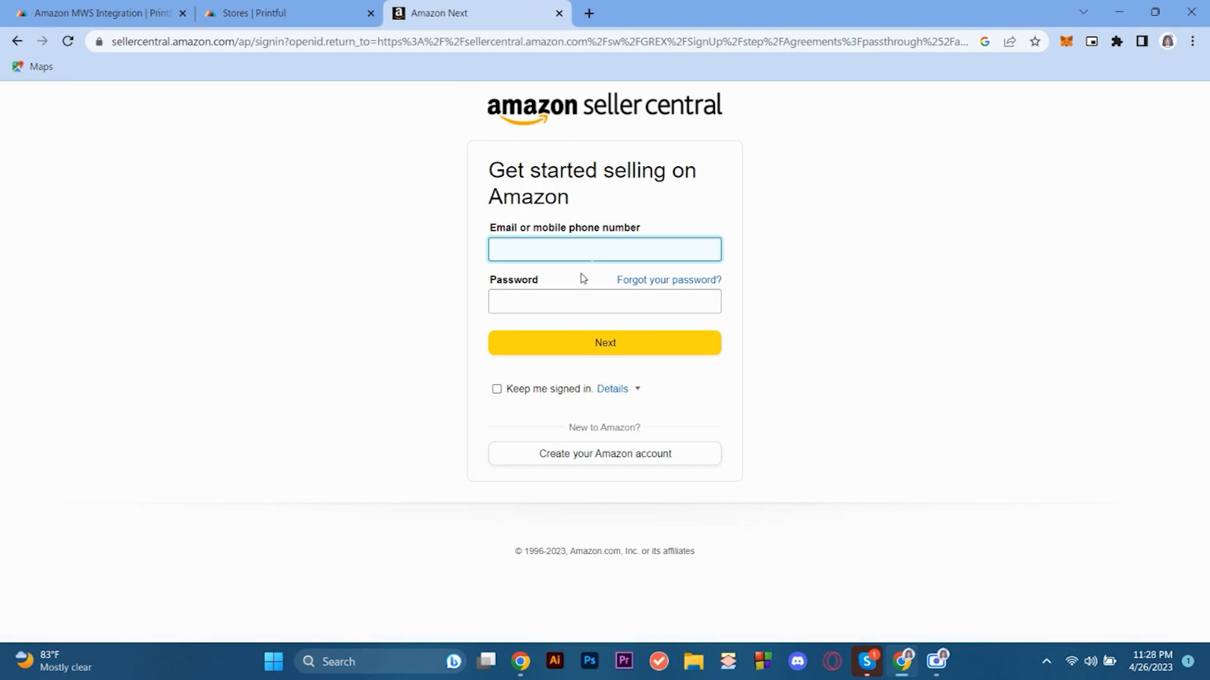
Use the saved email and begin creating a new Amazon account with a name starting 'H'
left_click(604, 250)
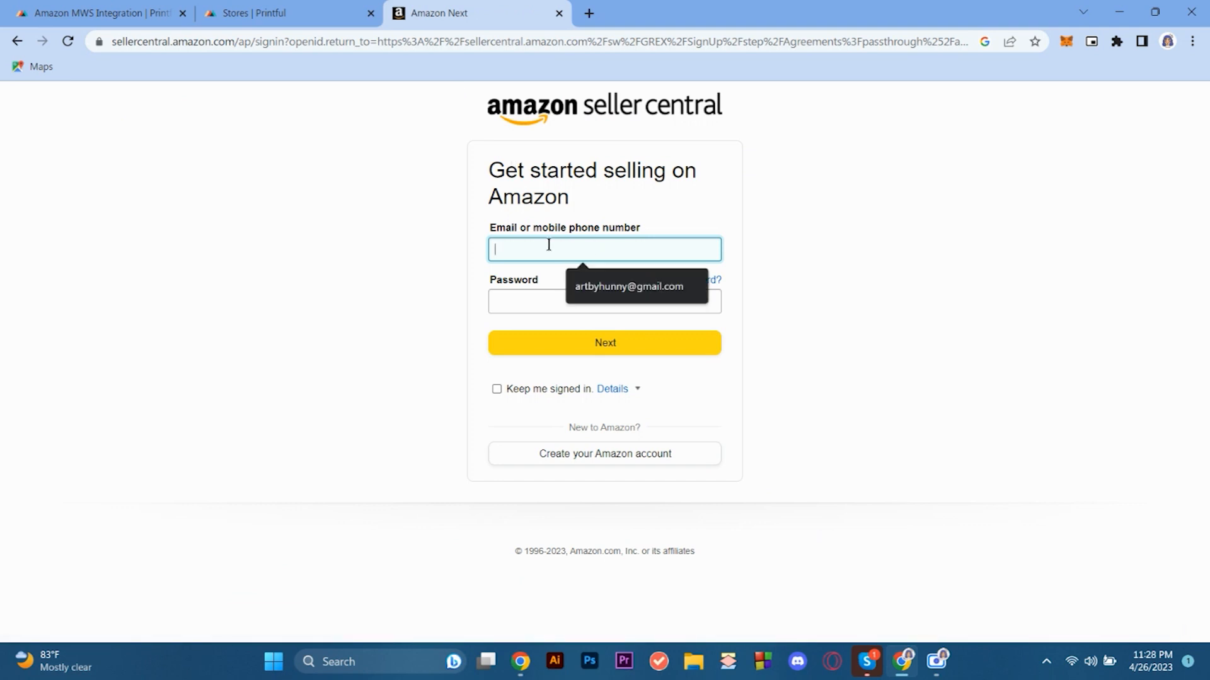
left_click(605, 302)
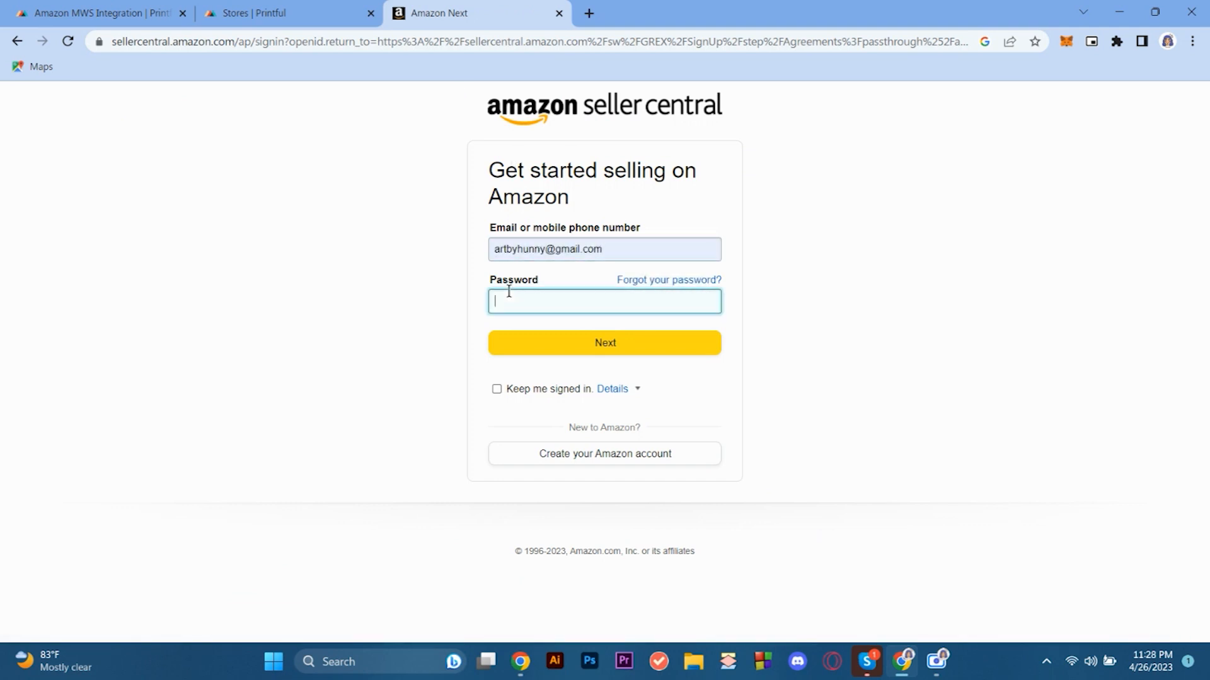
left_click(605, 453)
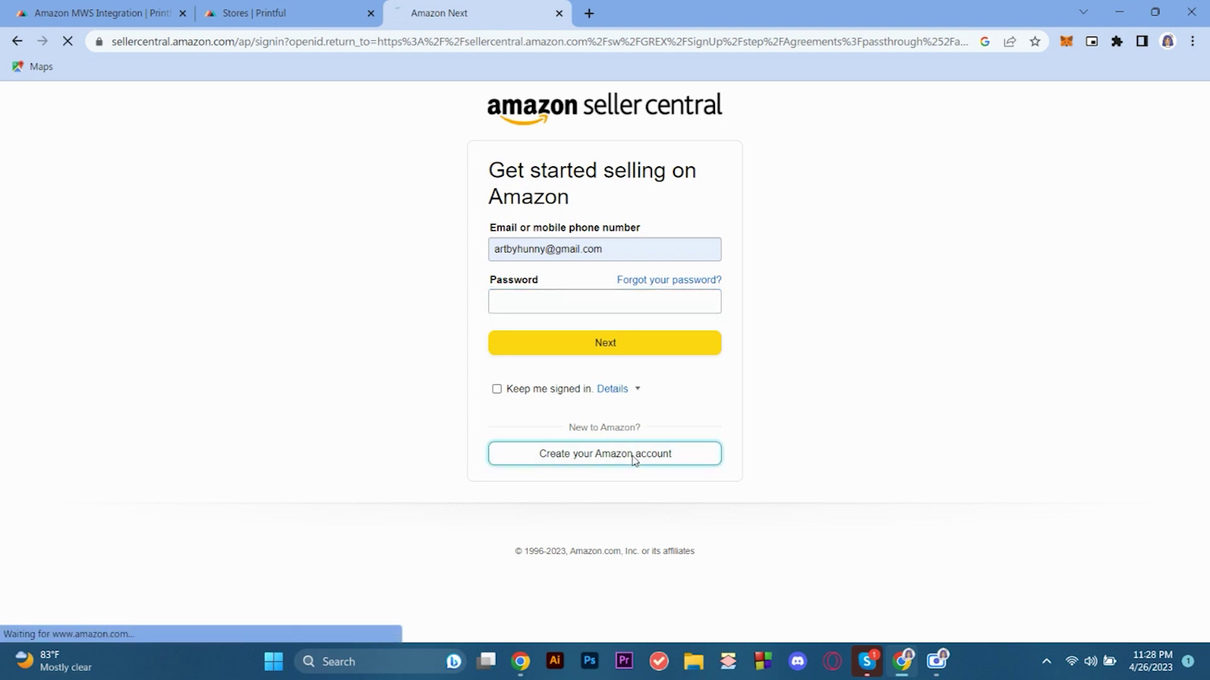
left_click(604, 454)
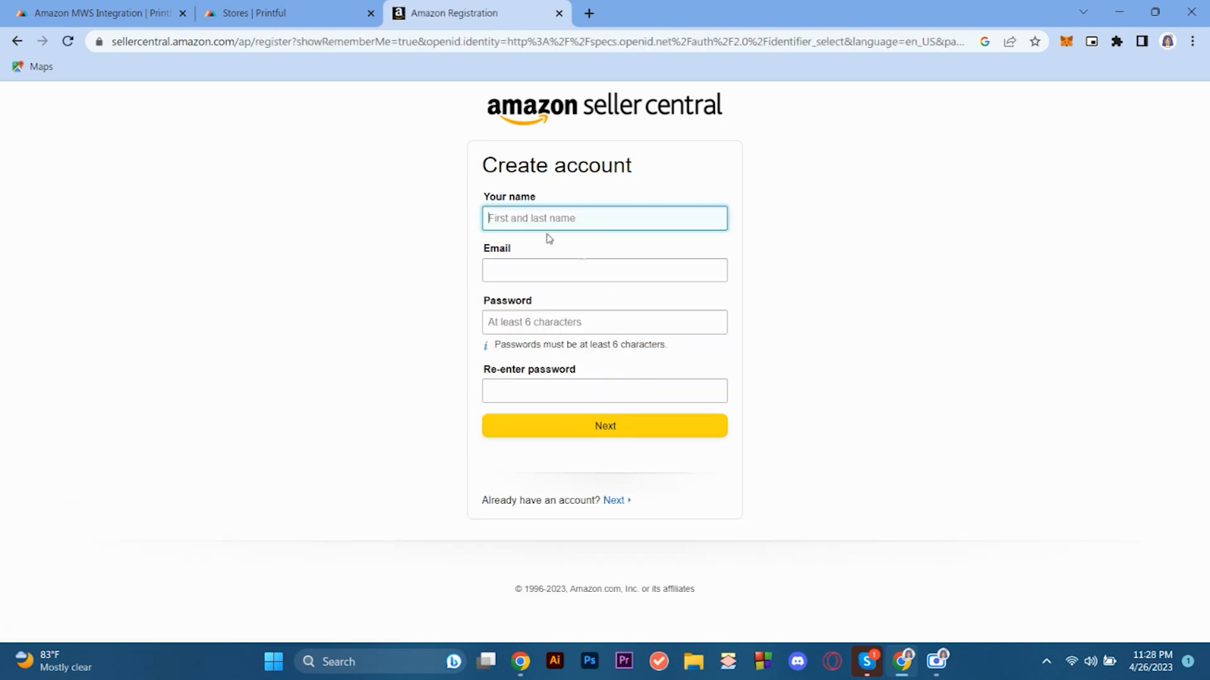
type("H")
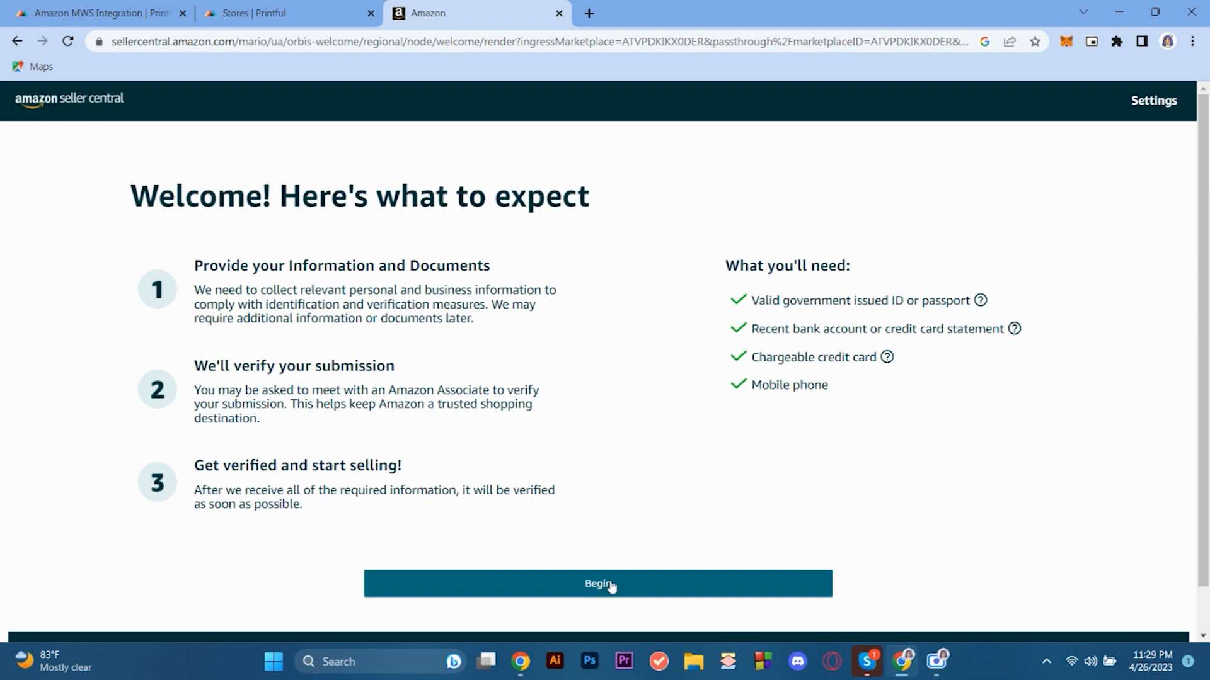
Begin seller registration from the welcome page to reach the Business information form
left_click(598, 585)
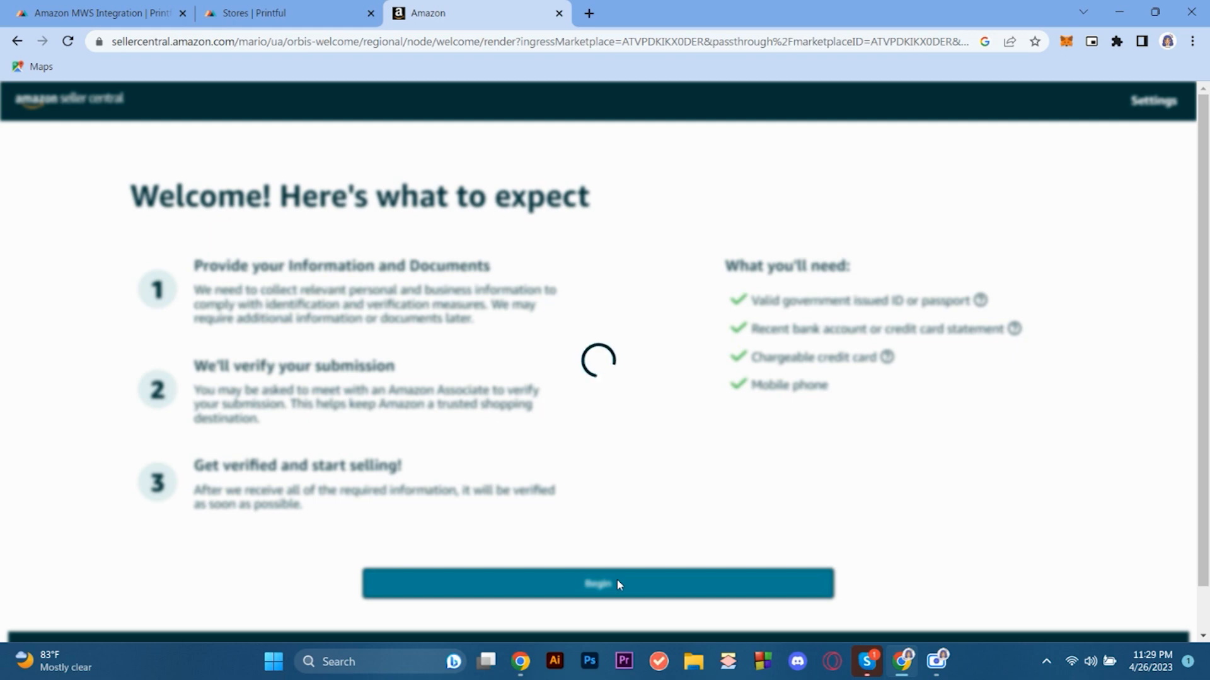
left_click(598, 585)
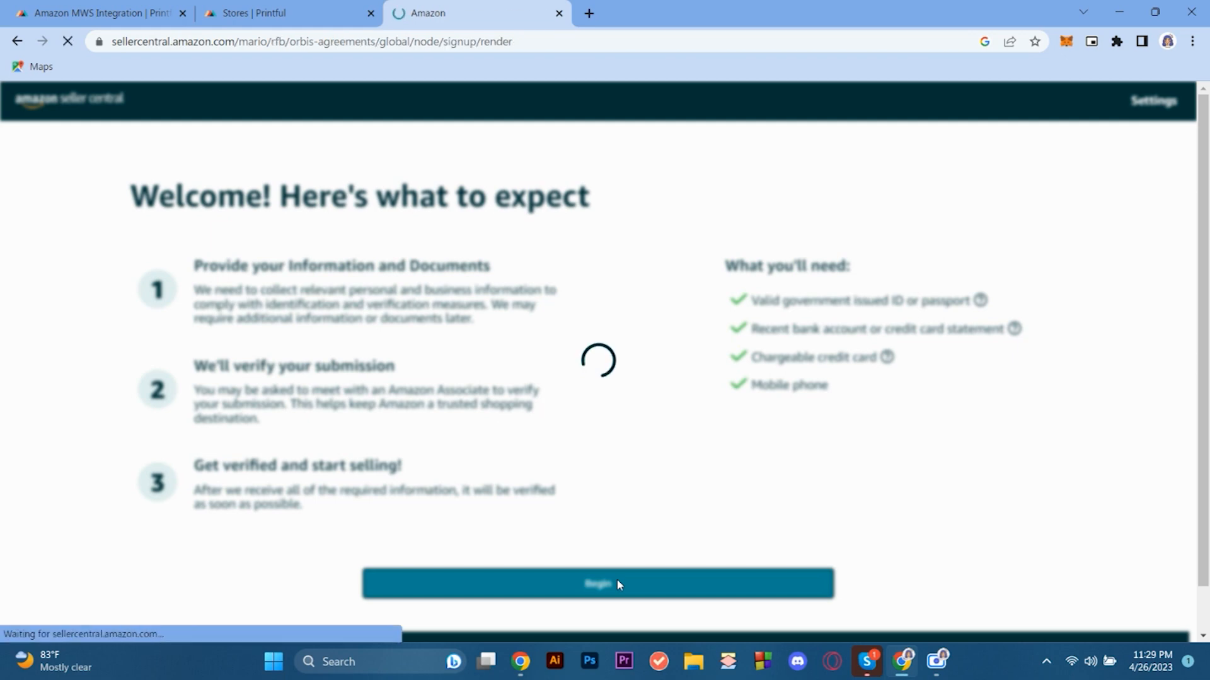
left_click(600, 585)
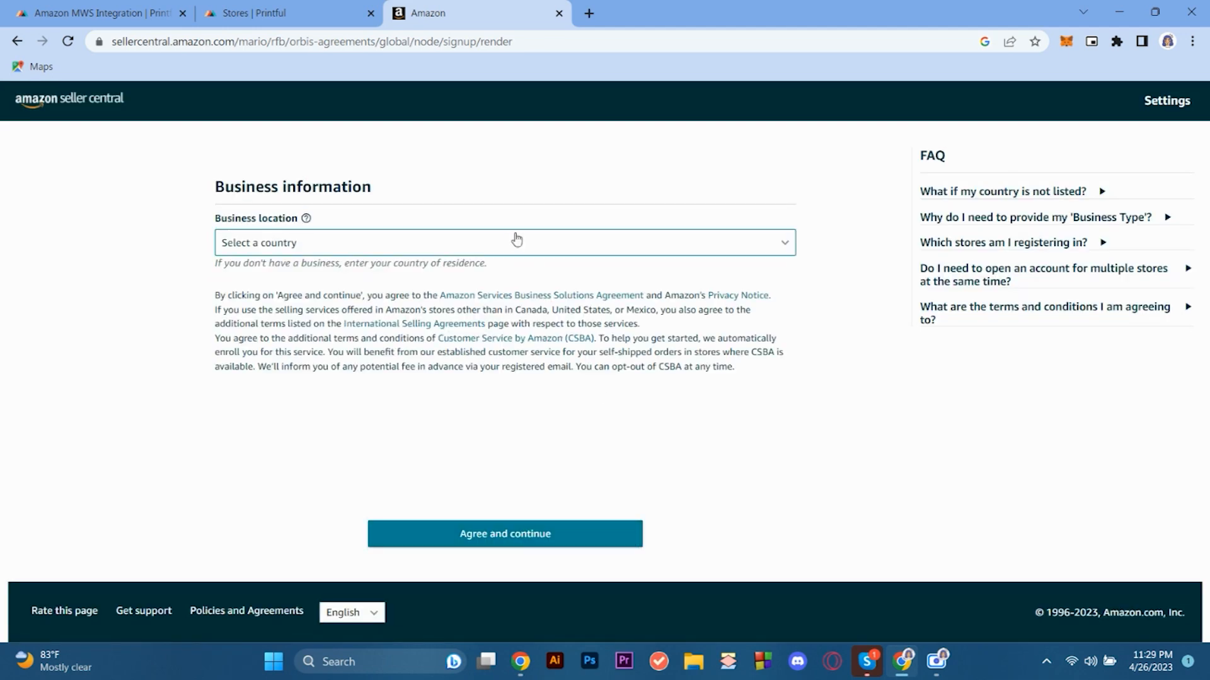
Set the business location to Philippines and the business type to individual
left_click(517, 243)
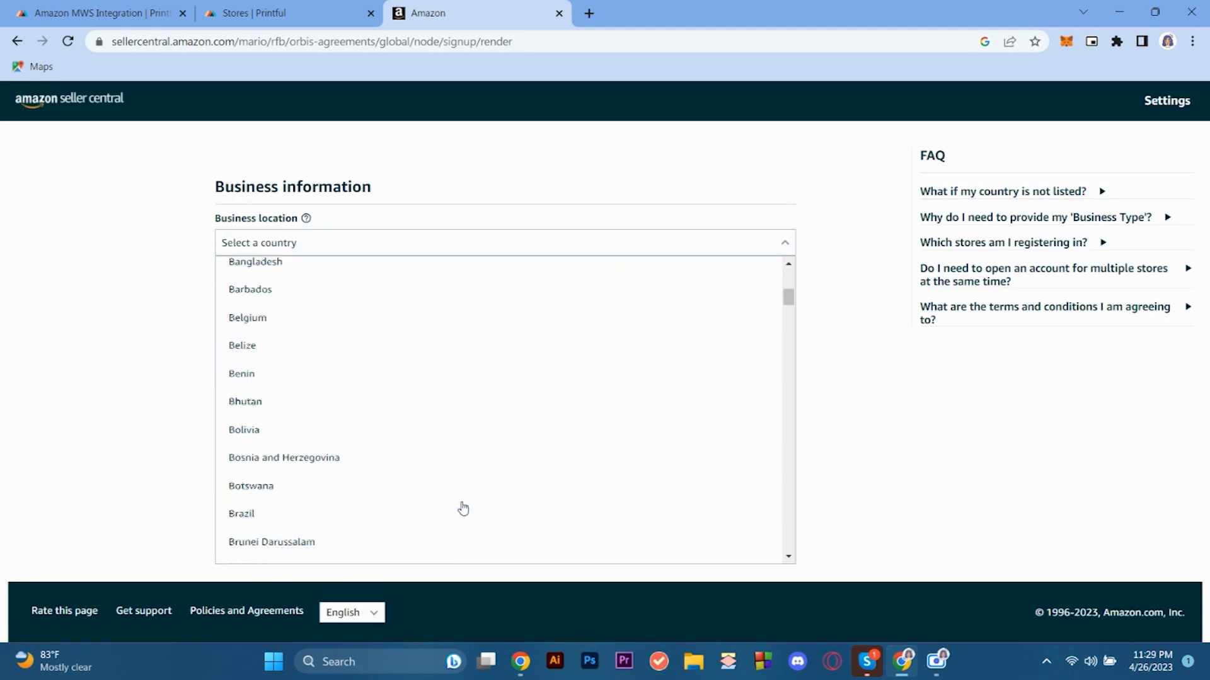
scroll("down", 3)
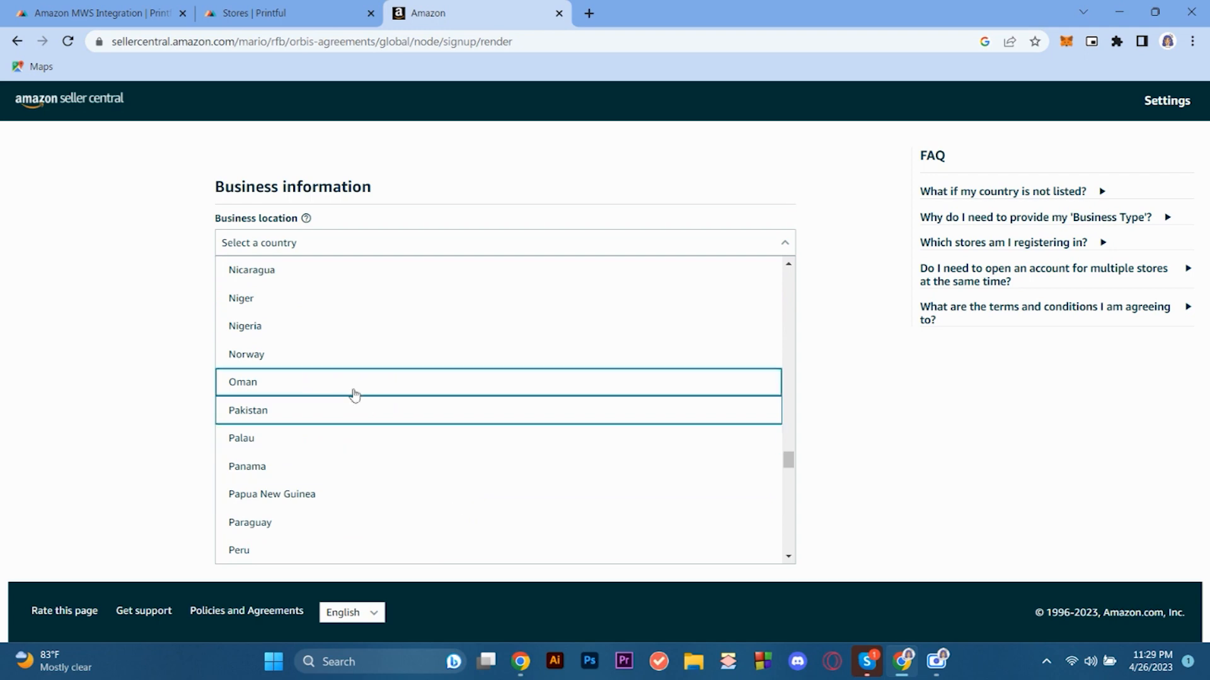
scroll("down", 3)
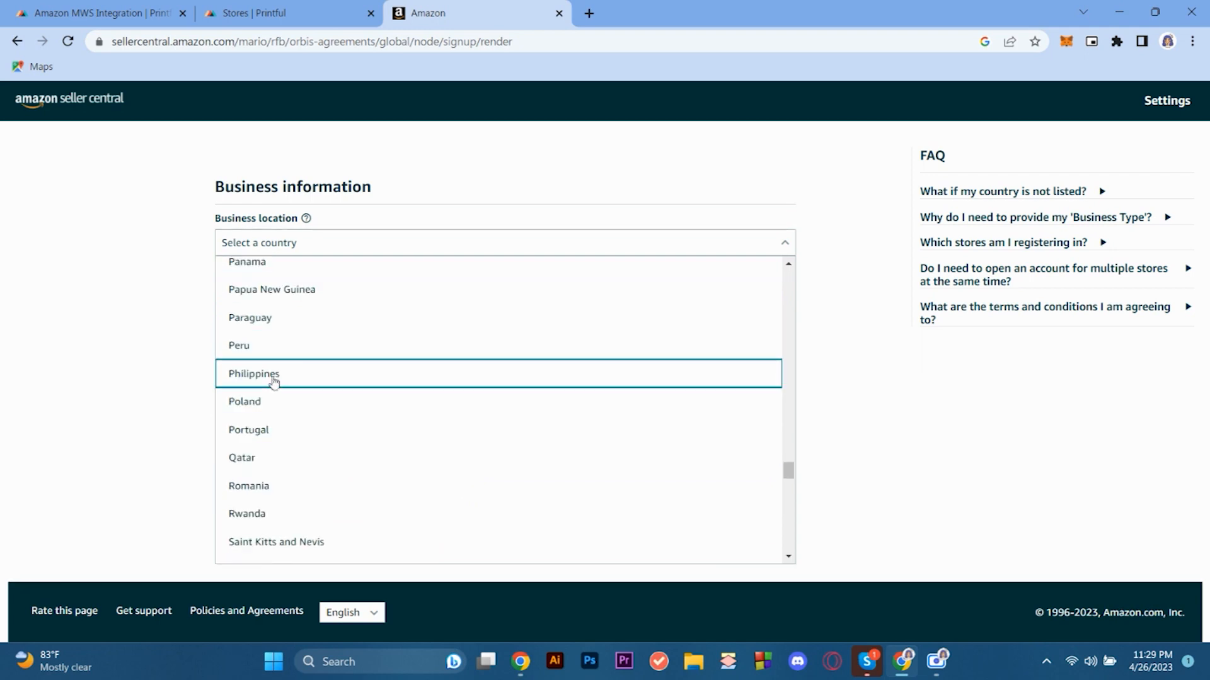
left_click(254, 373)
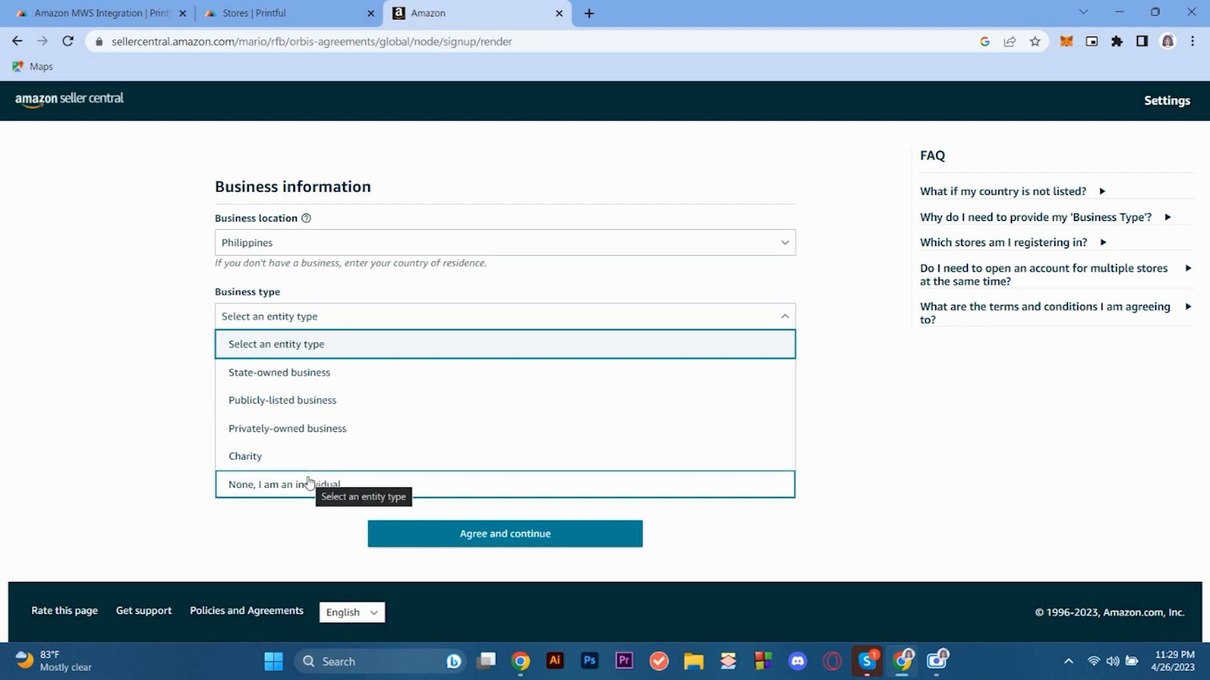
left_click(281, 484)
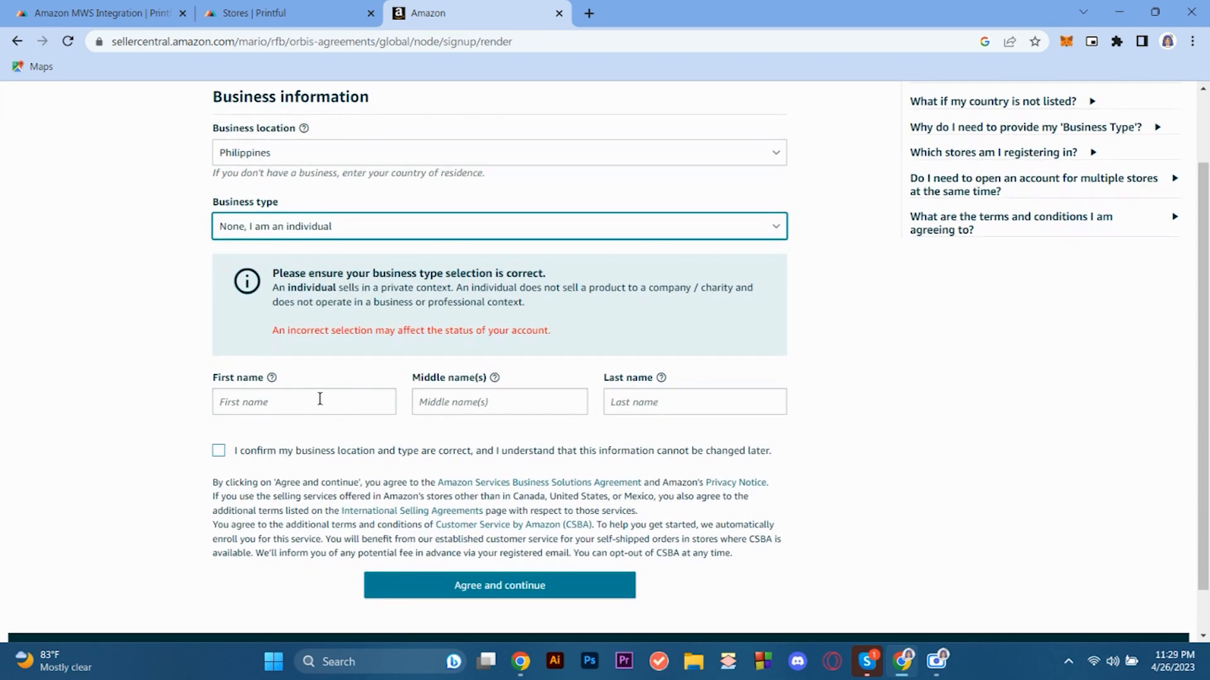
Enter the first and last names ('Uyan'), confirm the details, then agree and continue
type("h")
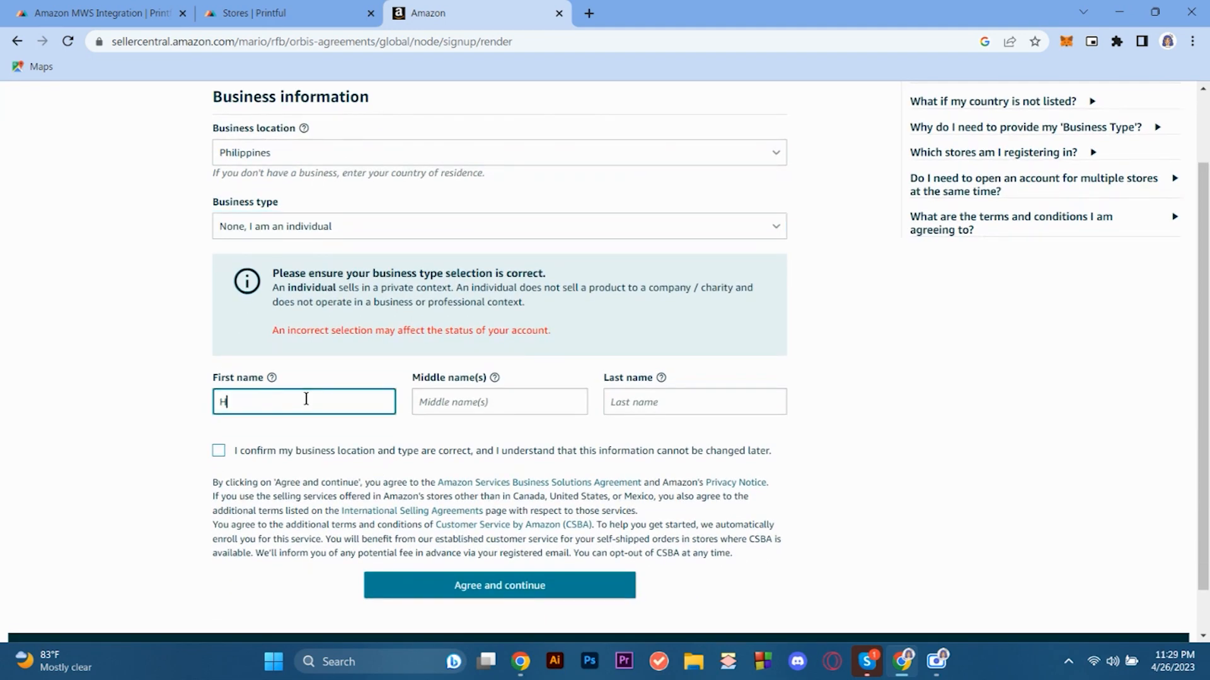
type("unn")
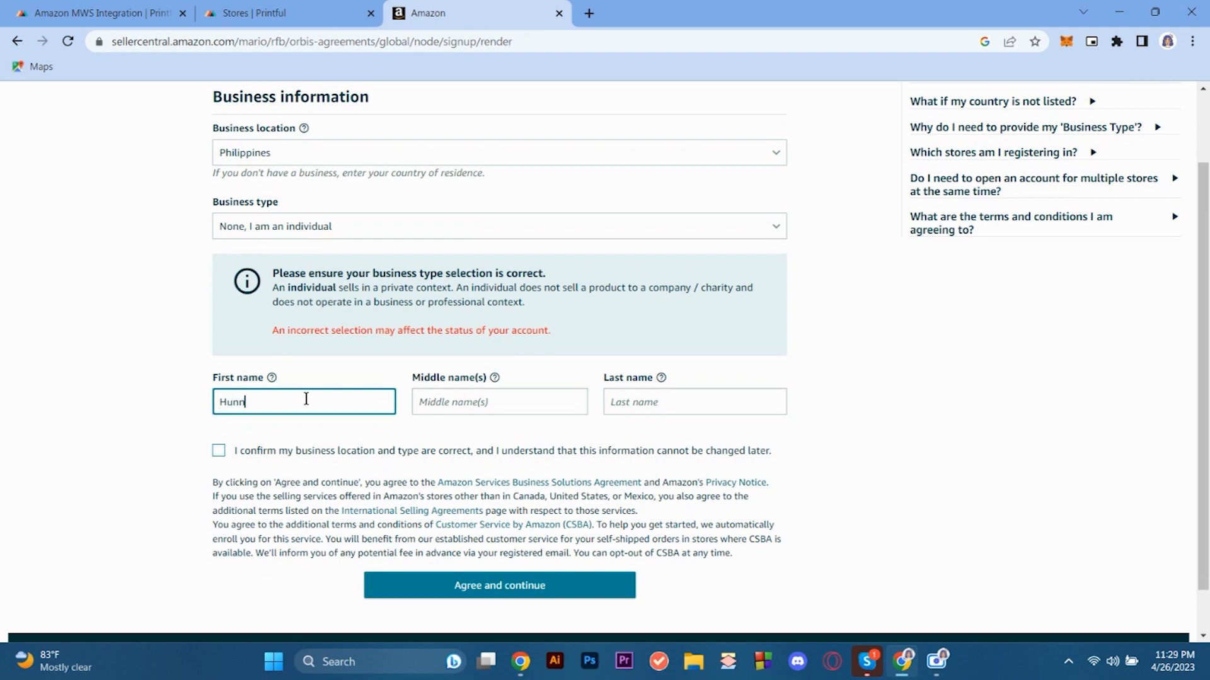
left_click(499, 402)
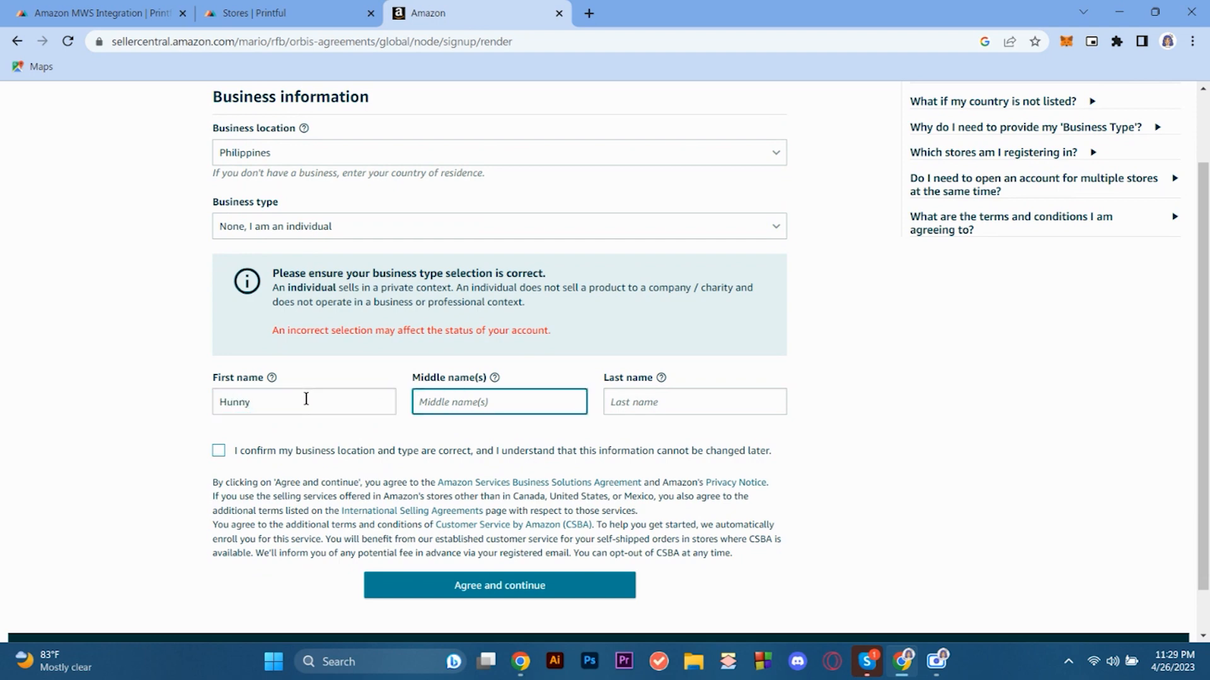
left_click(695, 402)
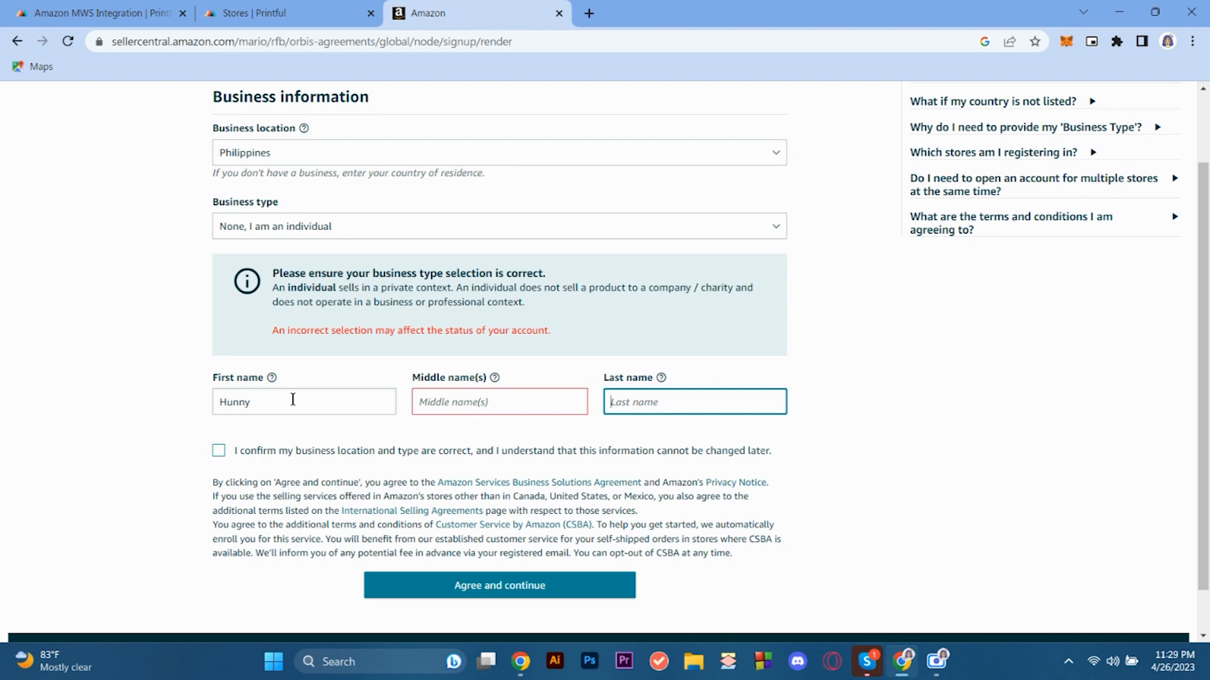
type("Uyan")
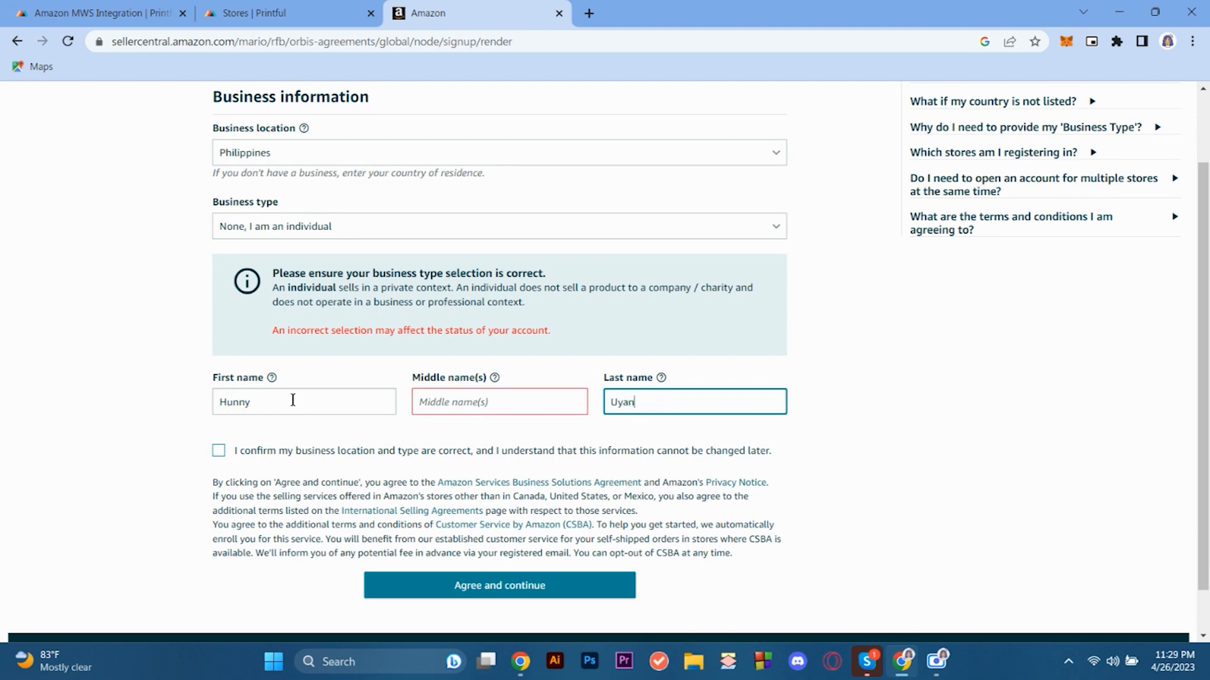
left_click(218, 450)
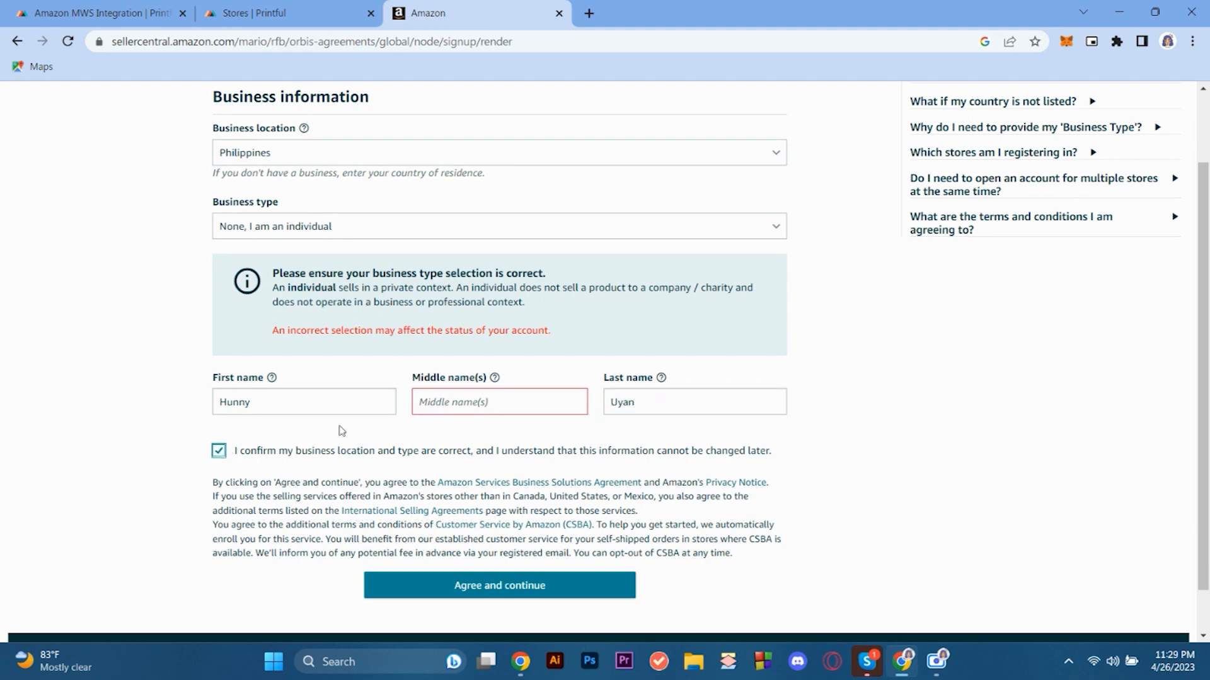
mouse_move(208, 401)
type("A")
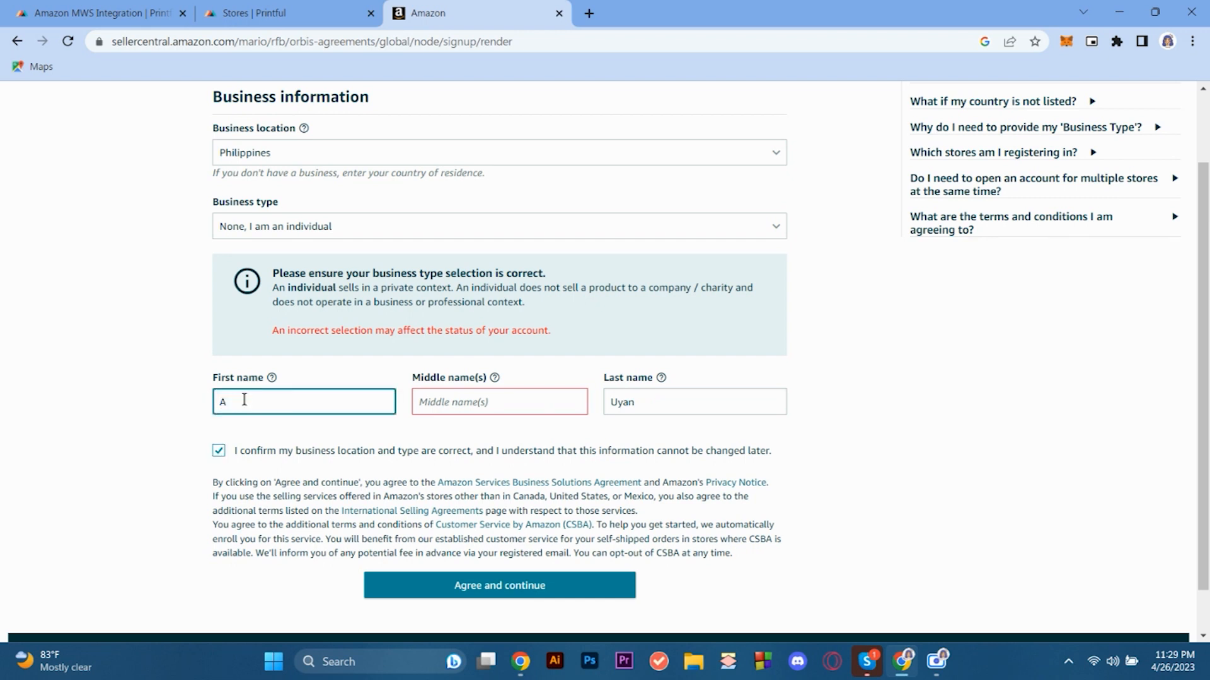
type("ljea")
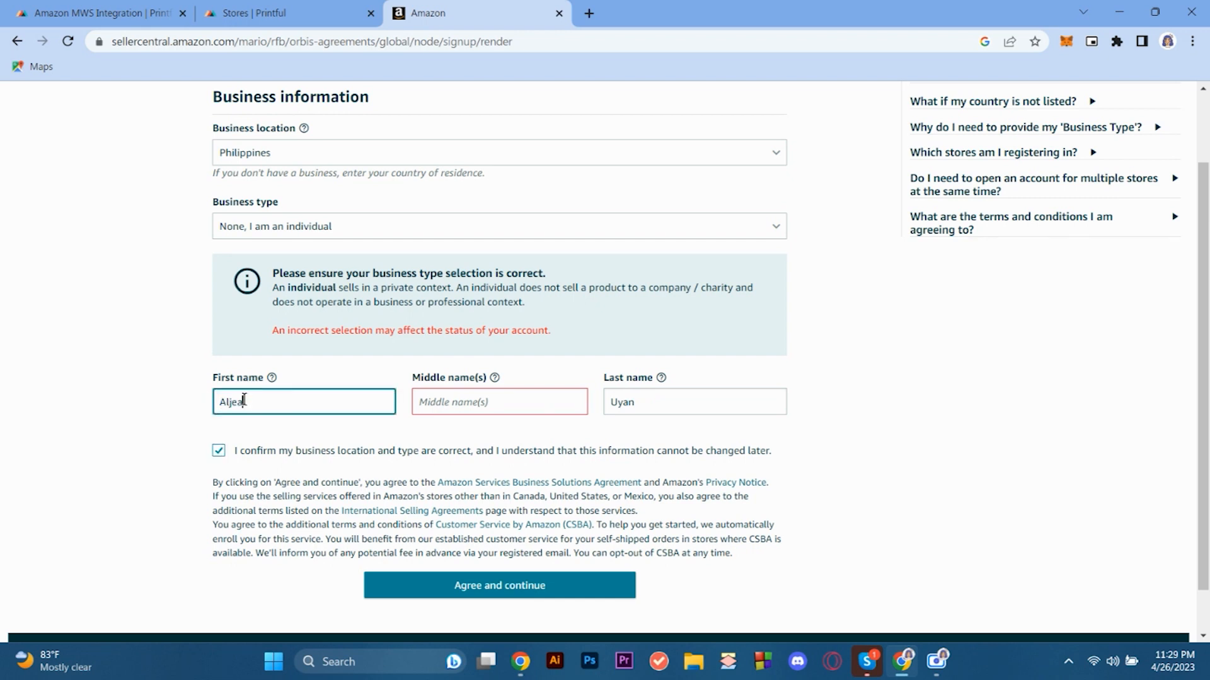
type("Respecia")
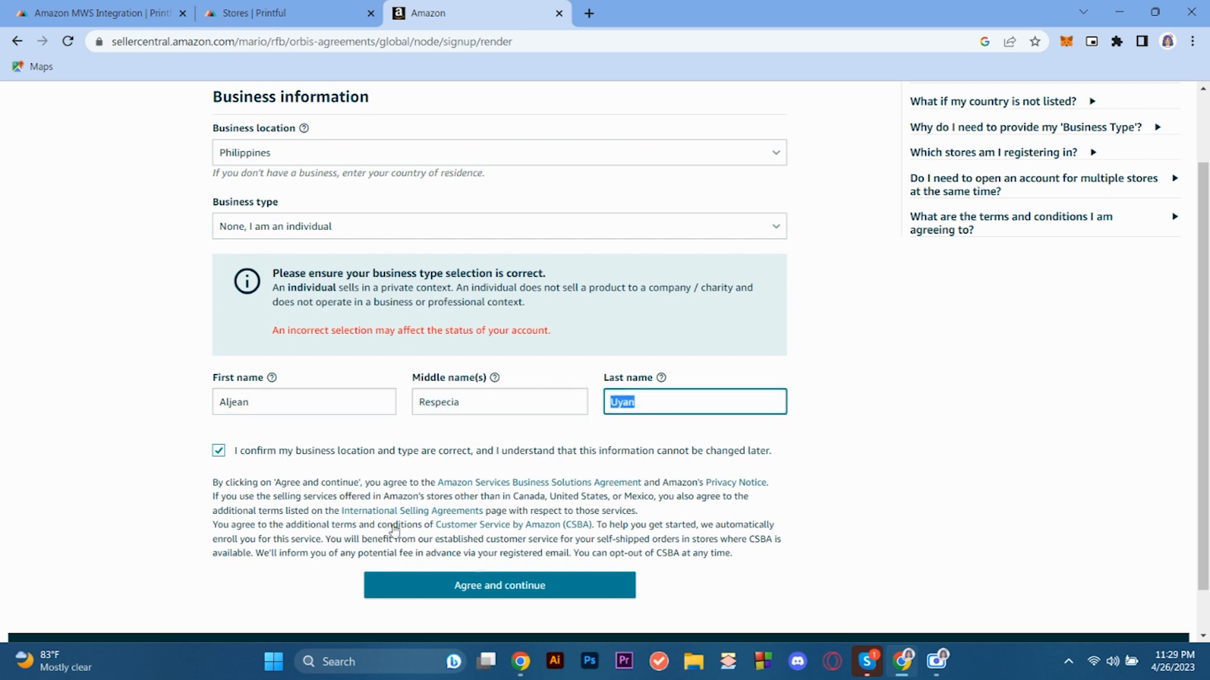
mouse_move(458, 577)
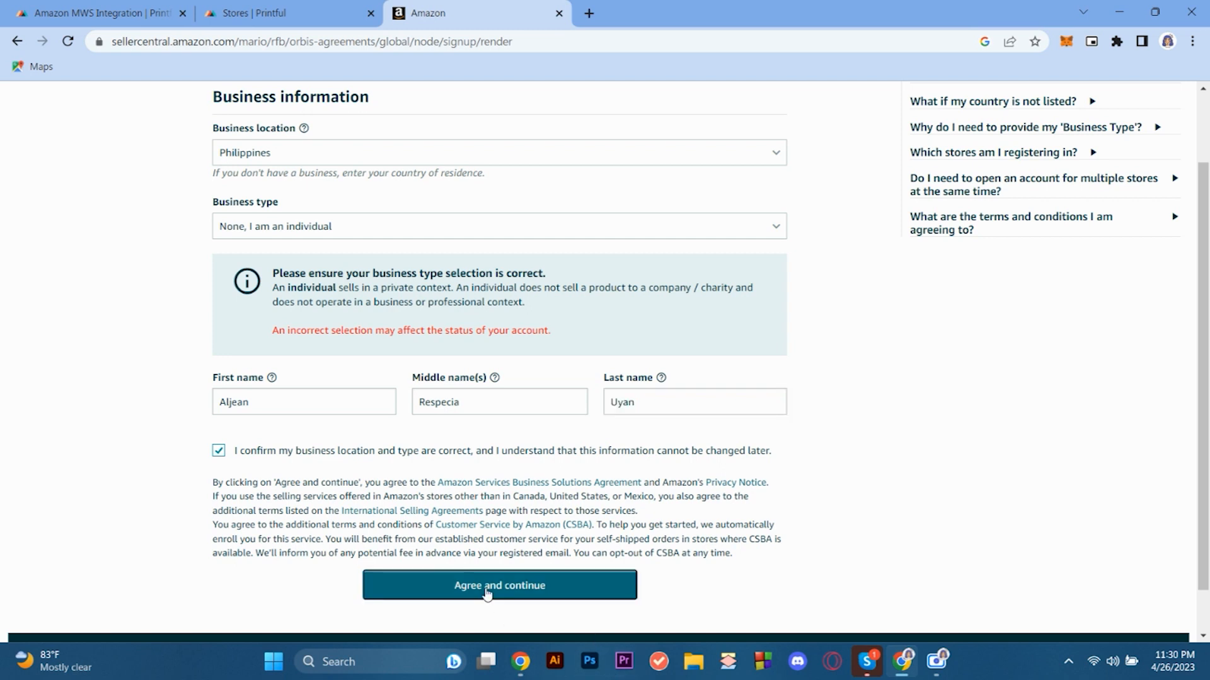
left_click(500, 584)
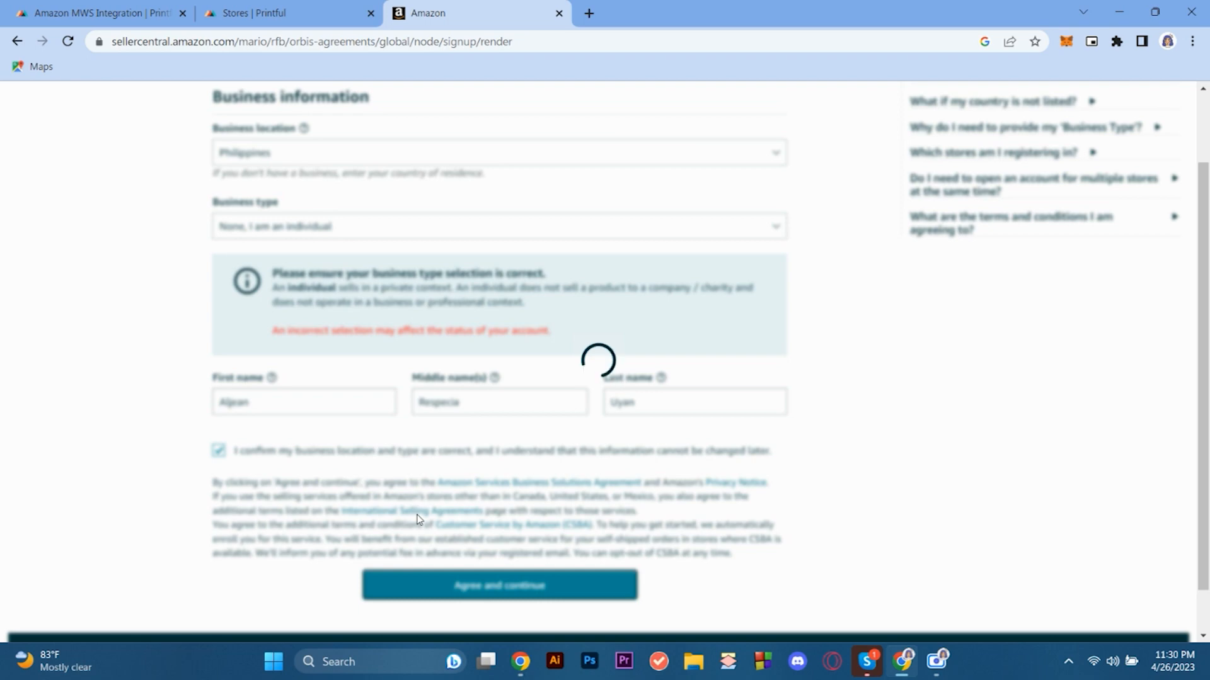
left_click(499, 585)
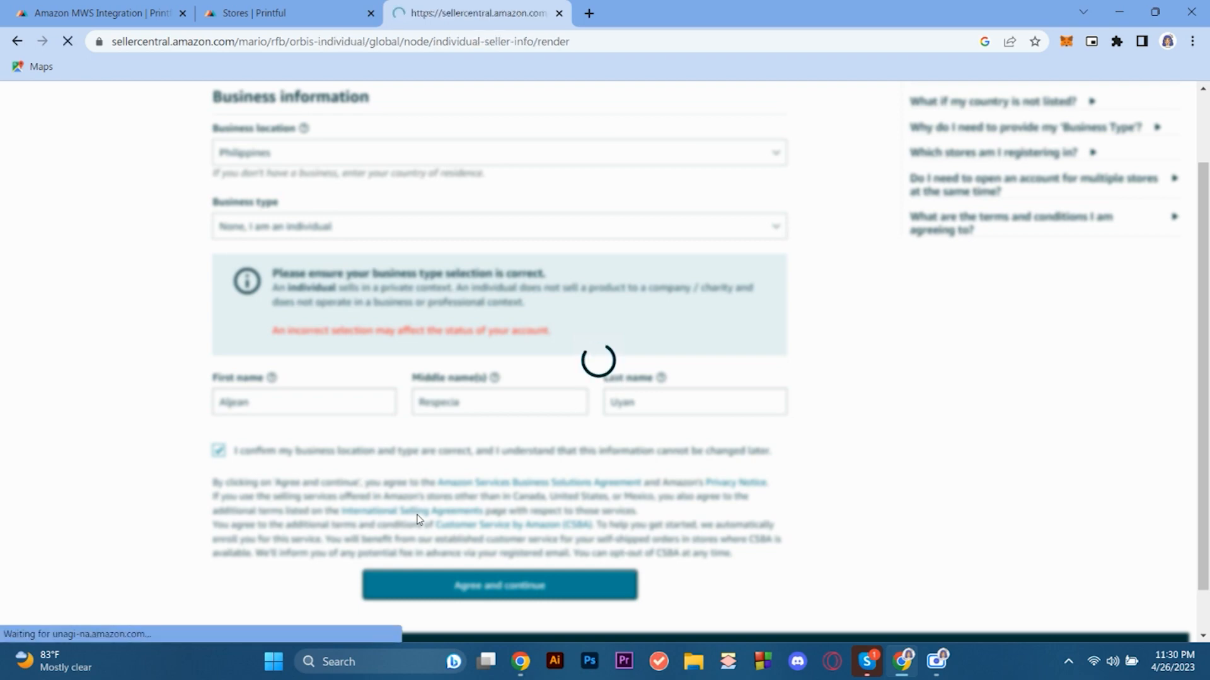
Set country of citizenship and country of birth to Philippines
left_click(499, 585)
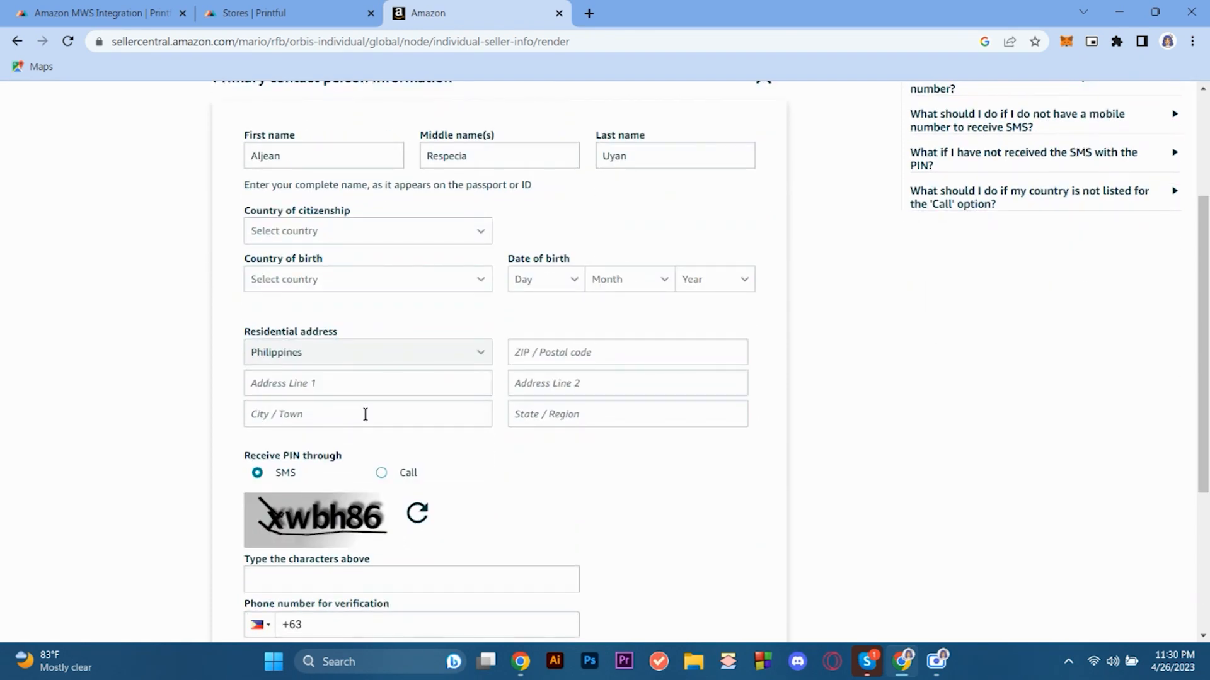
scroll("down", 3)
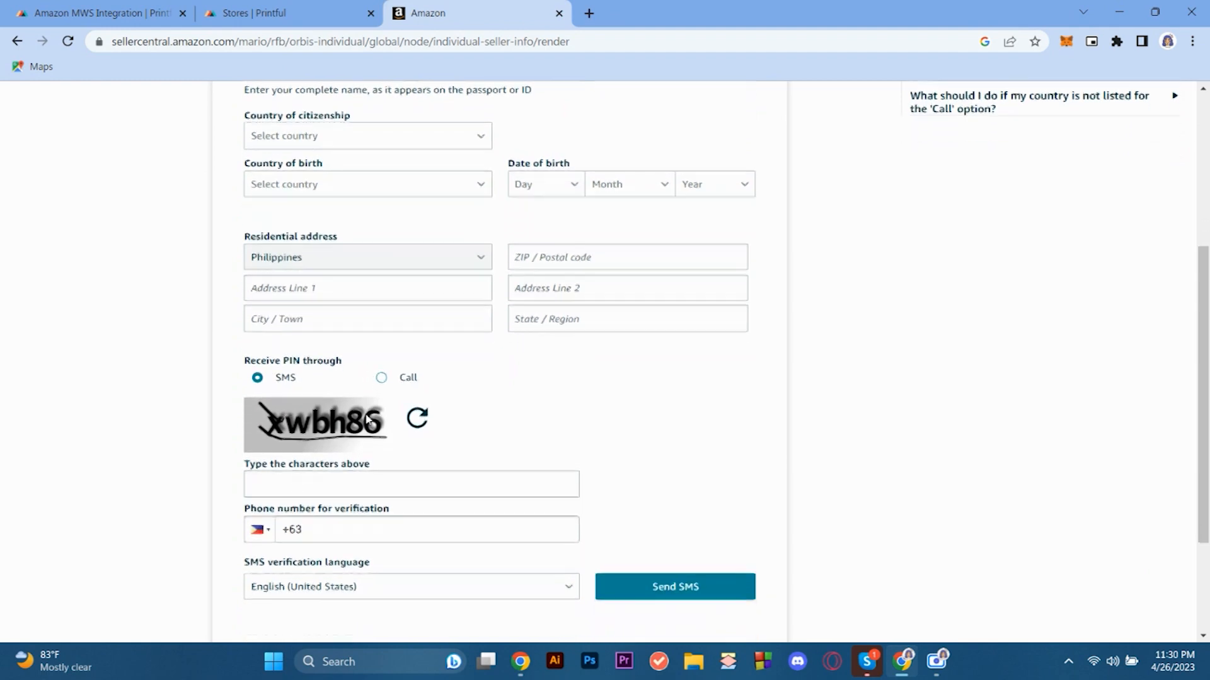
scroll("down", 3)
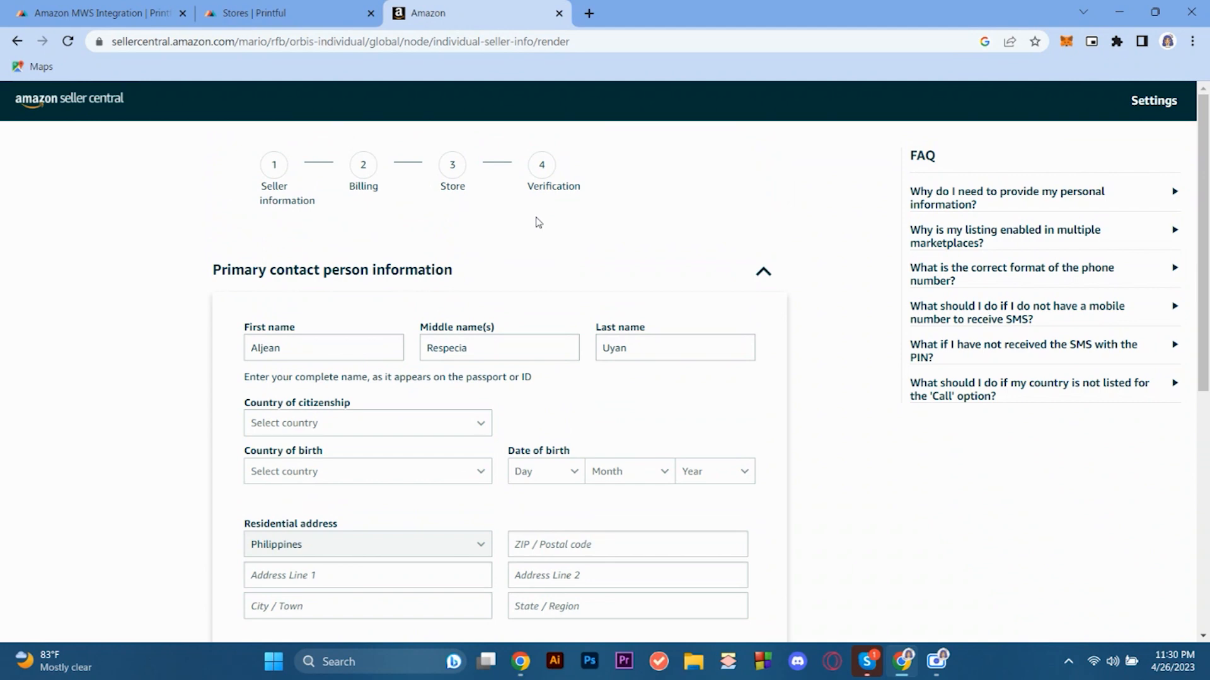
mouse_move(539, 410)
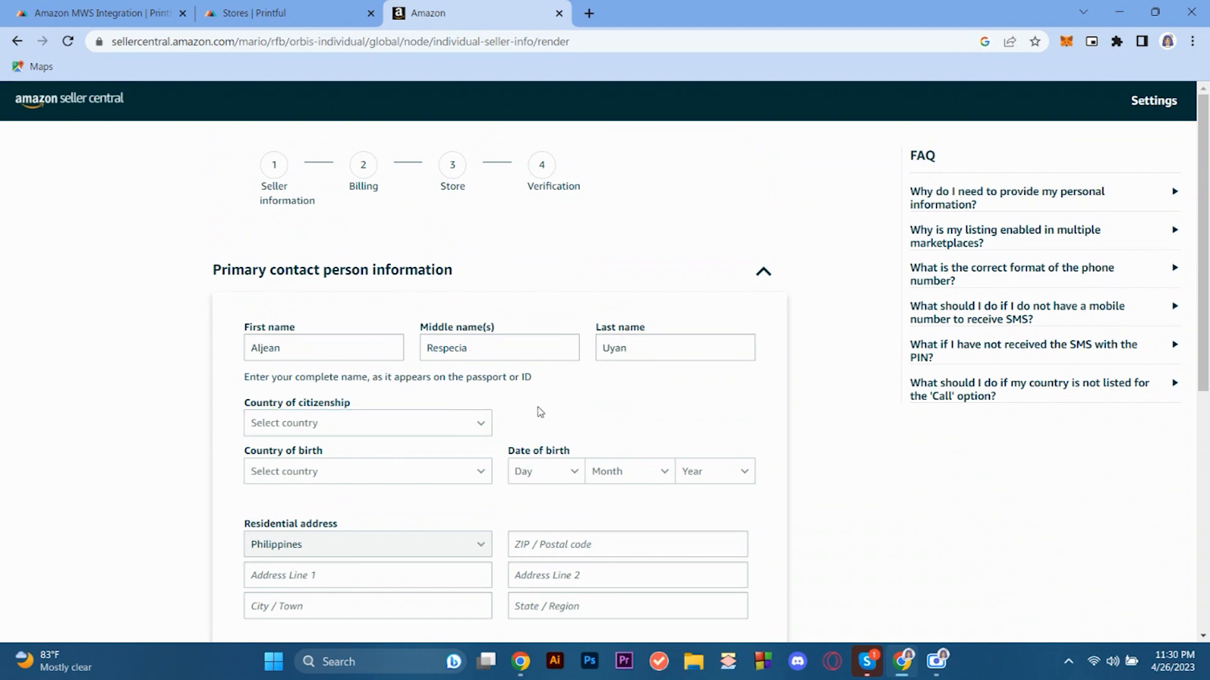
left_click(368, 423)
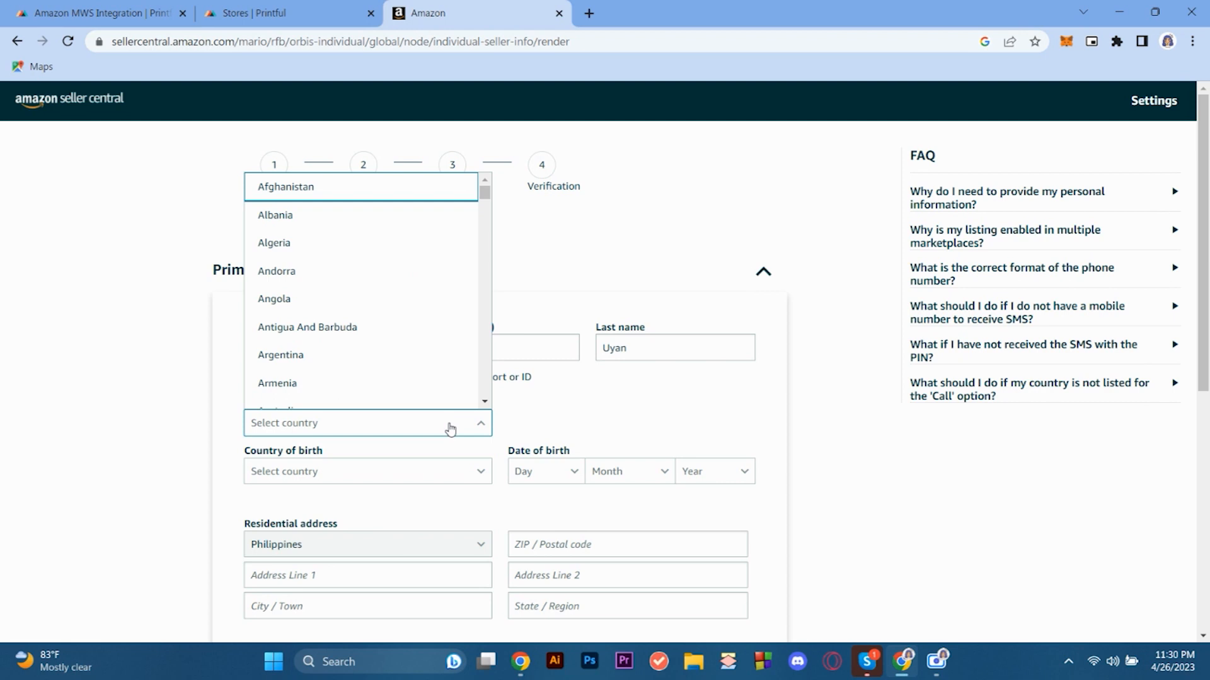
scroll("down", 3)
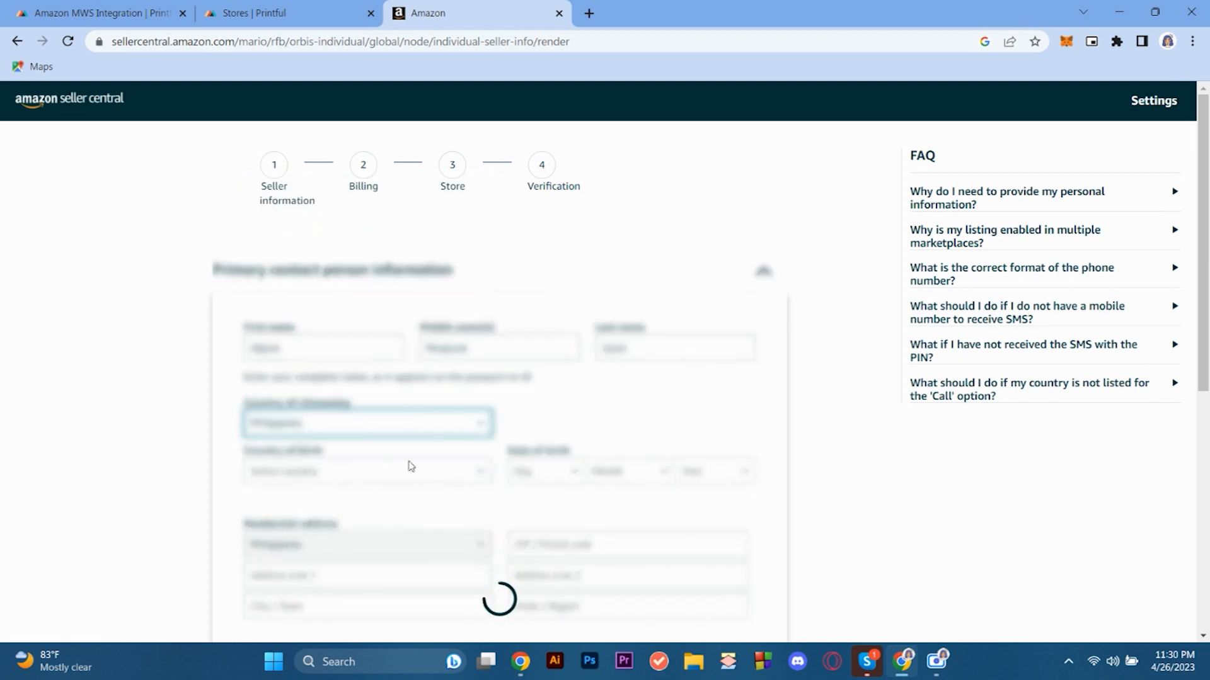
left_click(367, 471)
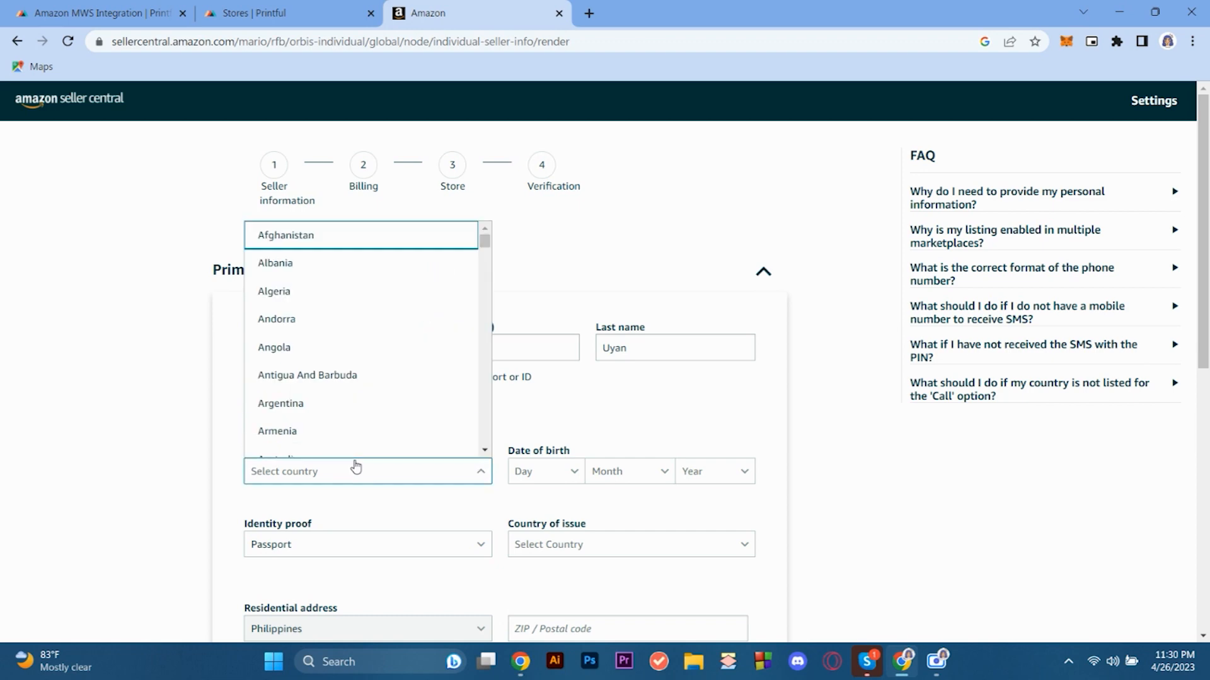
scroll("down", 3)
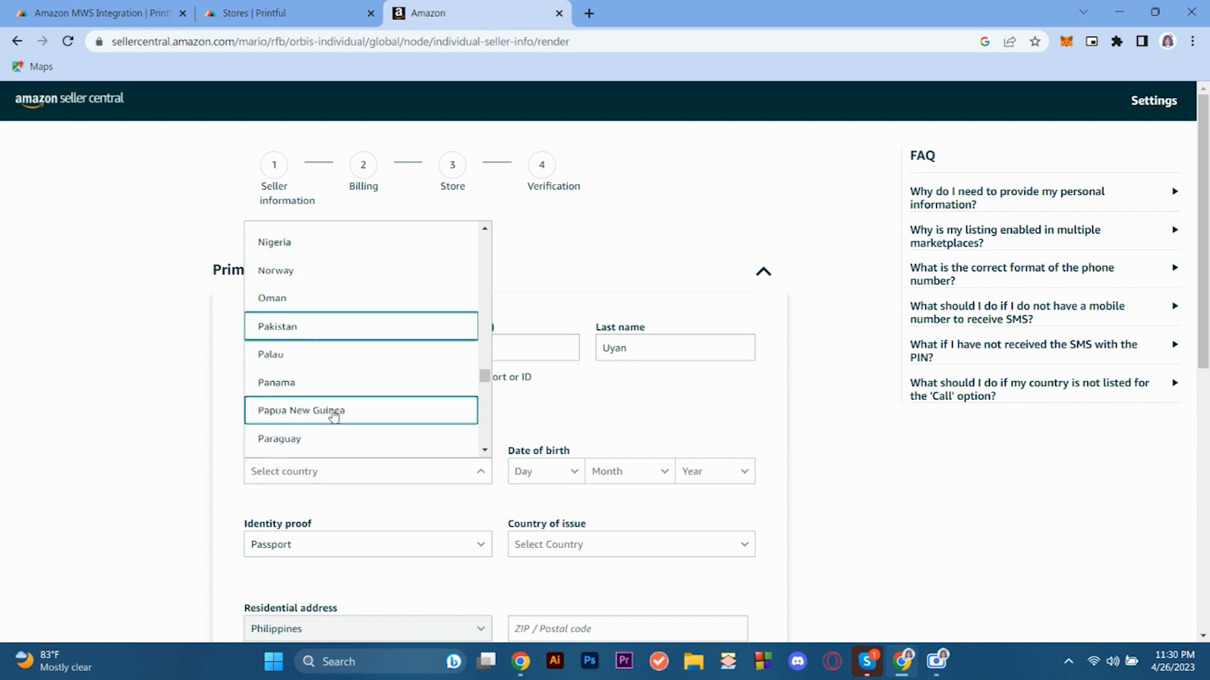
left_click(360, 410)
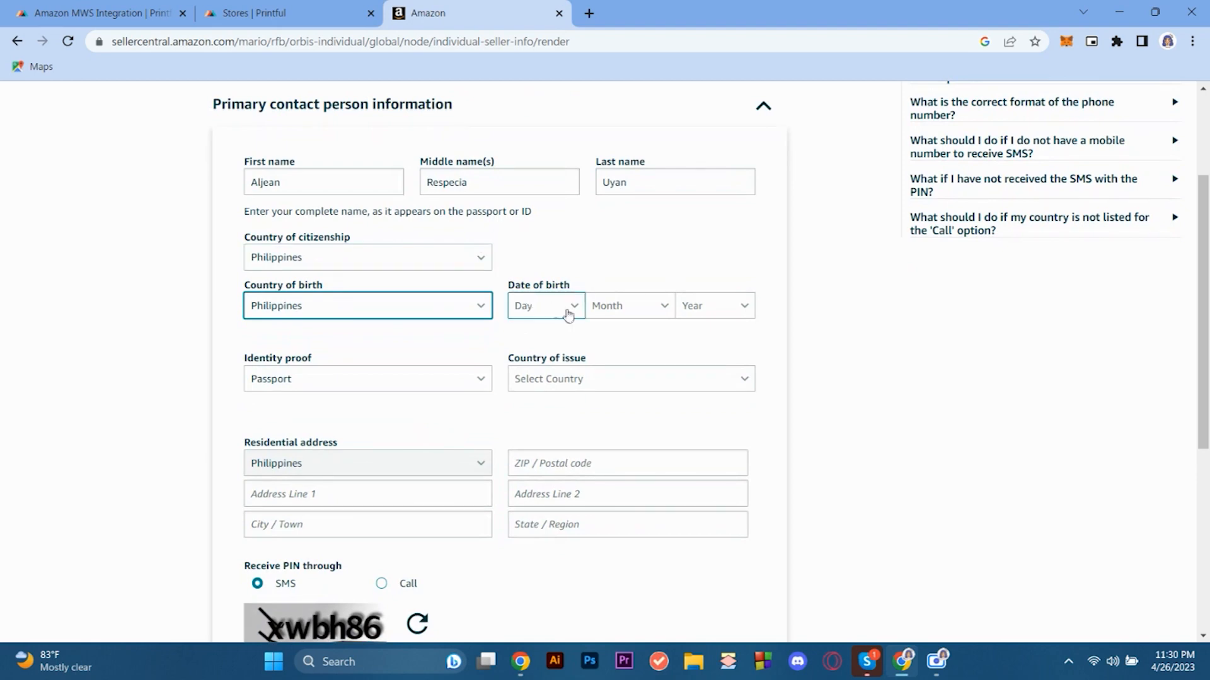
mouse_move(575, 318)
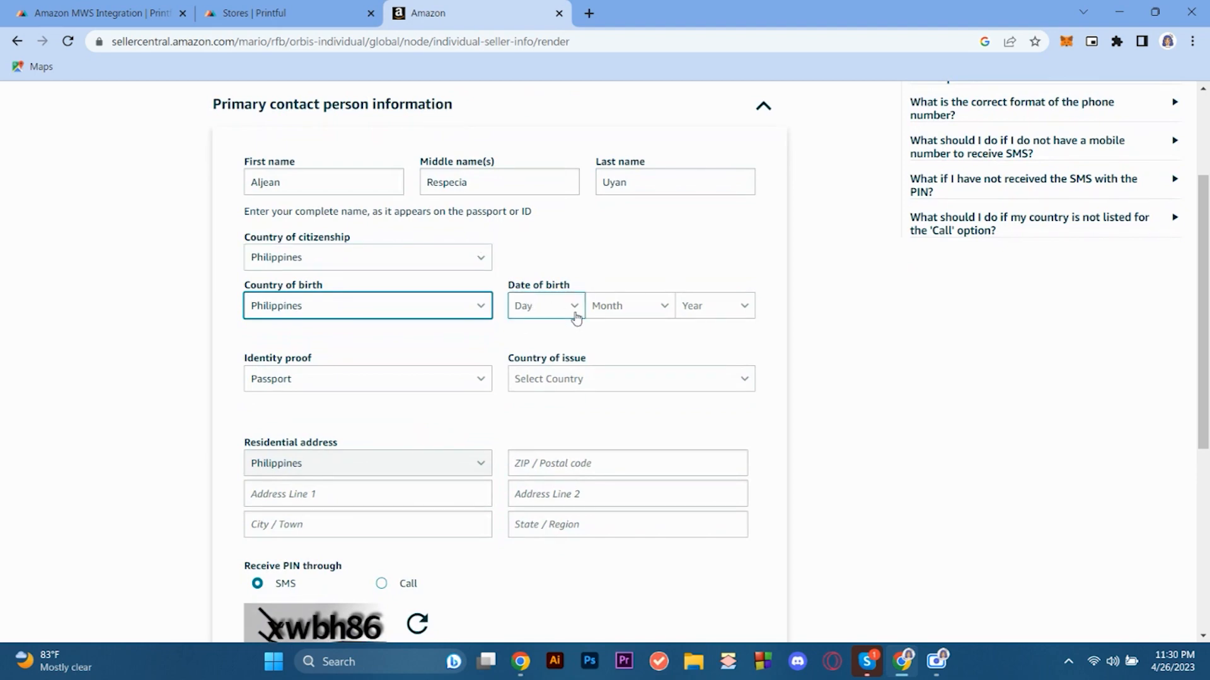
Enter the date of birth and Philippines as passport issuing country, then return to Printful stores
left_click(546, 305)
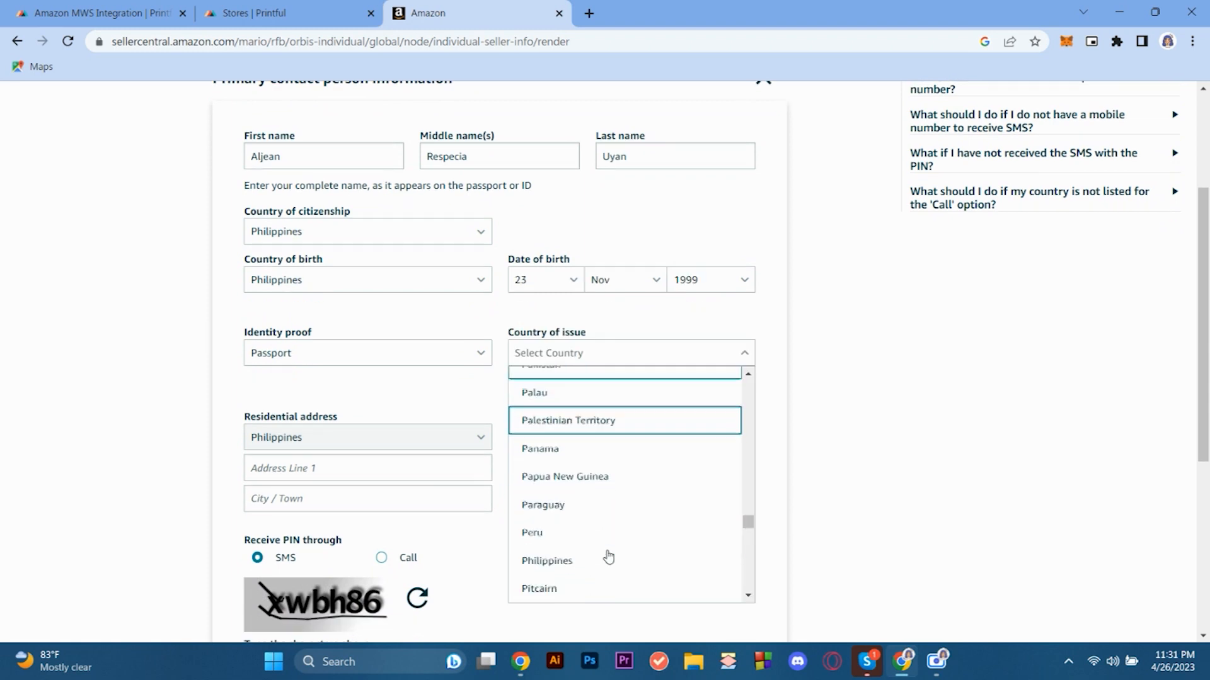
left_click(547, 561)
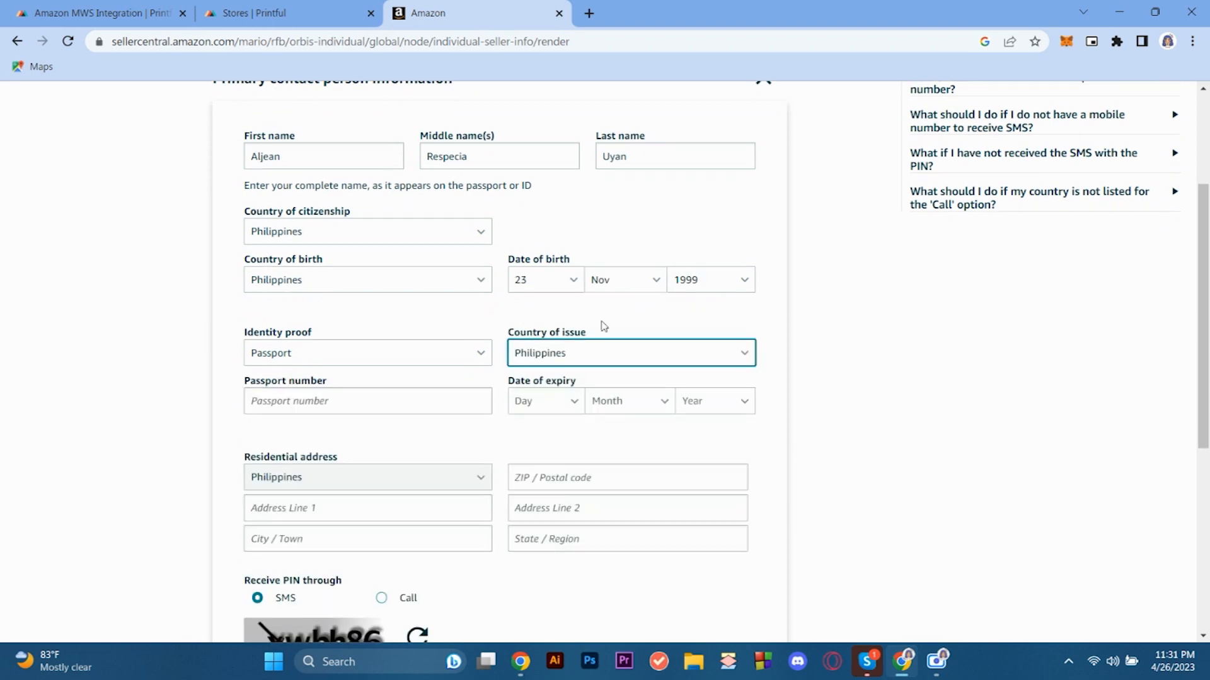
left_click(545, 280)
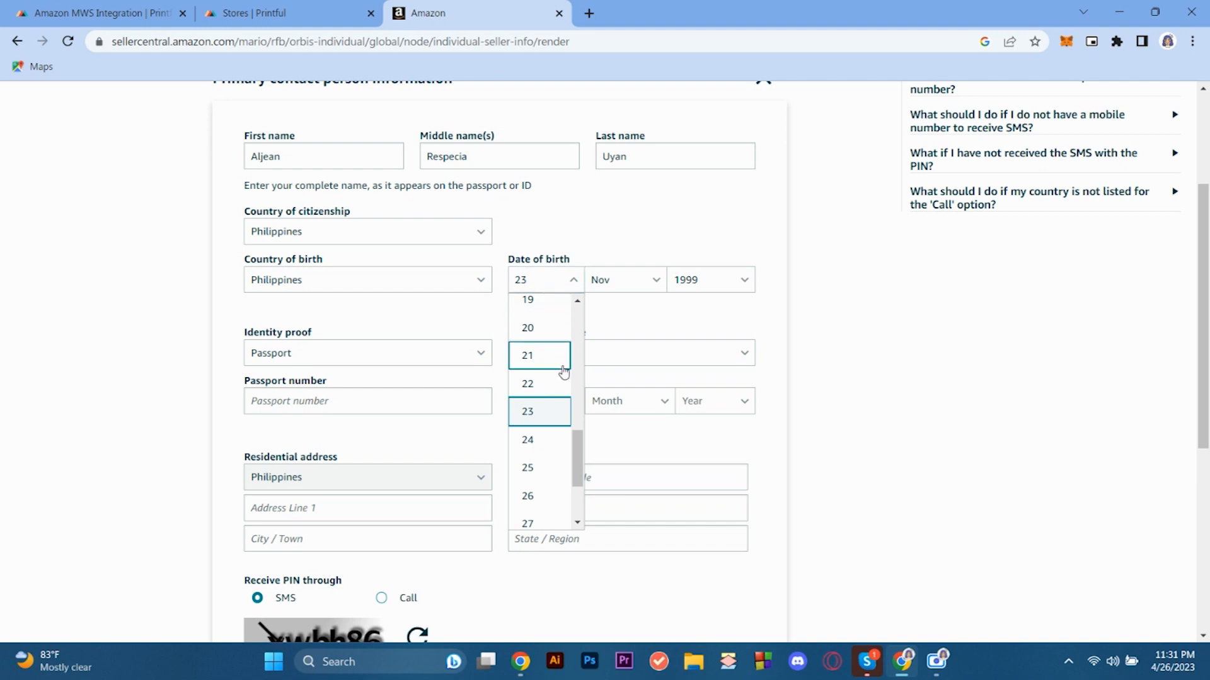
scroll("down", 3)
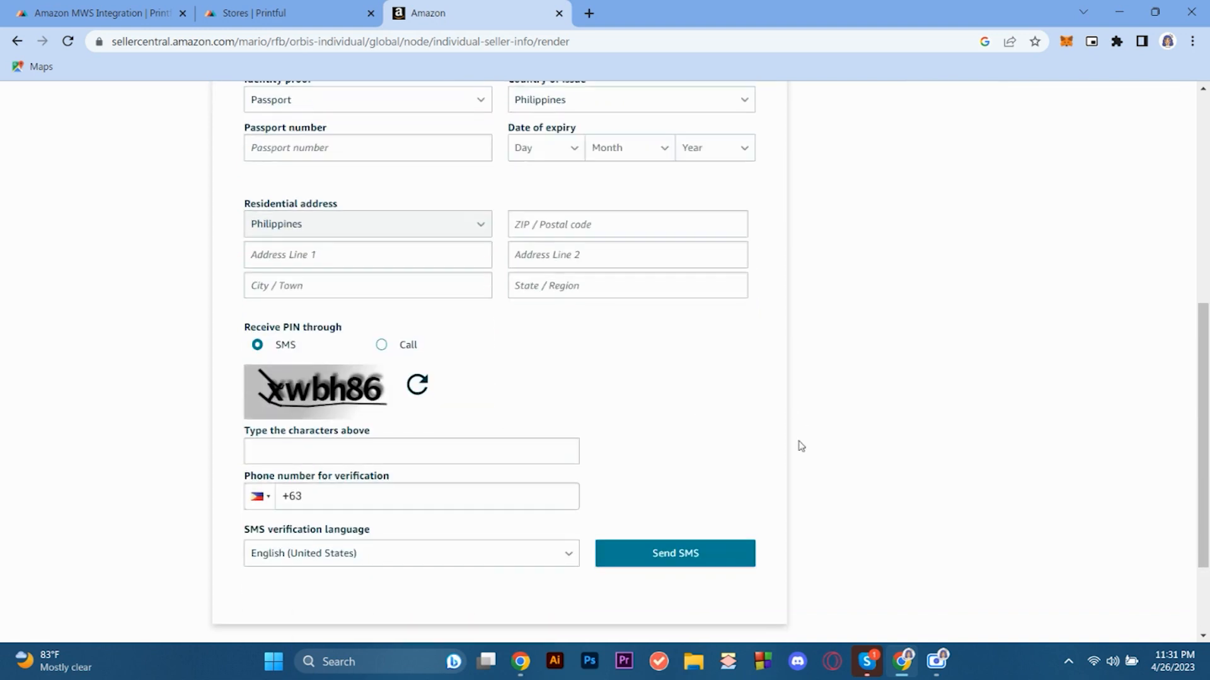
scroll("down", 3)
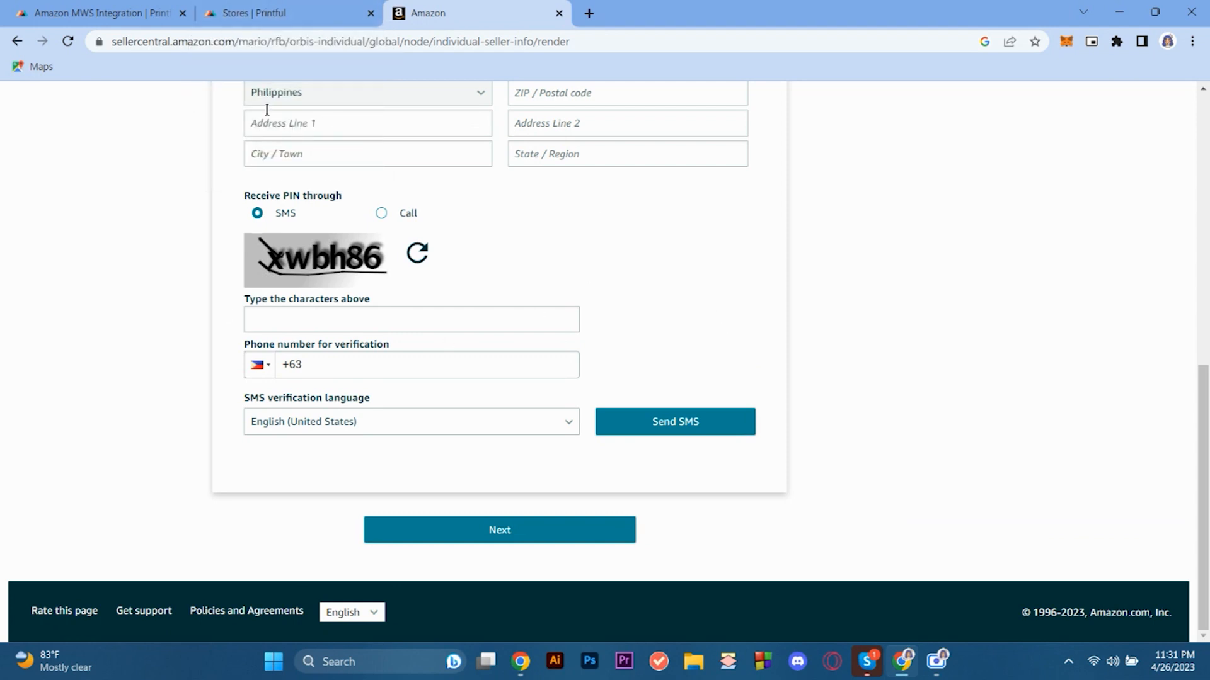
left_click(263, 12)
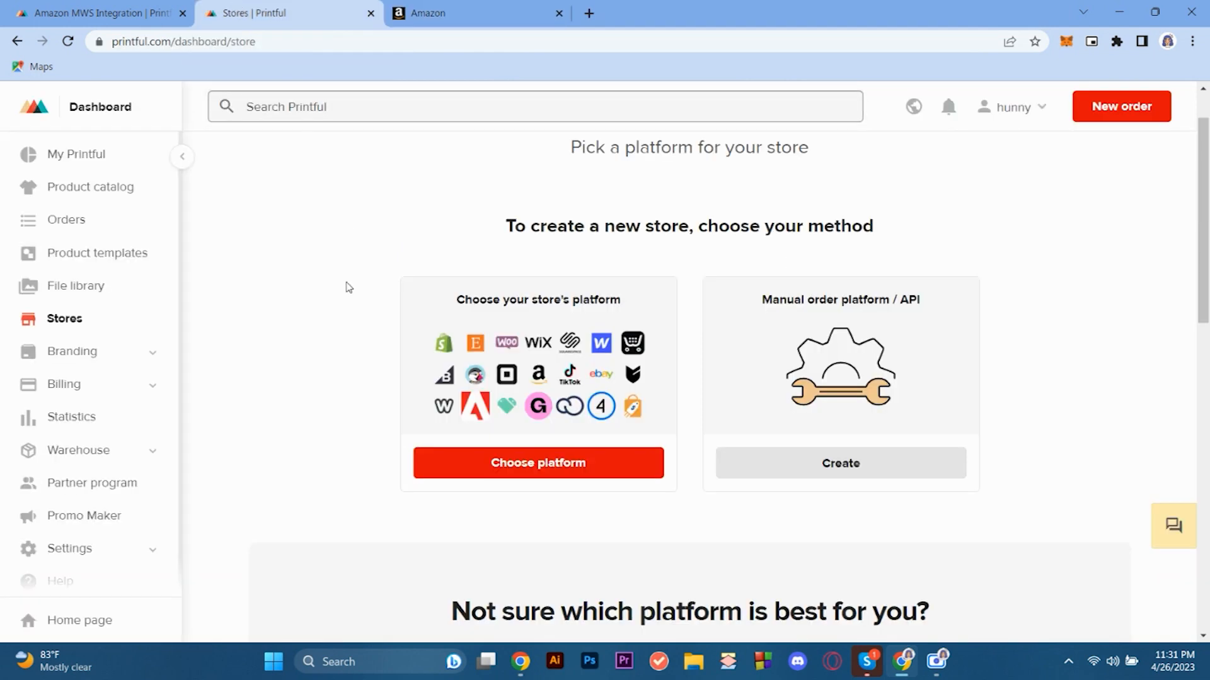
scroll("down", 3)
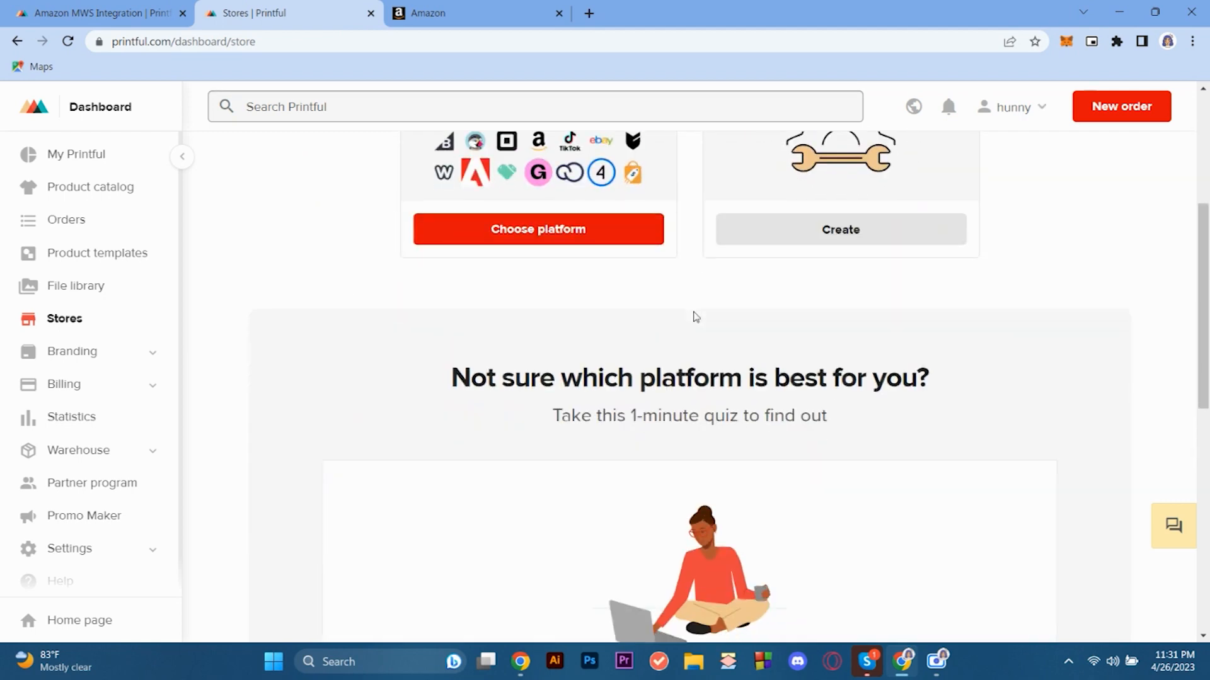
scroll("down", 3)
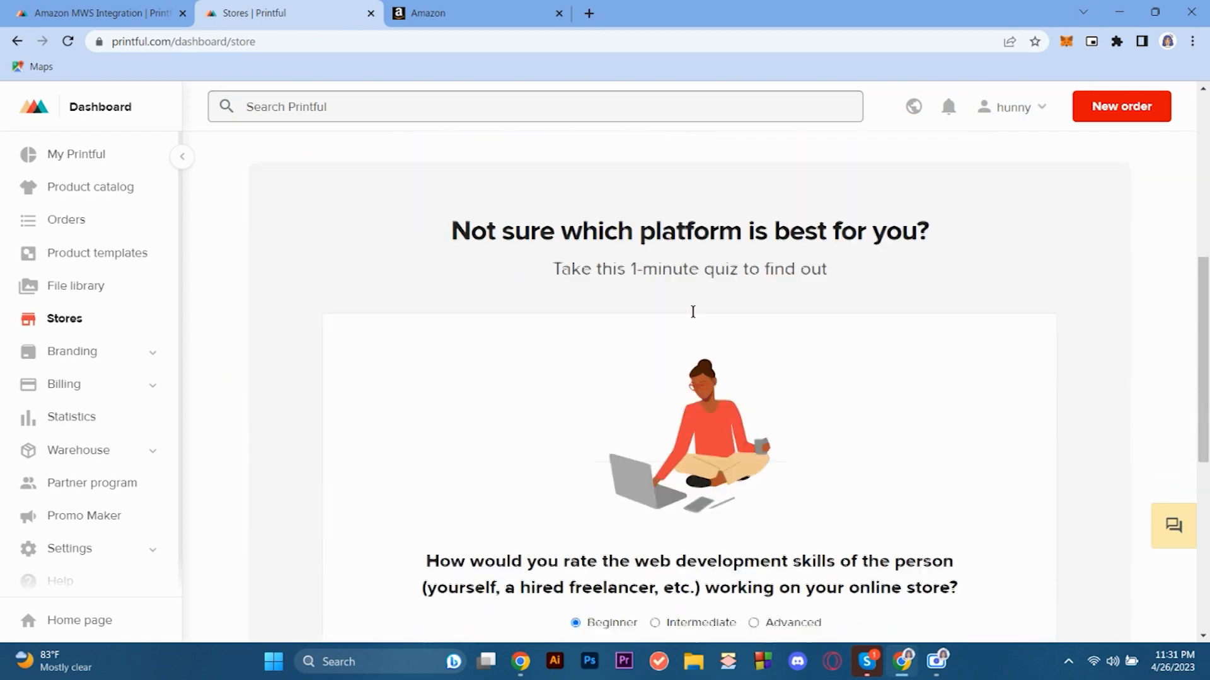
scroll("down", 3)
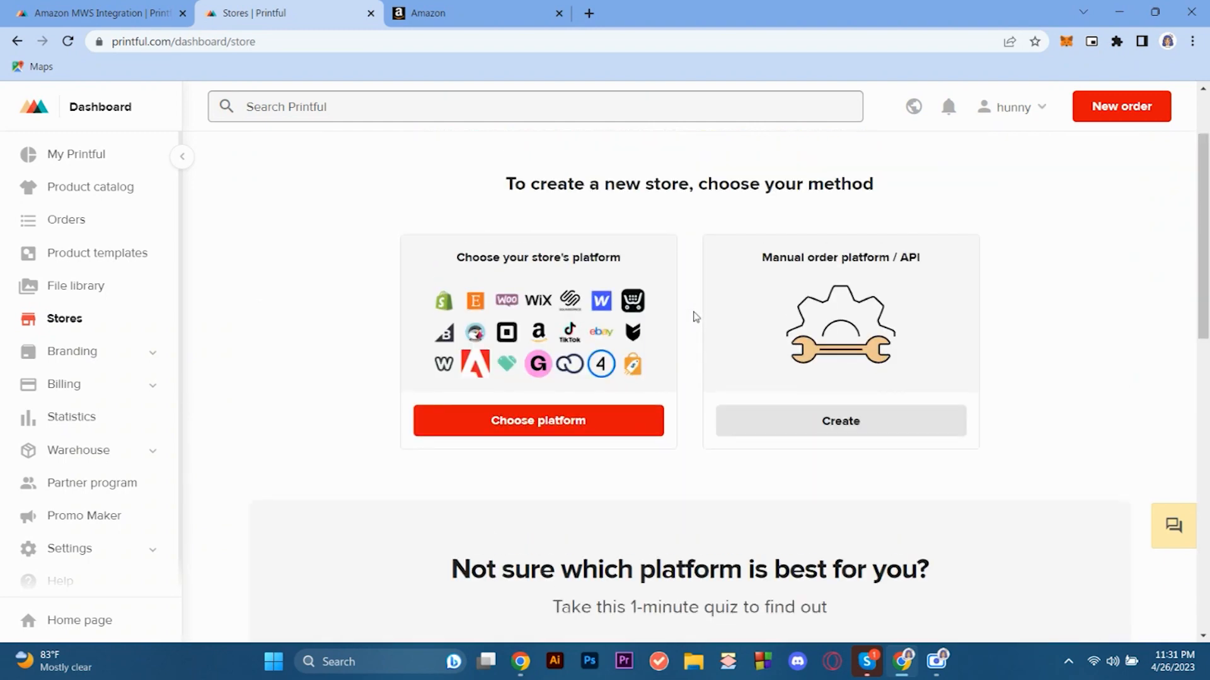
left_click(100, 106)
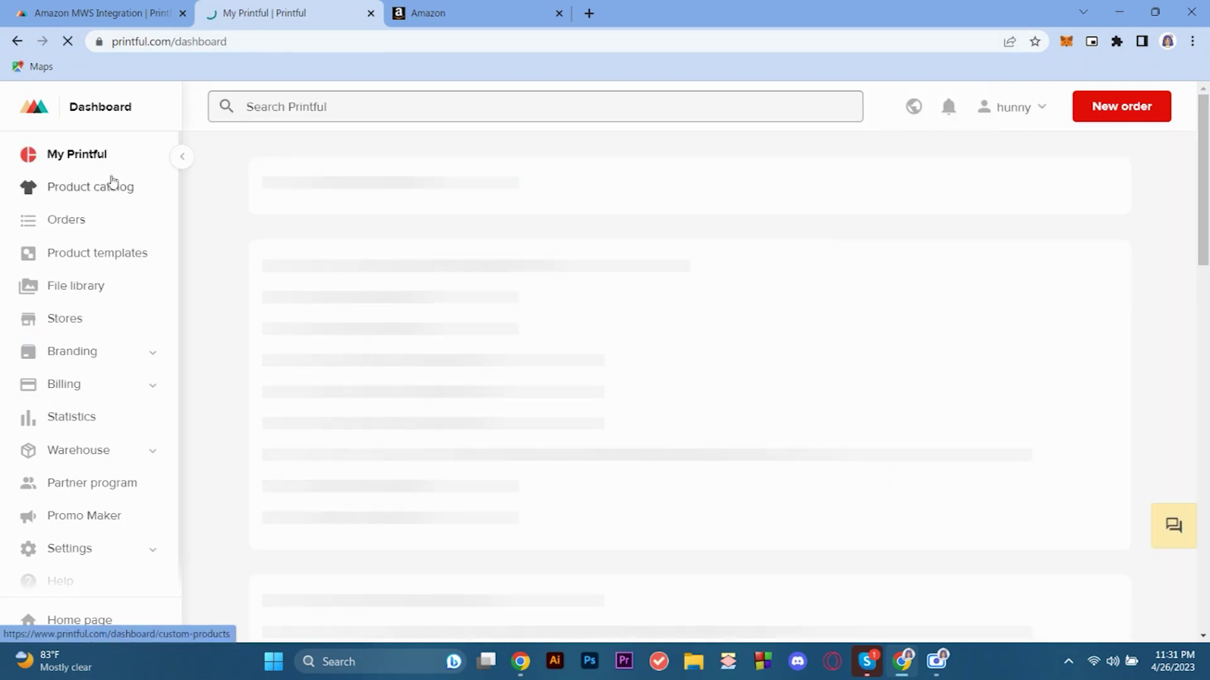
left_click(65, 319)
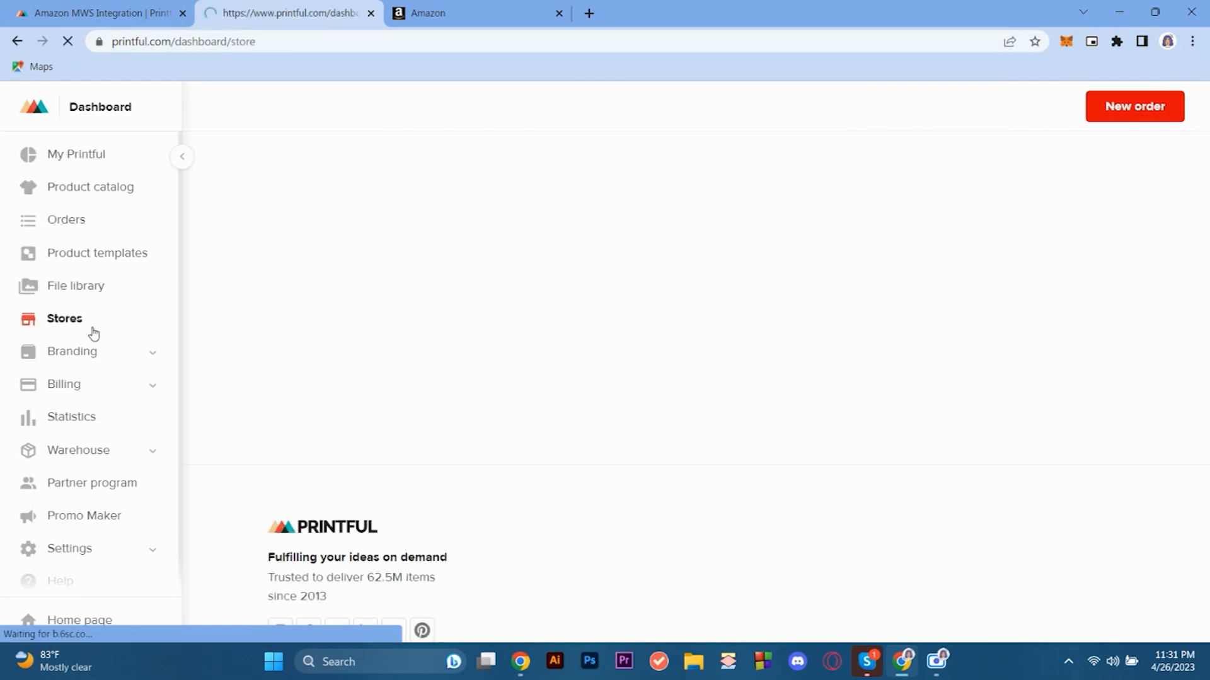
left_click(65, 319)
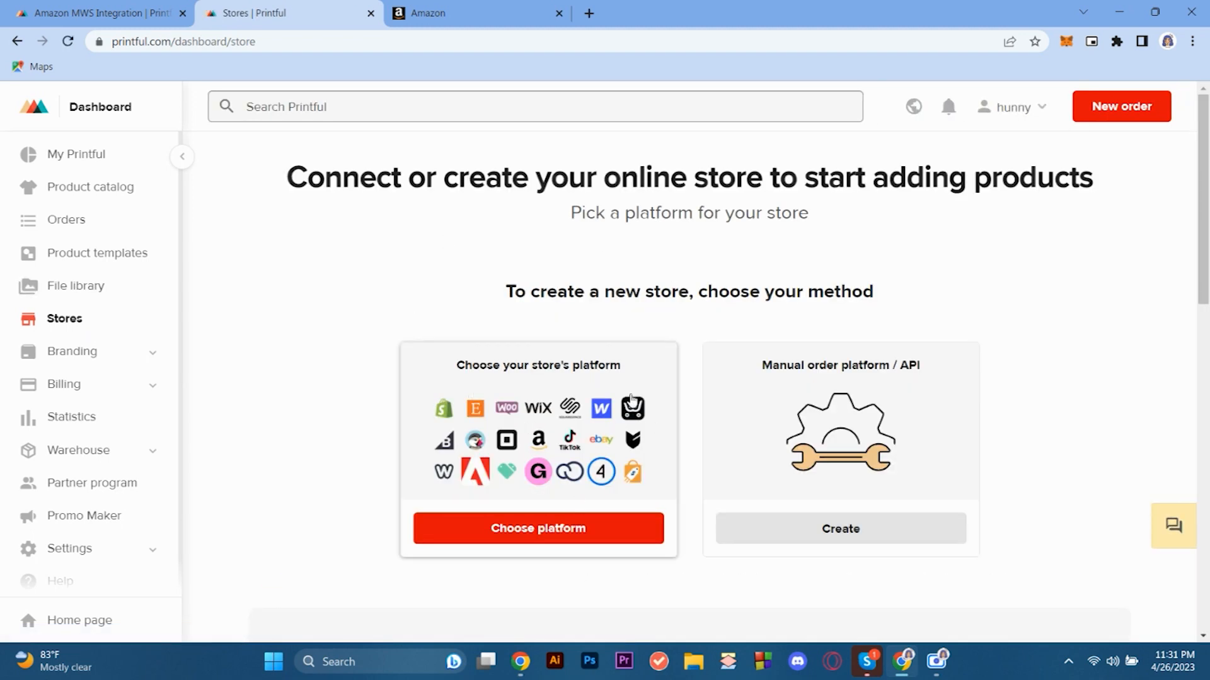
mouse_move(509, 535)
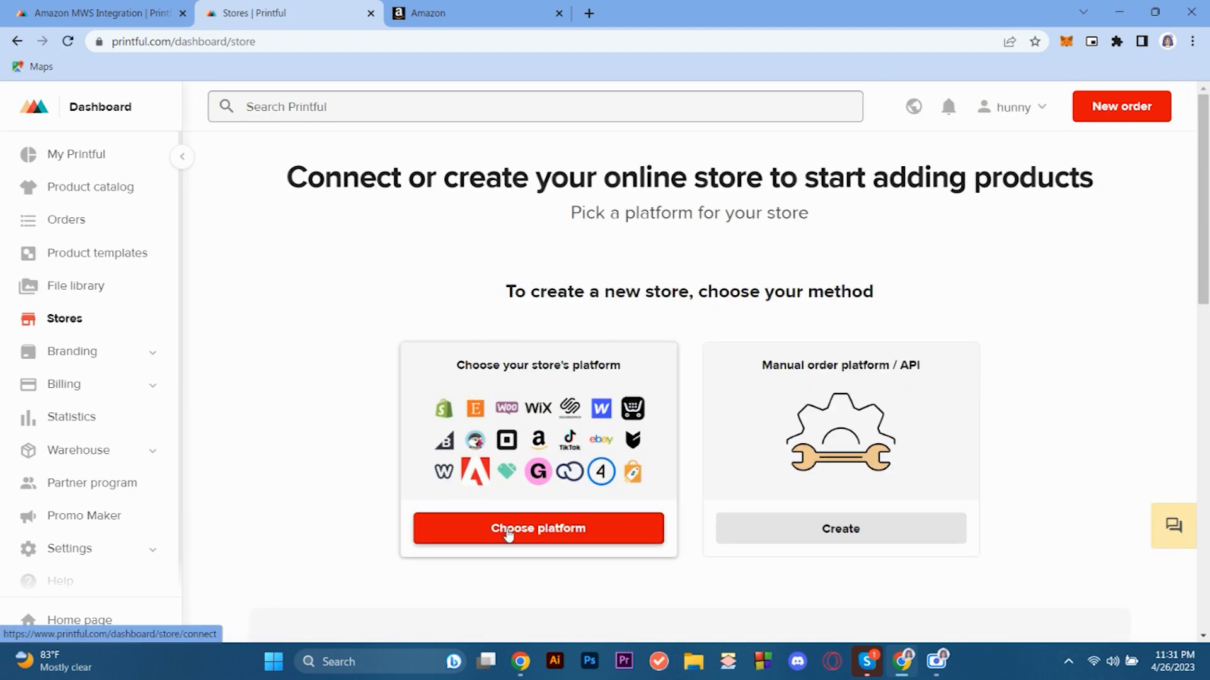
left_click(538, 528)
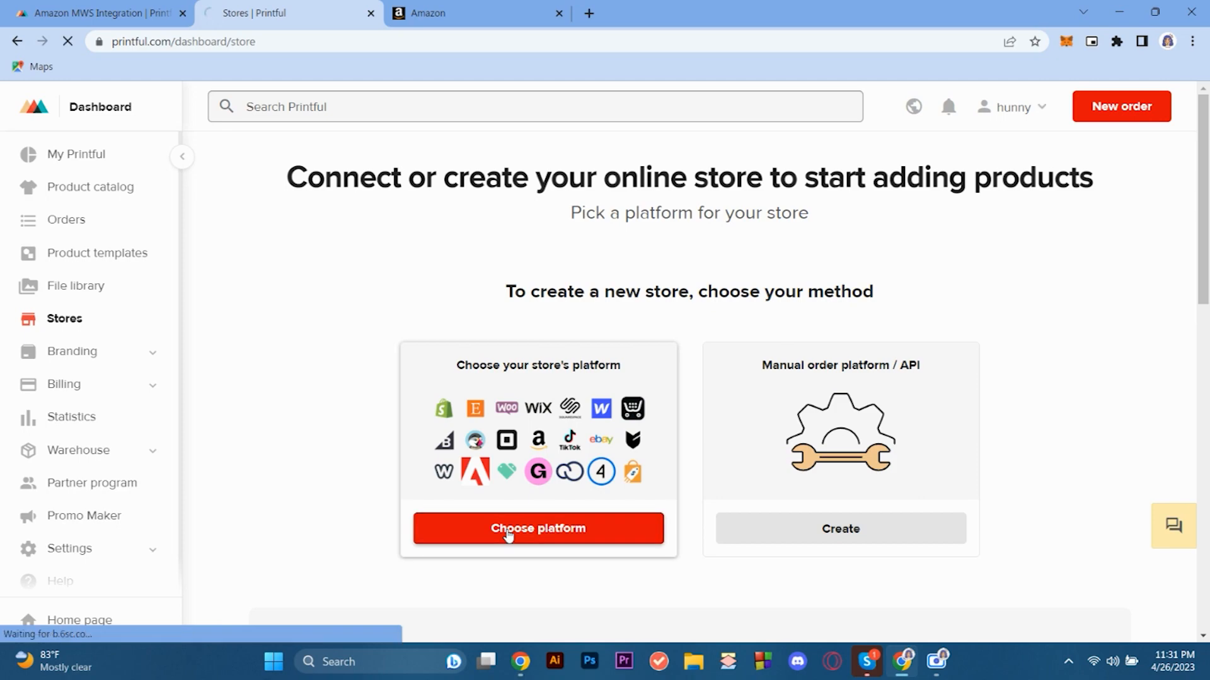
left_click(538, 528)
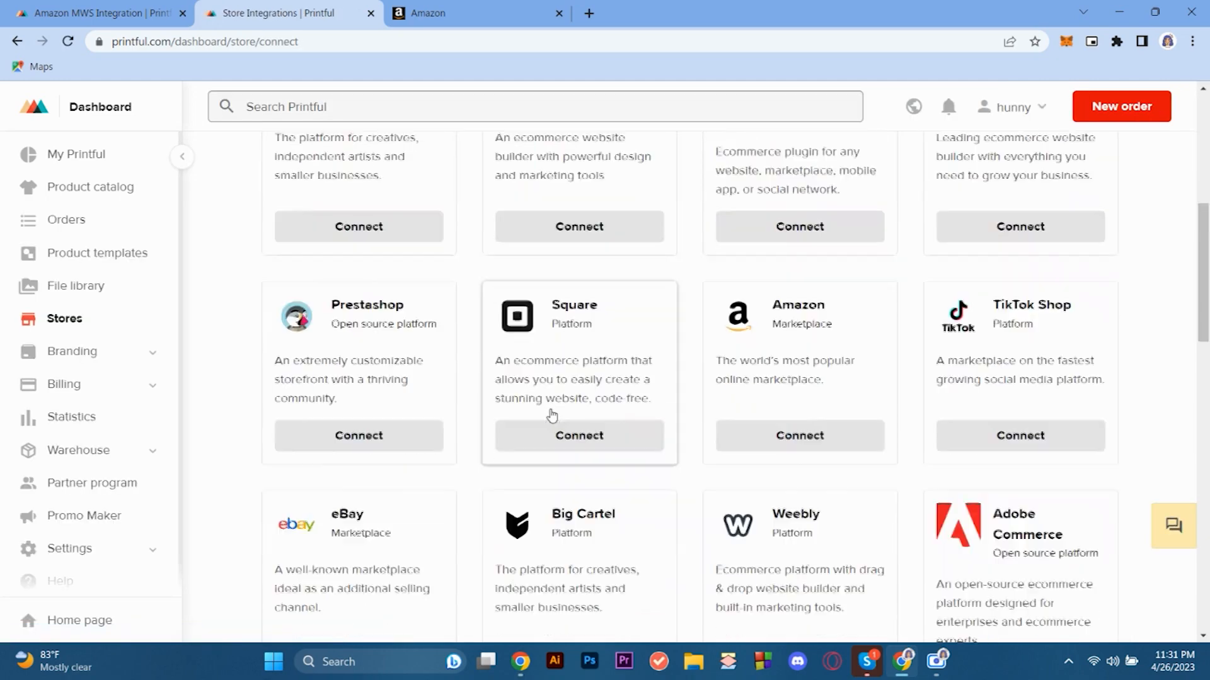
scroll("up", 3)
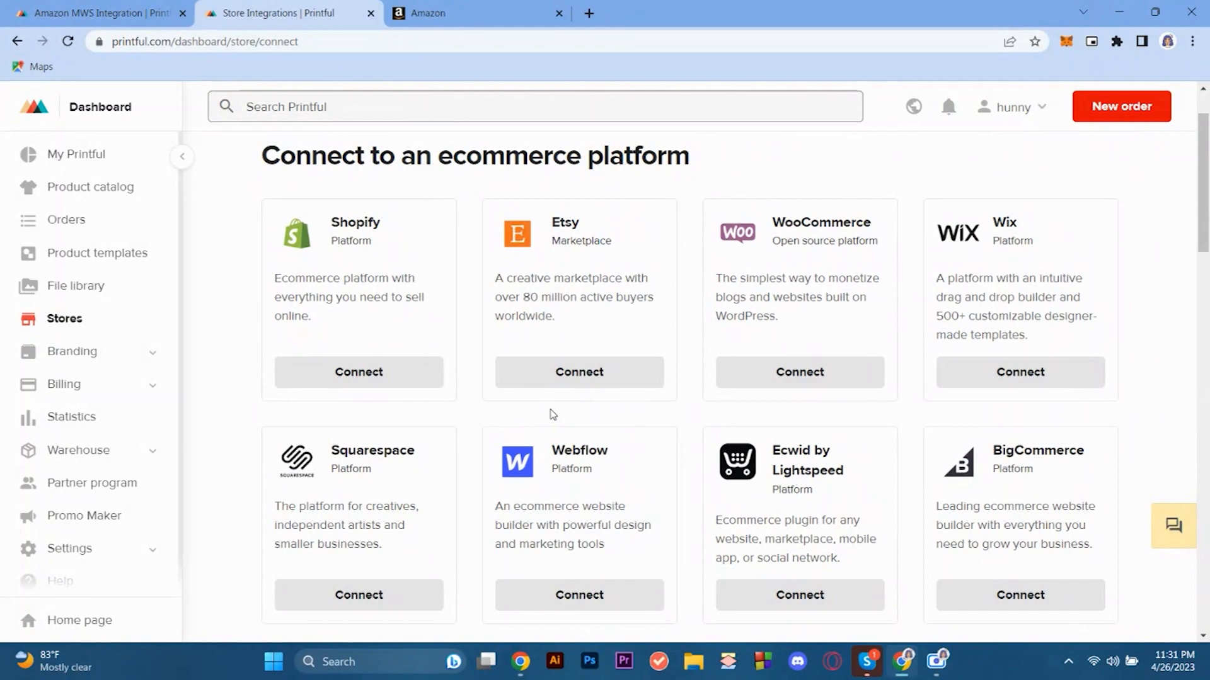
scroll("down", 3)
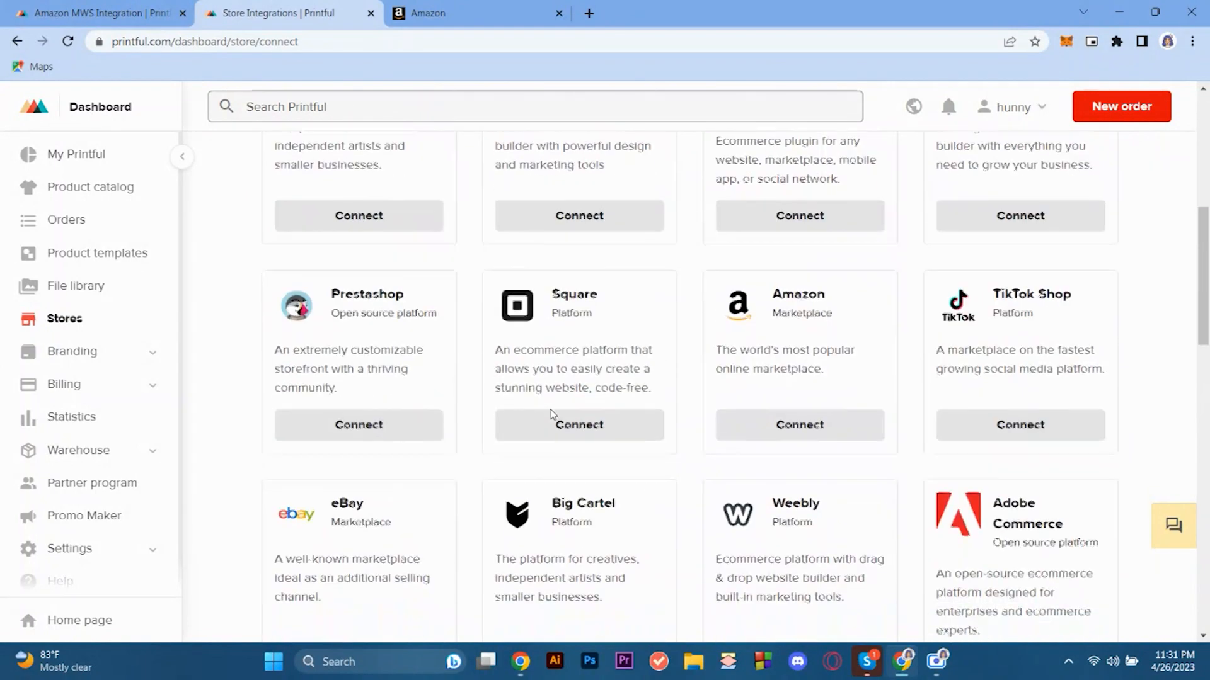
scroll("up", 3)
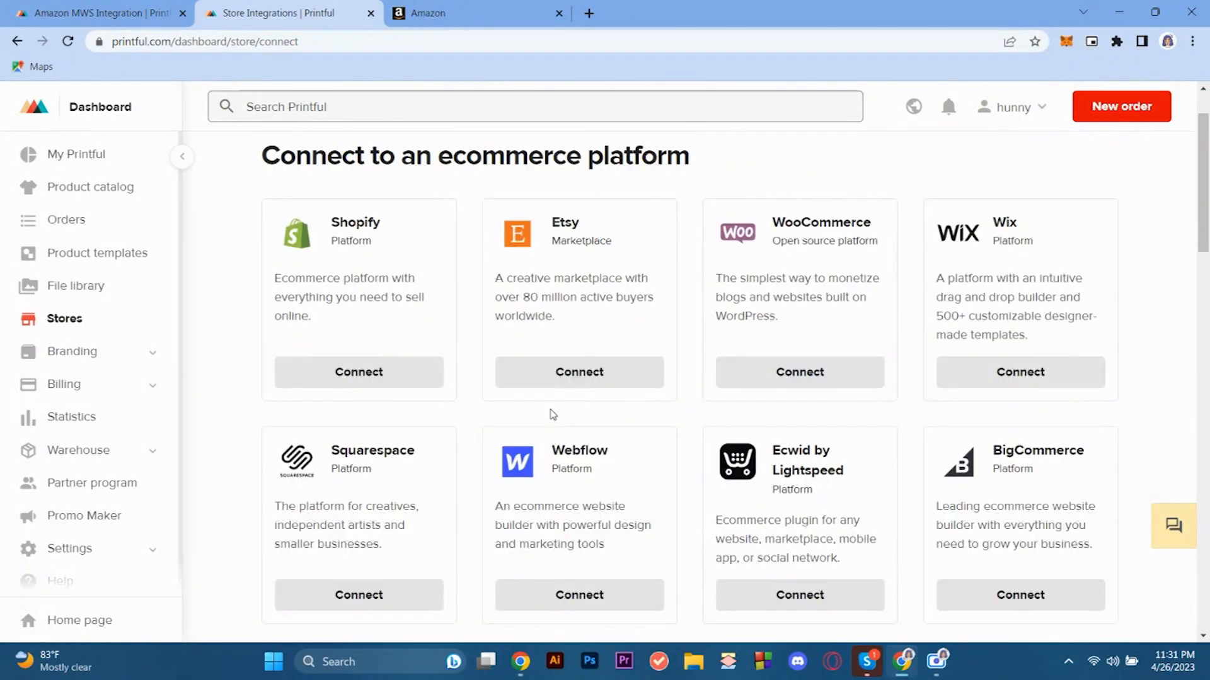
scroll("down", 3)
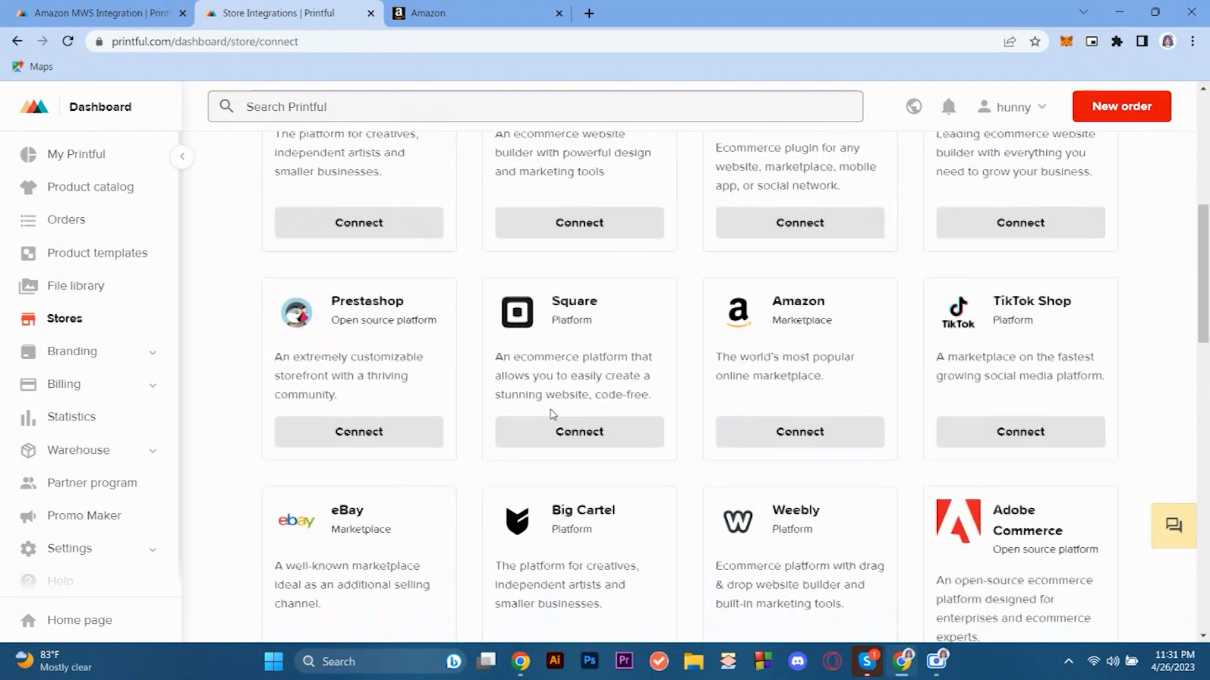
scroll("down", 3)
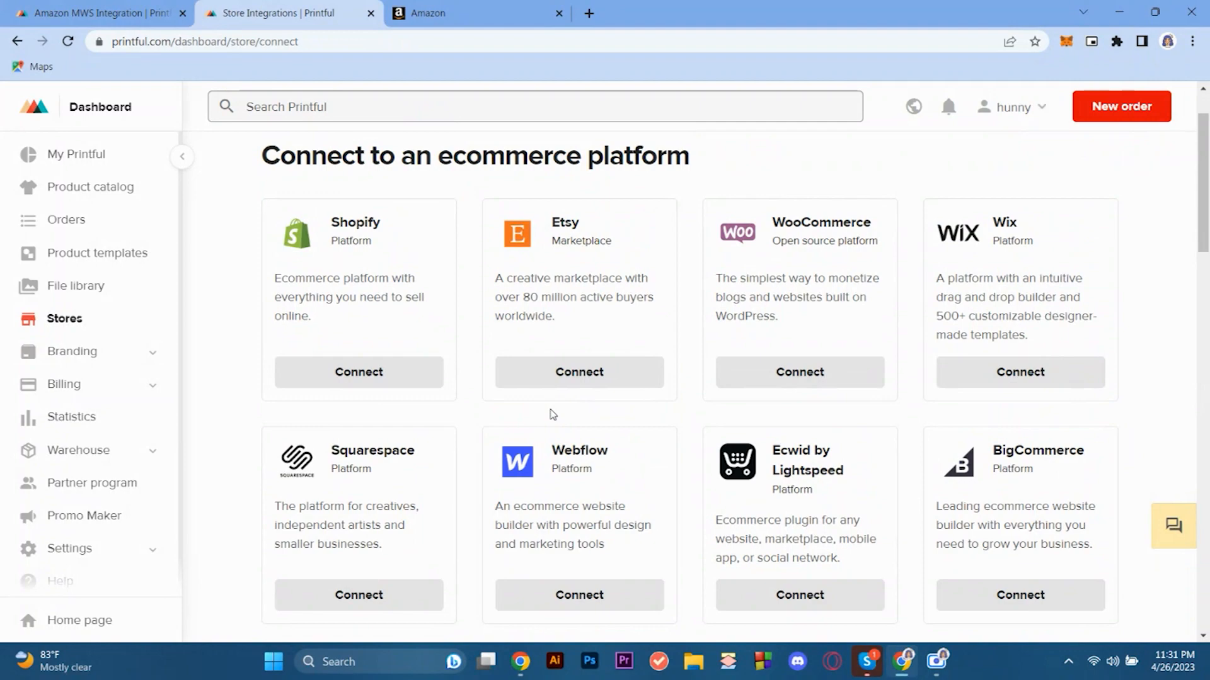
scroll("down", 3)
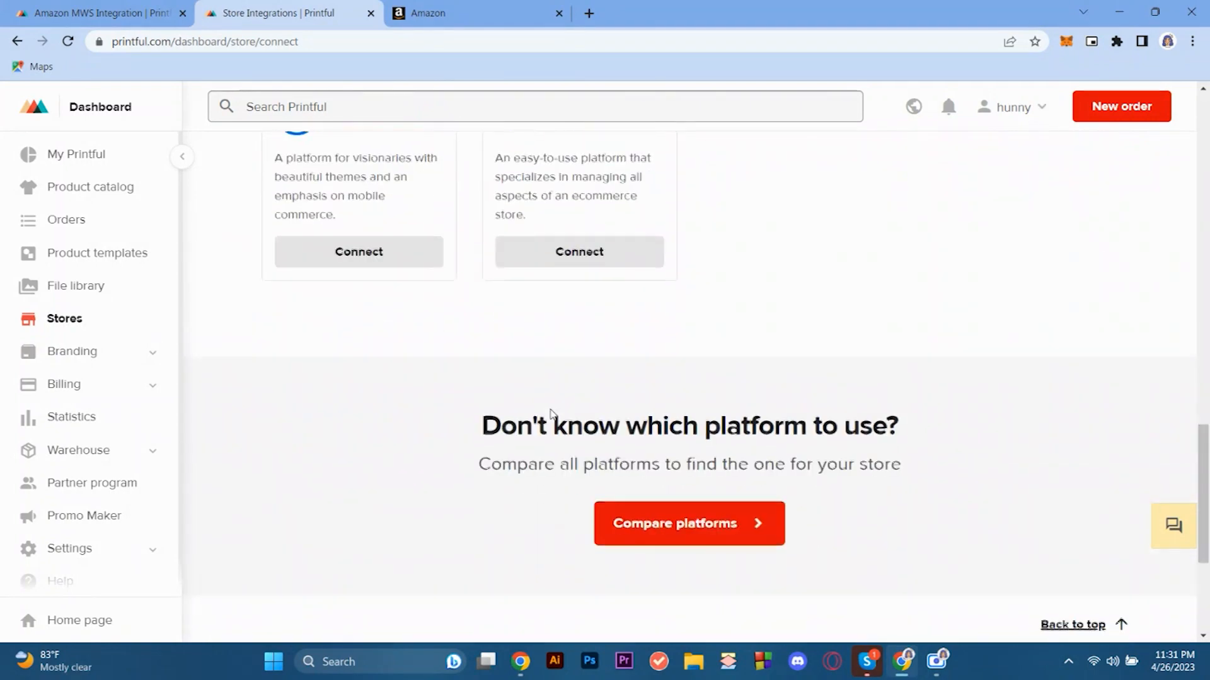
scroll("up", 3)
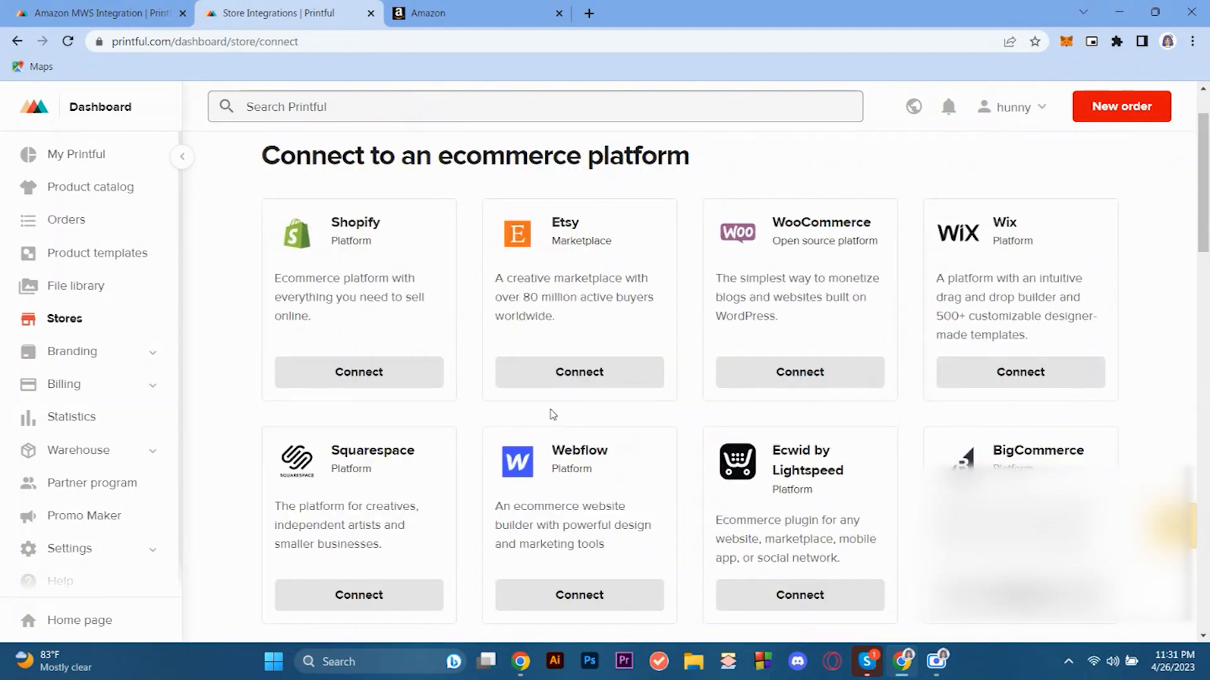
scroll("down", 3)
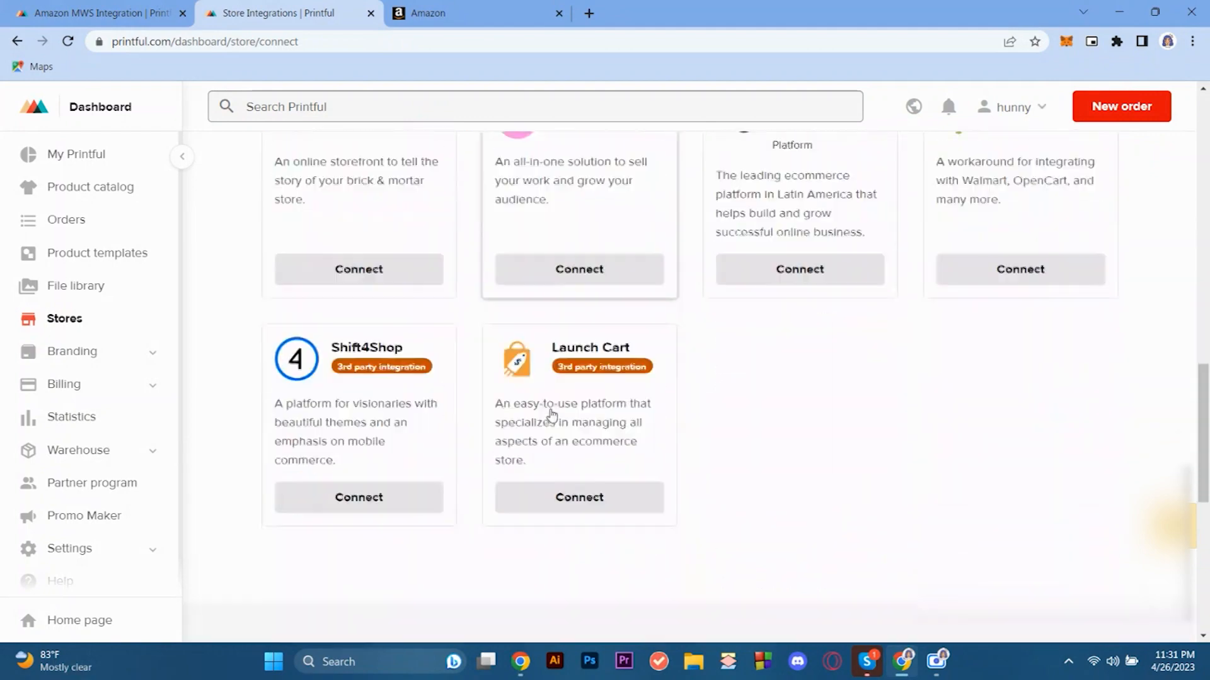
scroll("down", 3)
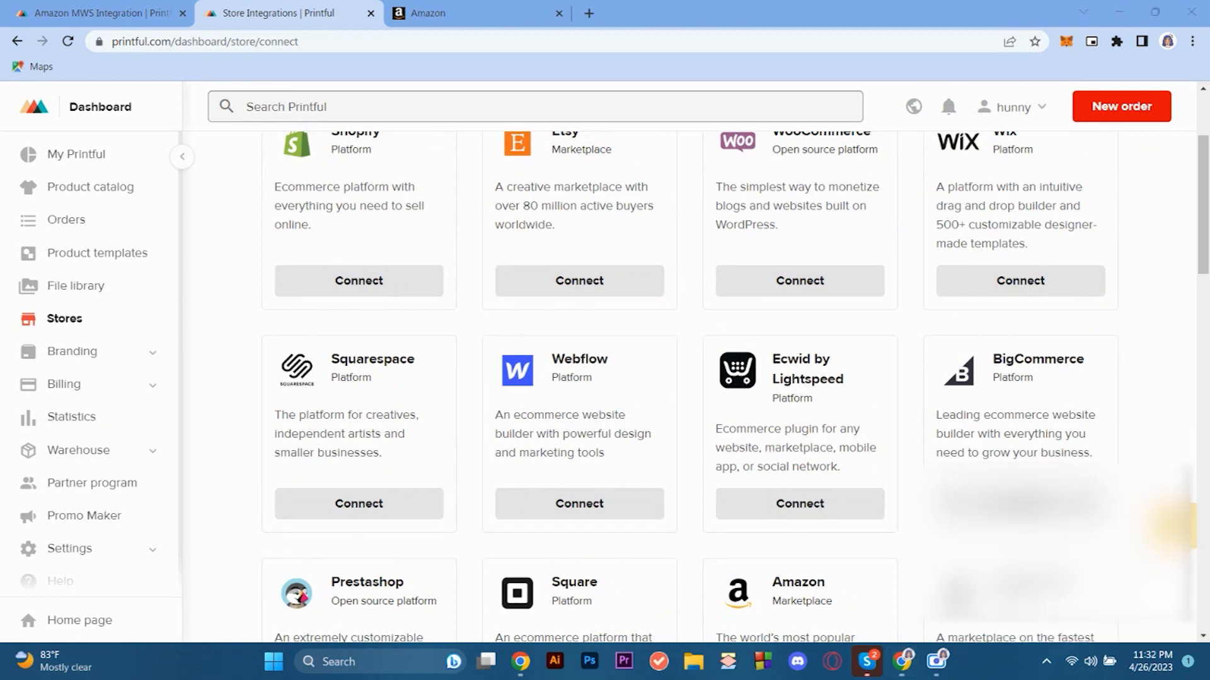
scroll("down", 3)
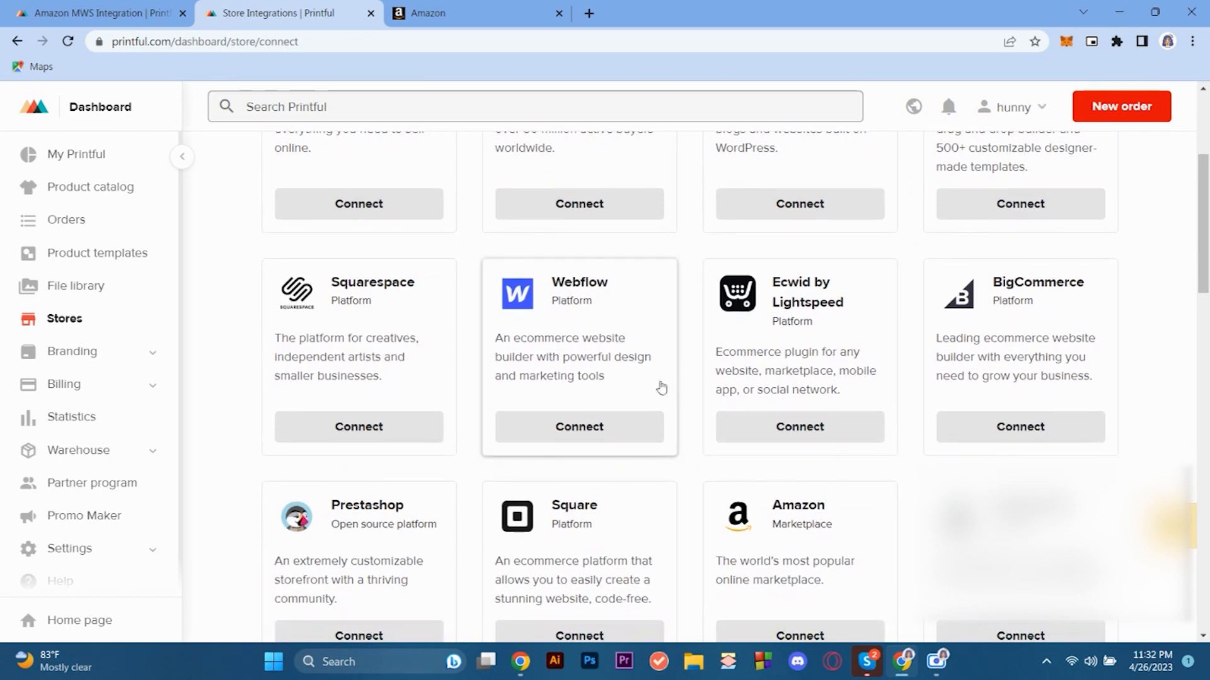
Connect the Amazon marketplace and read through guide Steps 1–4 on regions, GTIN exemptions and syncing
left_click(798, 511)
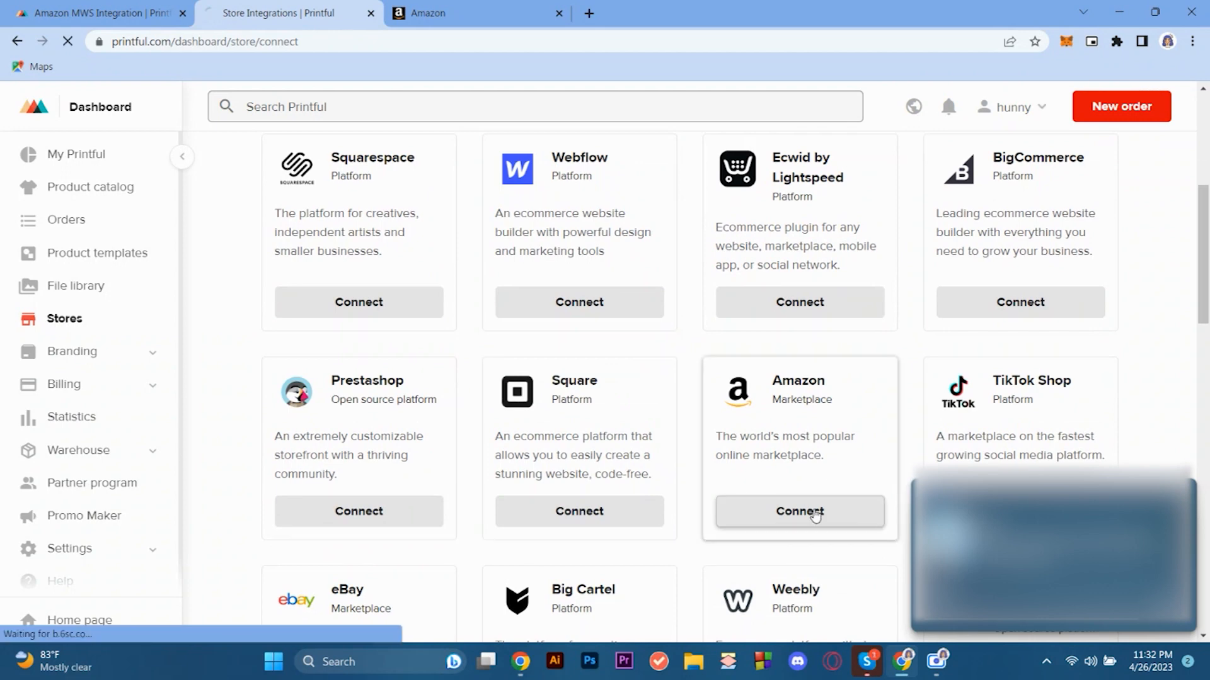
left_click(799, 512)
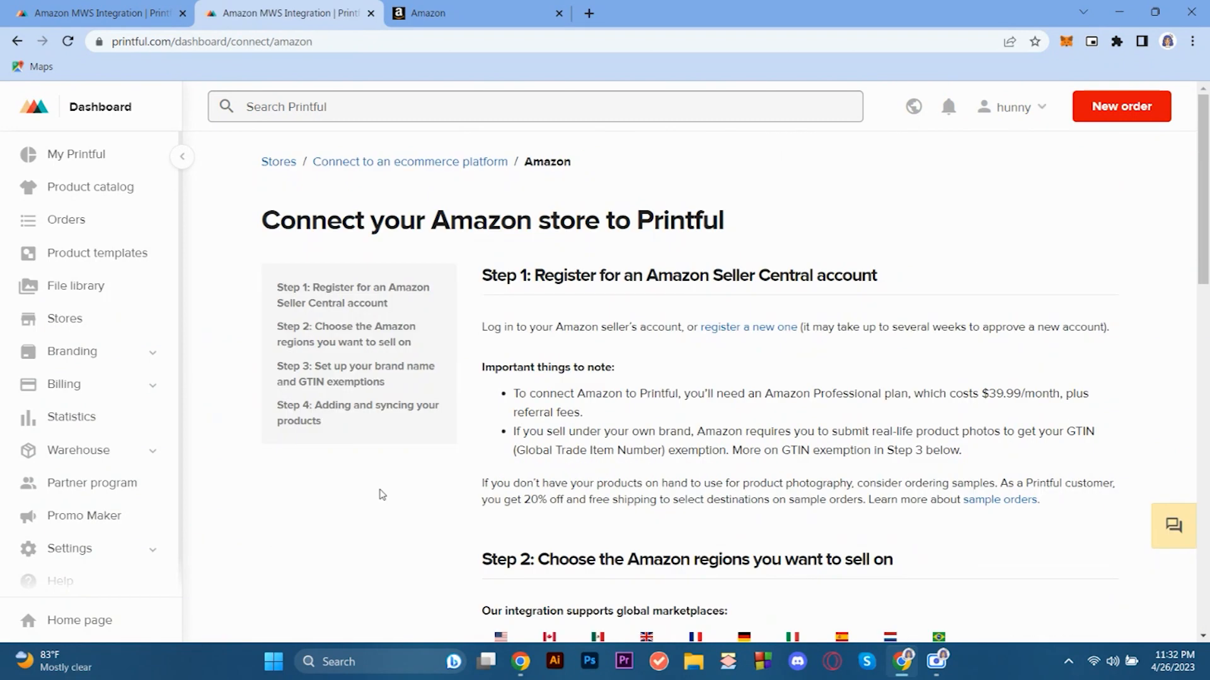
scroll("down", 3)
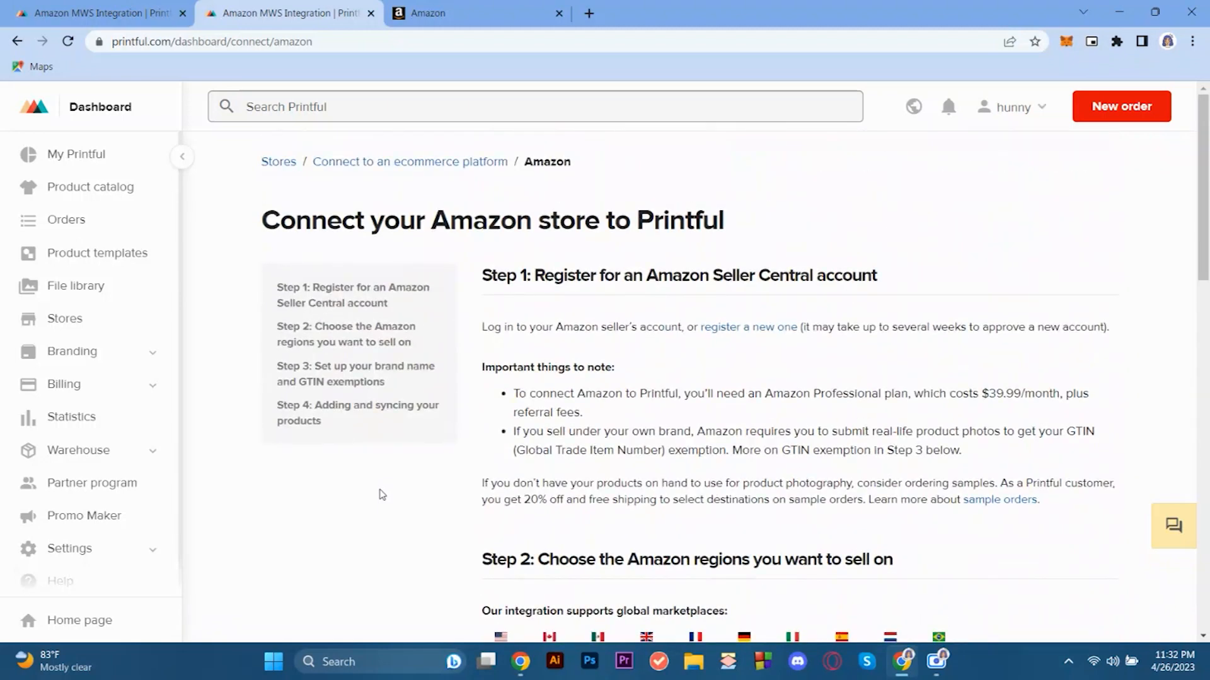
scroll("down", 3)
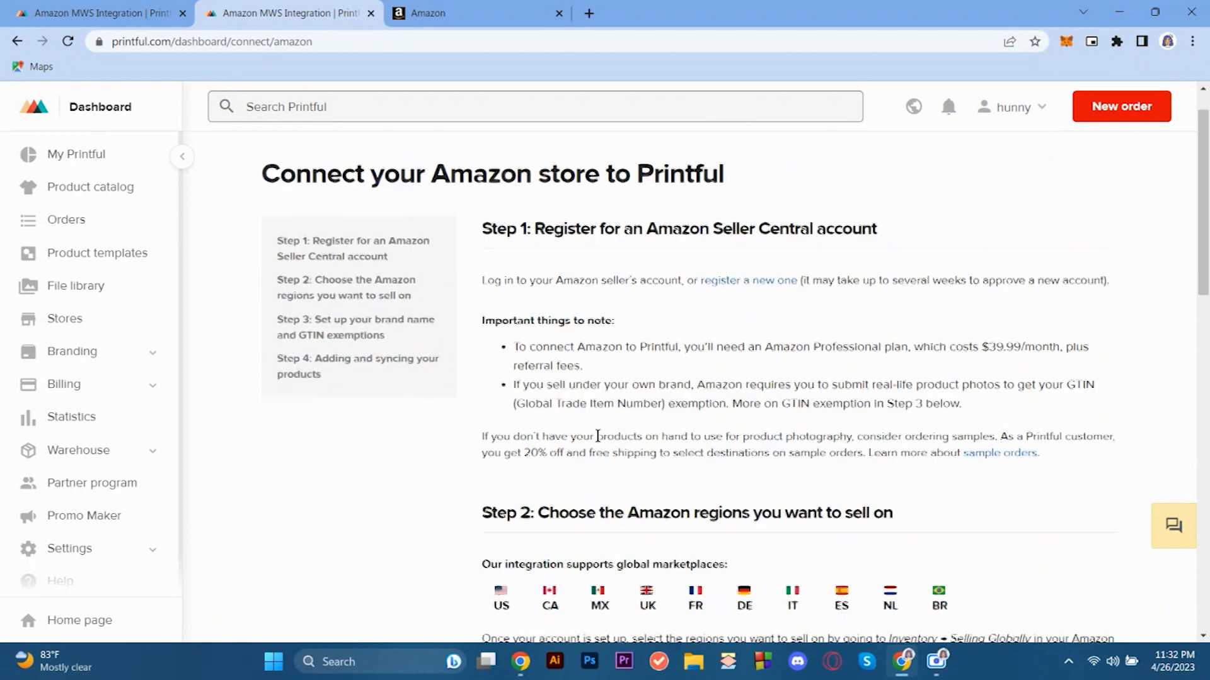
scroll("down", 3)
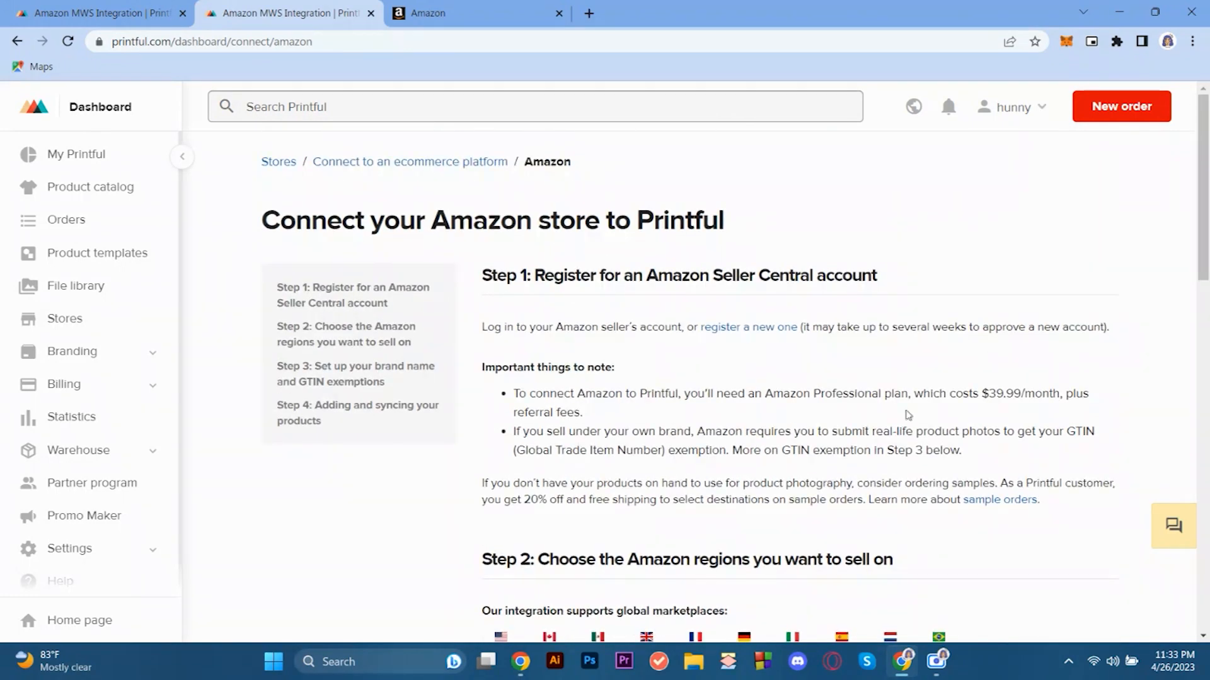
scroll("down", 3)
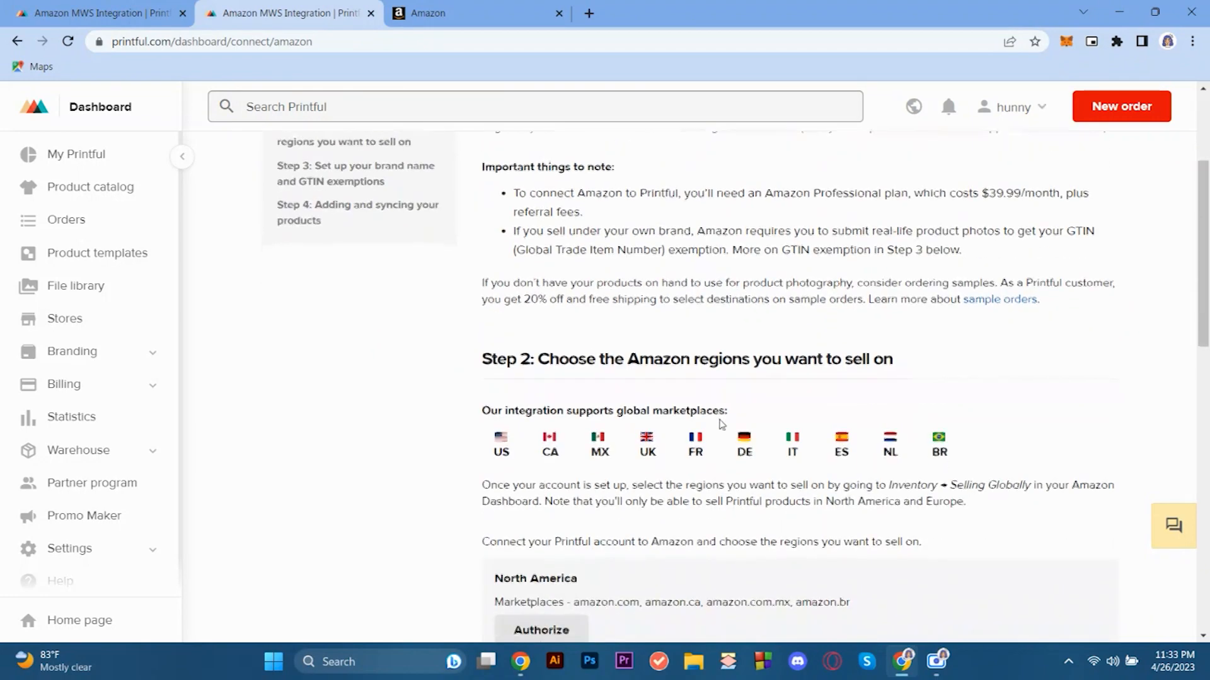
scroll("down", 3)
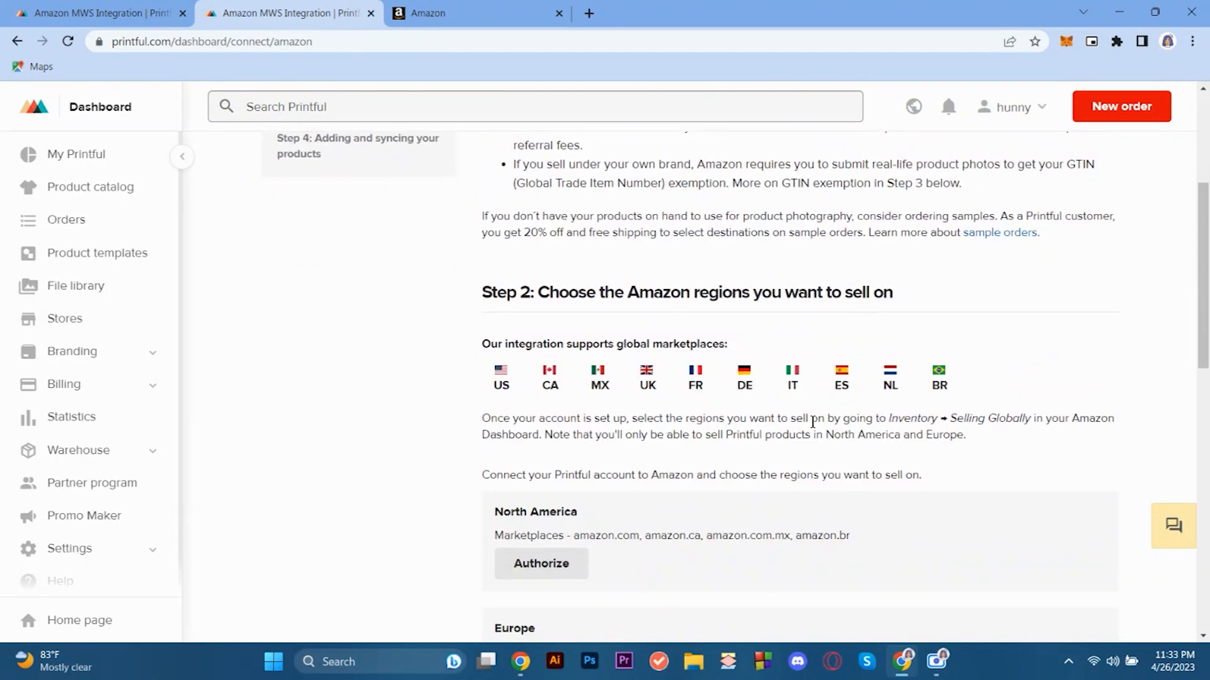
scroll("down", 3)
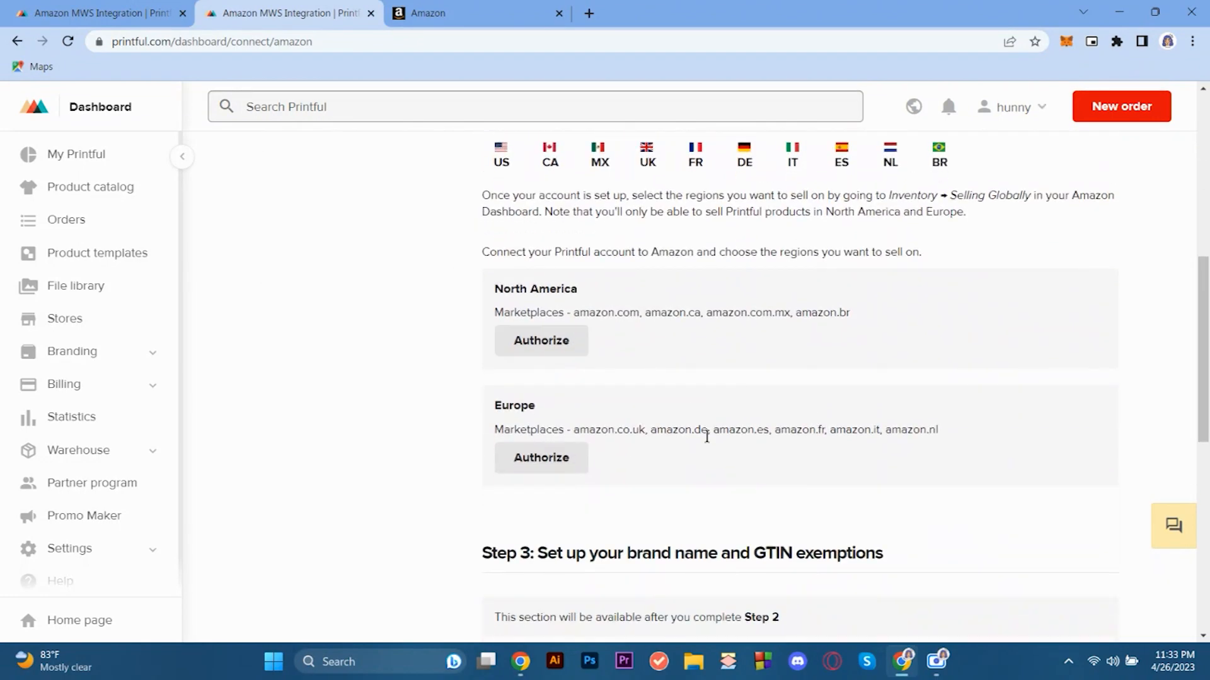
scroll("down", 3)
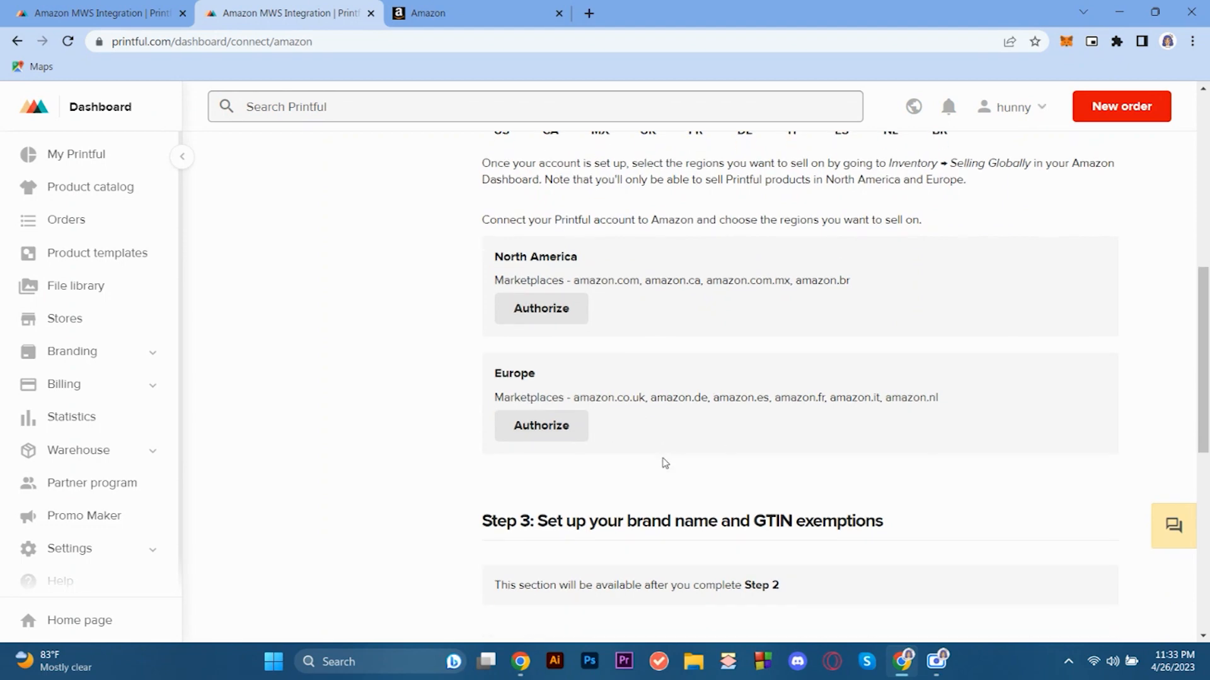
scroll("up", 3)
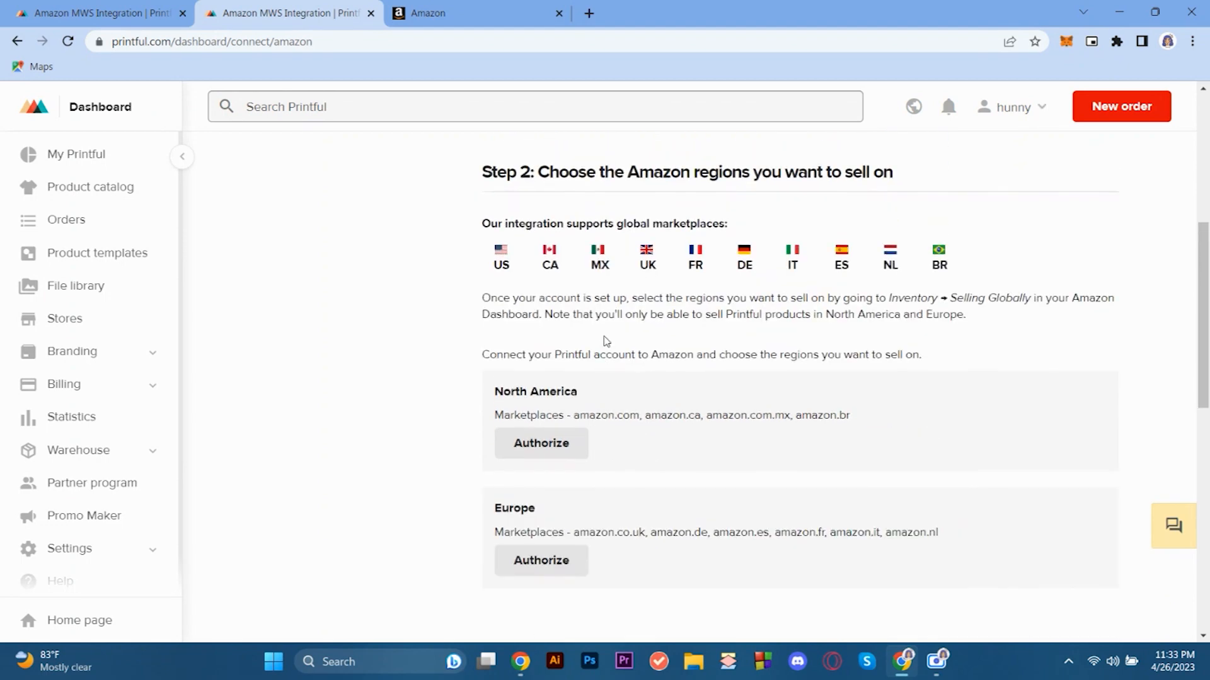
scroll("down", 3)
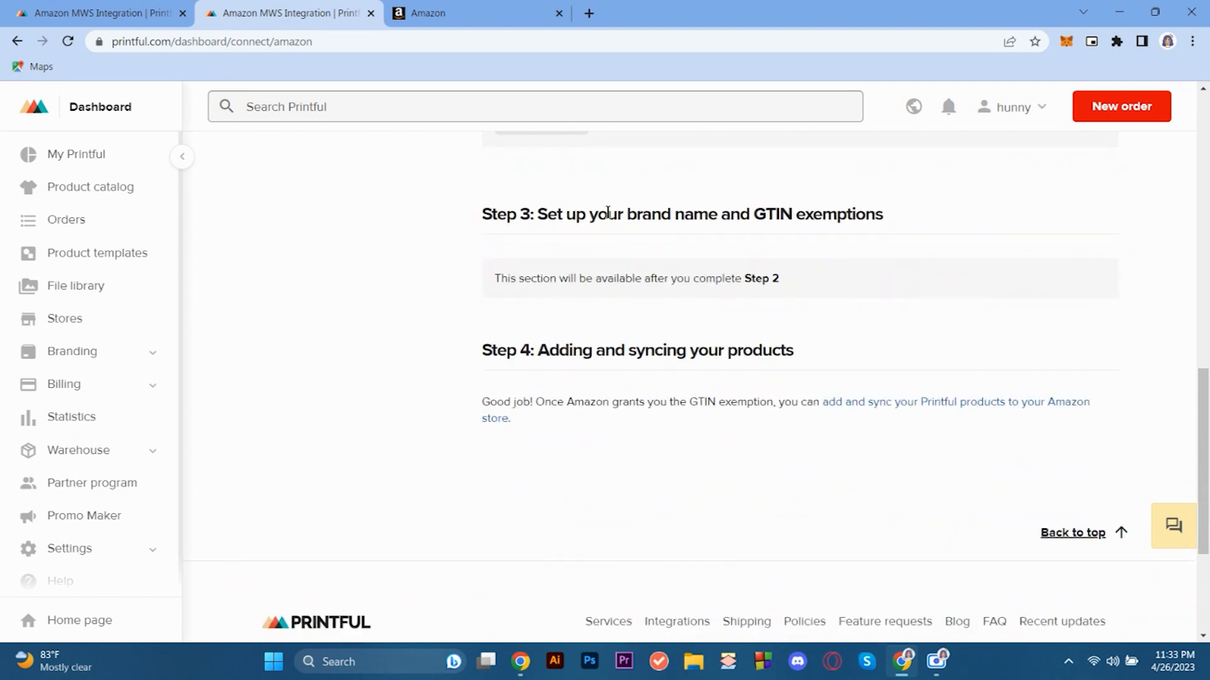
mouse_move(656, 355)
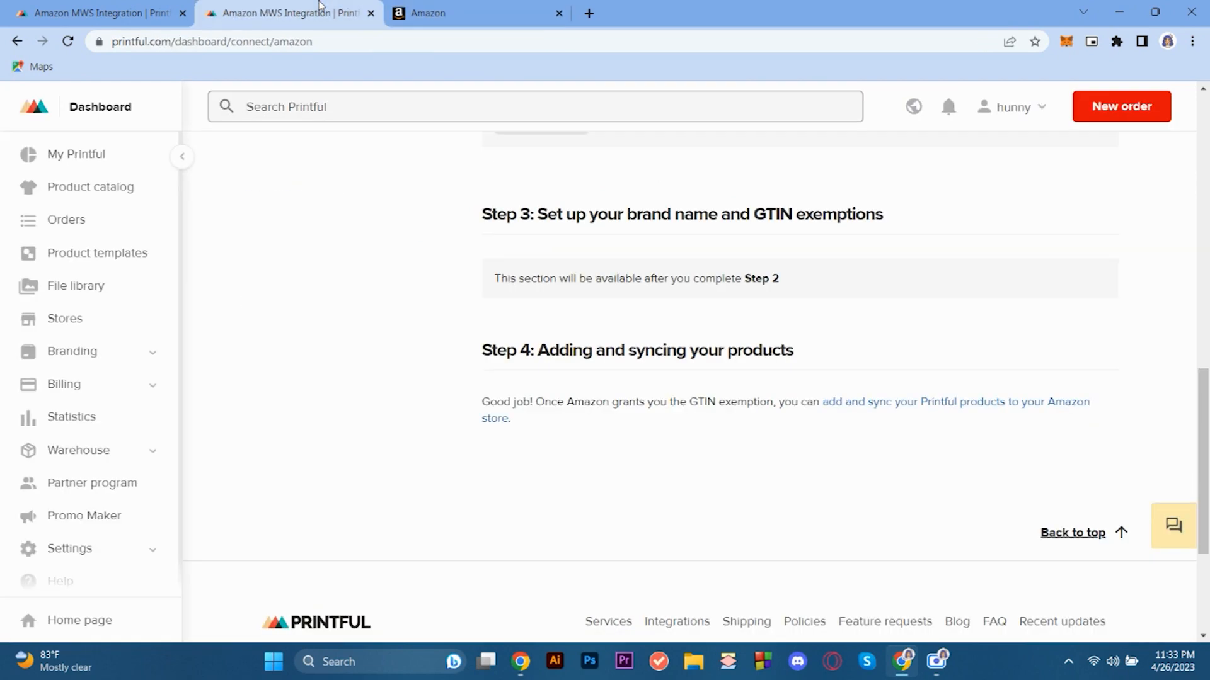
scroll("up", 3)
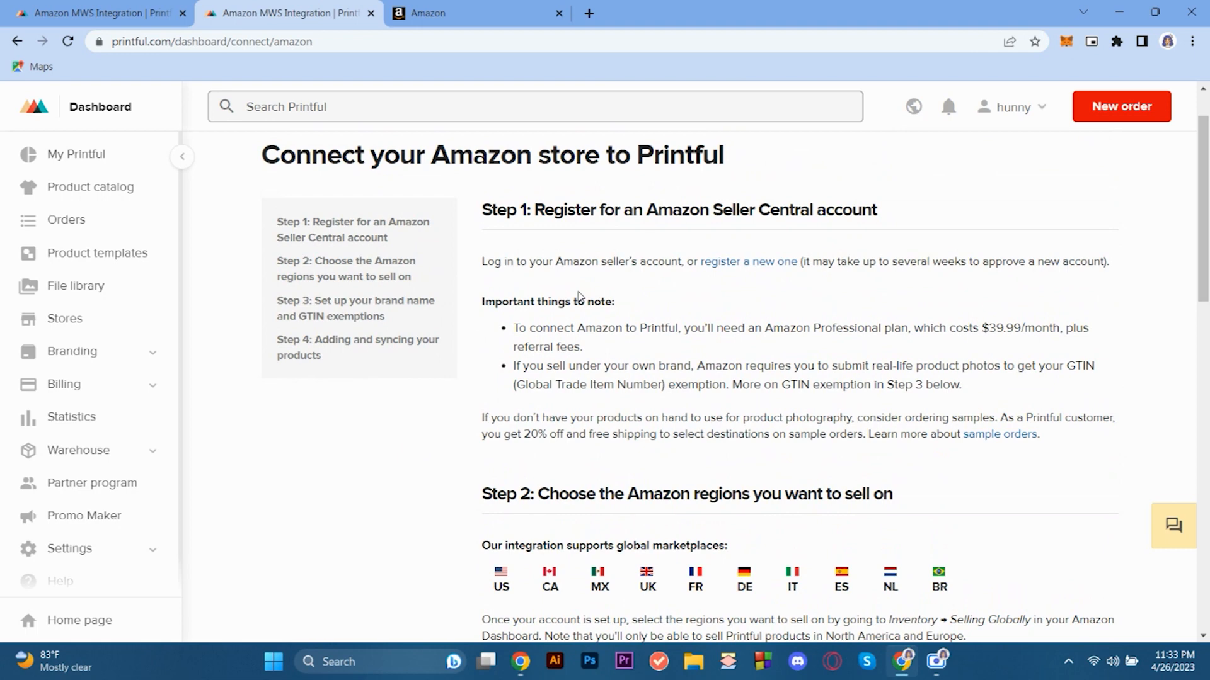
mouse_move(514, 332)
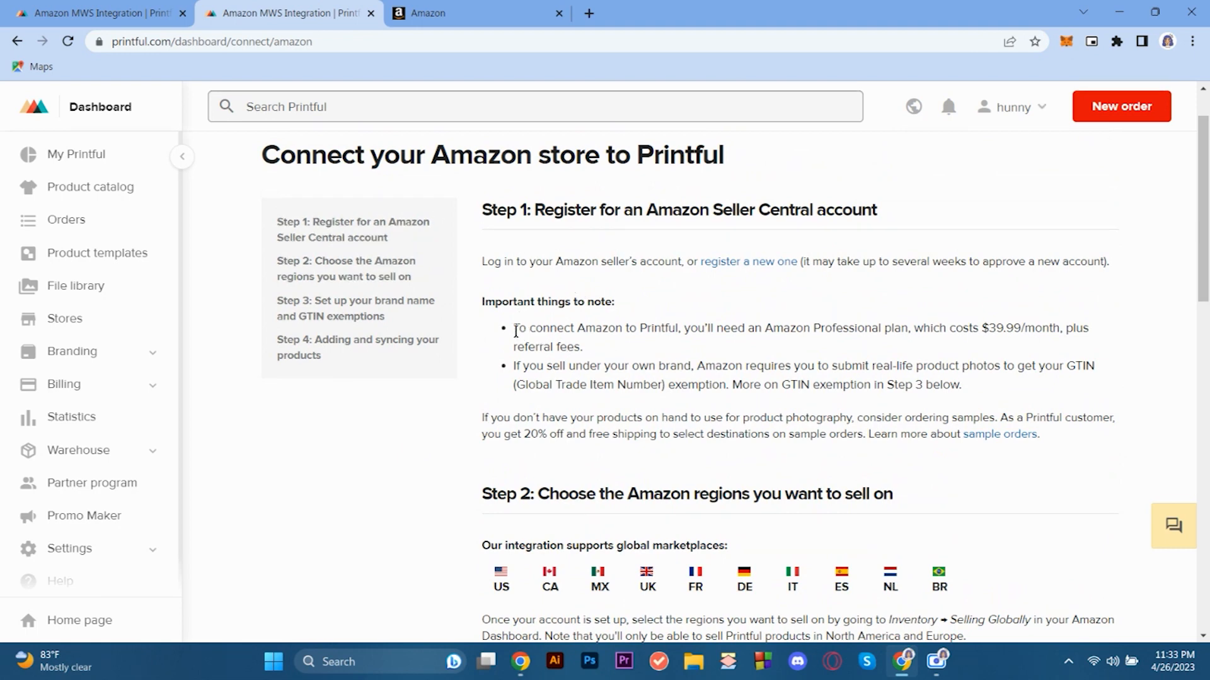
Highlight the Amazon Professional plan cost note, briefly view the new-order options, then go to Product templates
left_click_drag(514, 328, 581, 346)
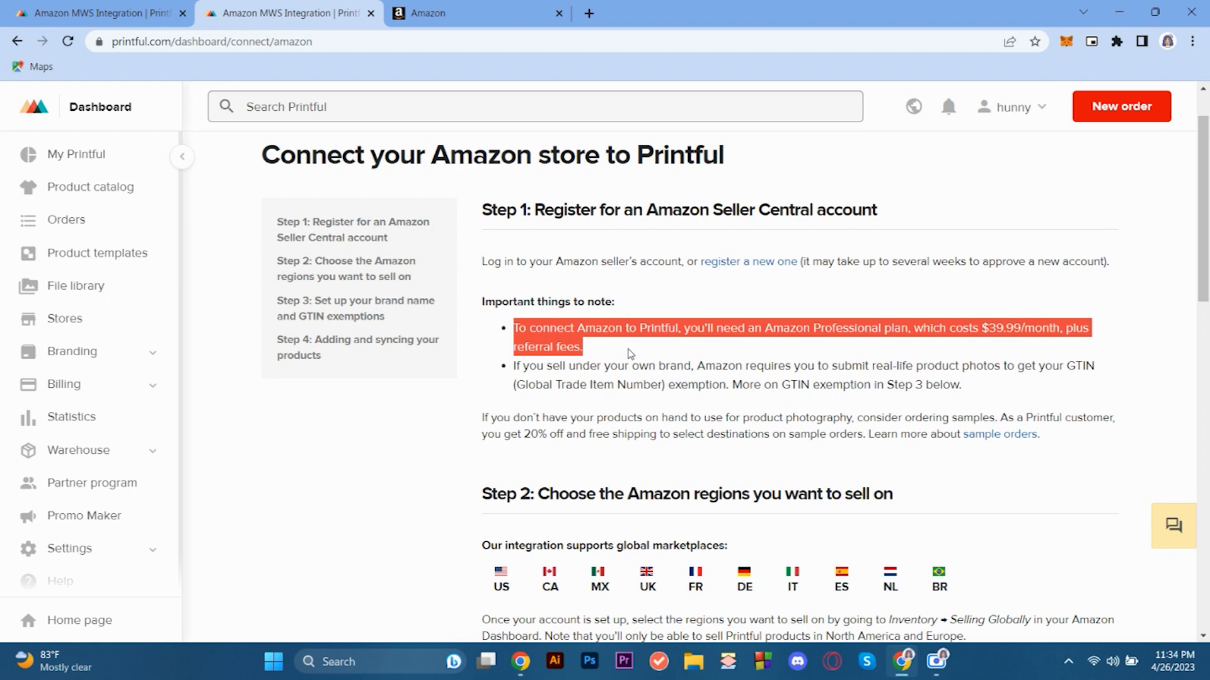
mouse_move(712, 360)
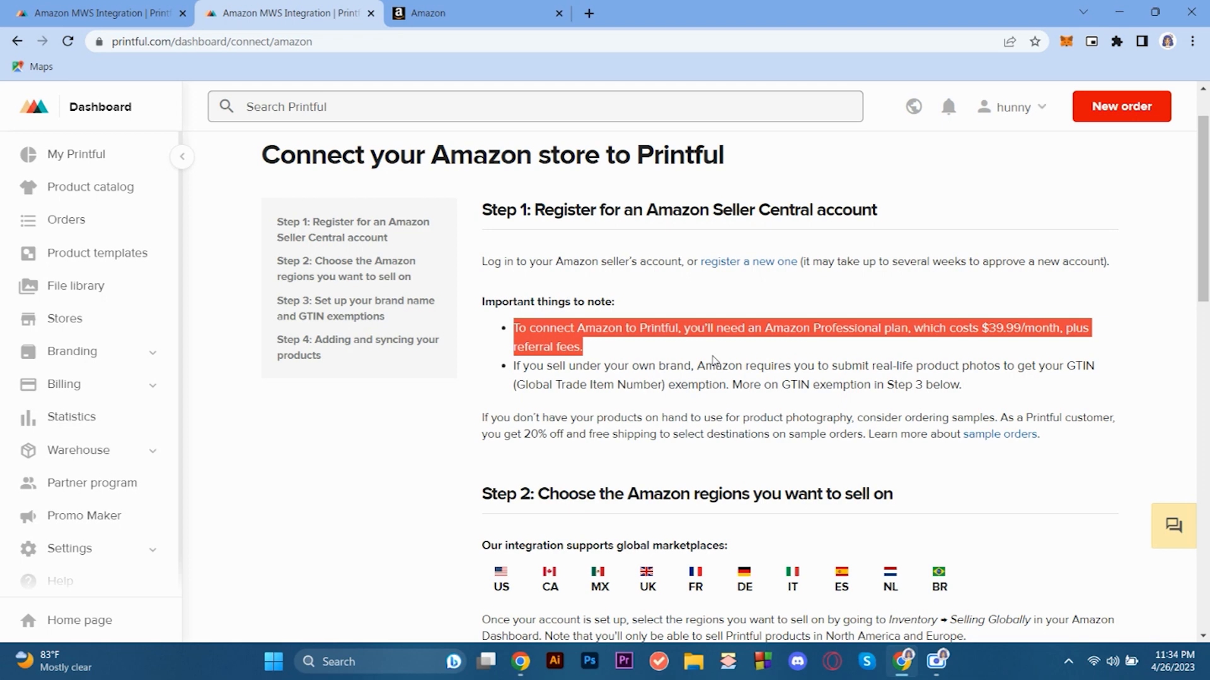
left_click(1121, 106)
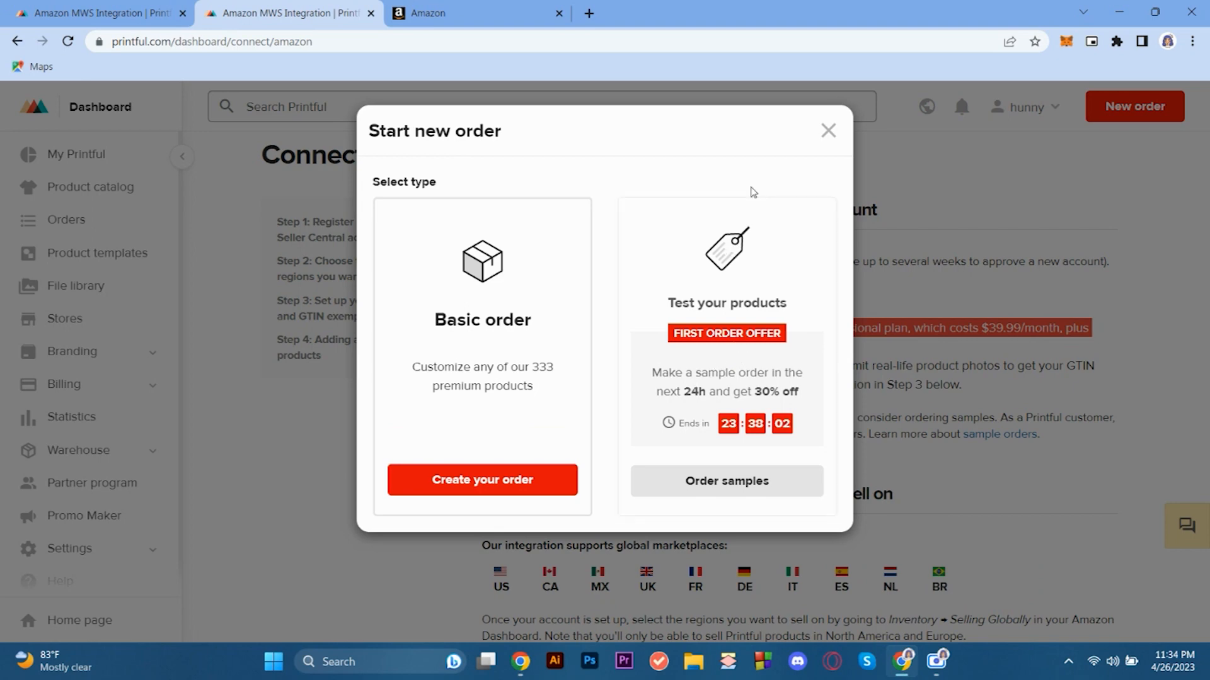
left_click(828, 129)
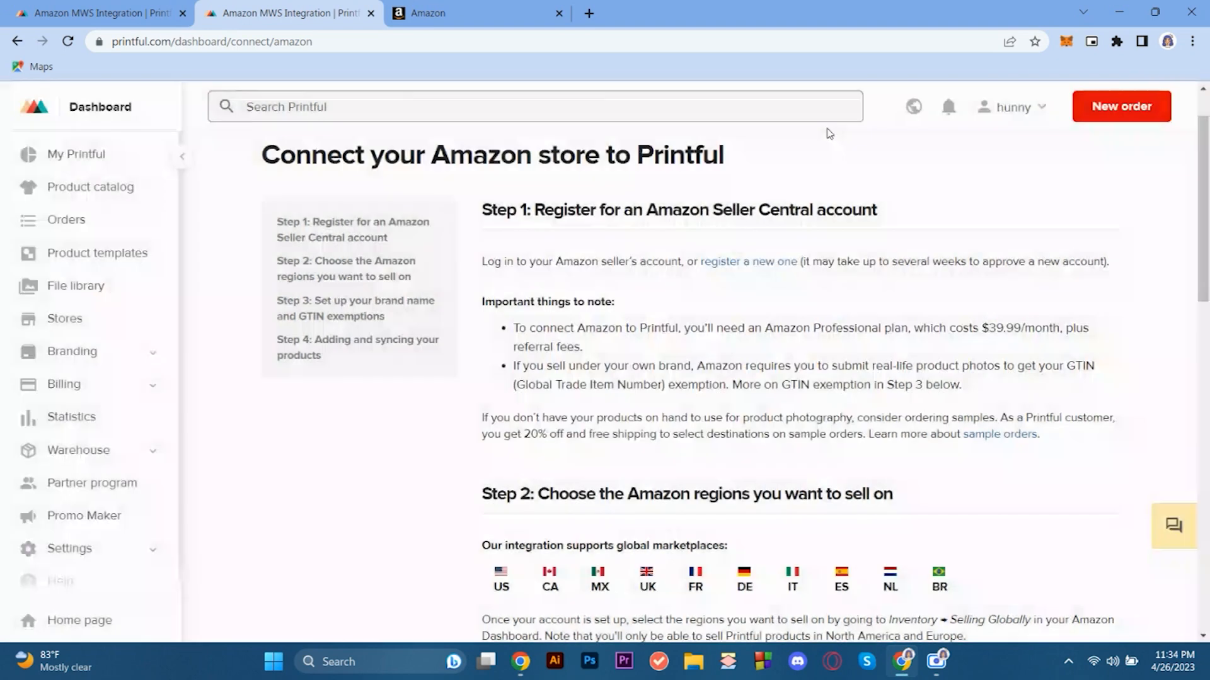
mouse_move(113, 501)
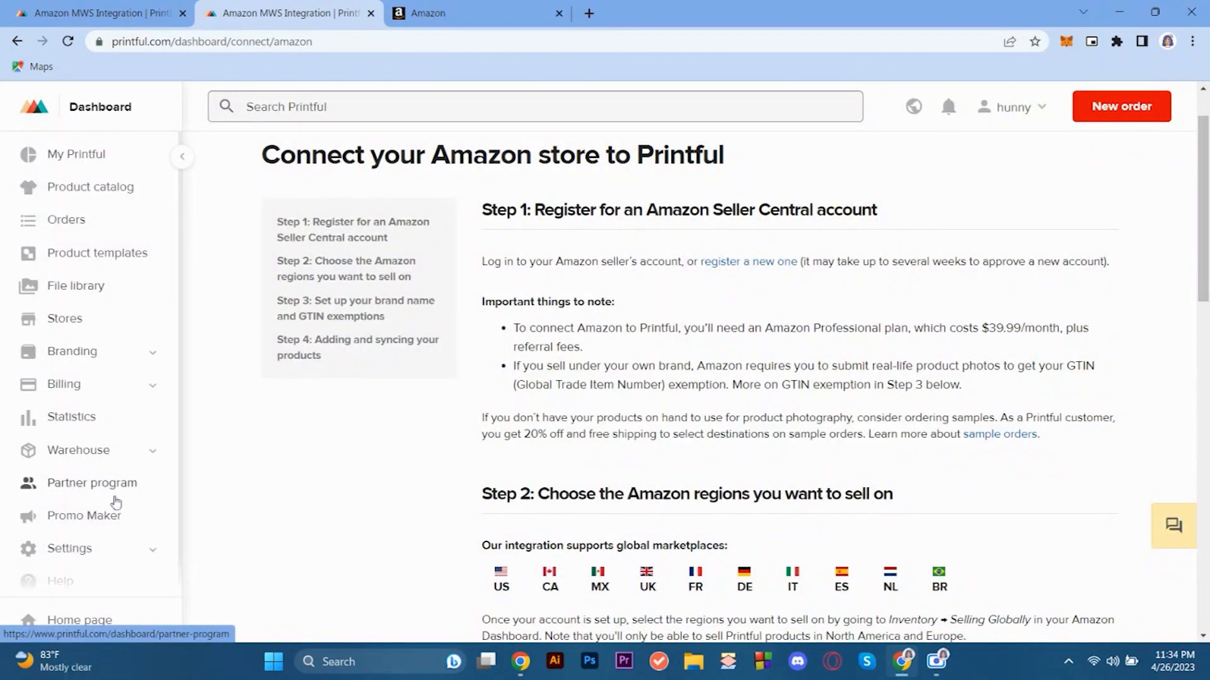
left_click(97, 253)
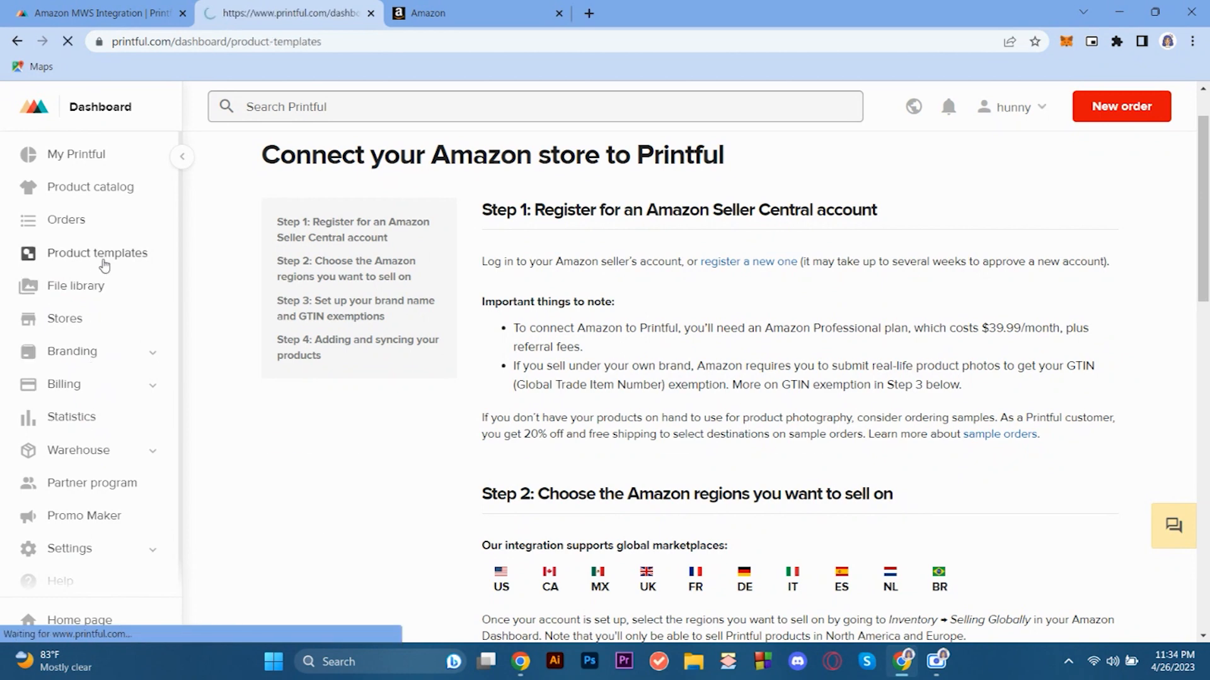
Load the product templates list showing the create-template card and example t-shirt template
left_click(97, 253)
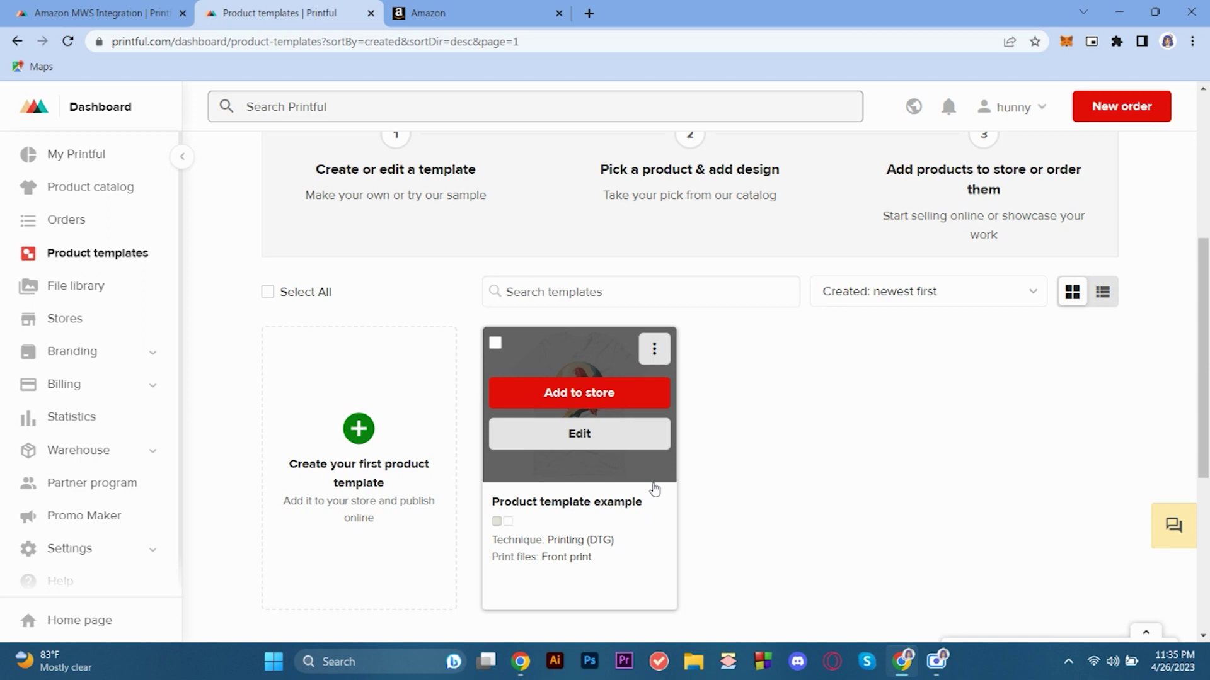
mouse_move(809, 456)
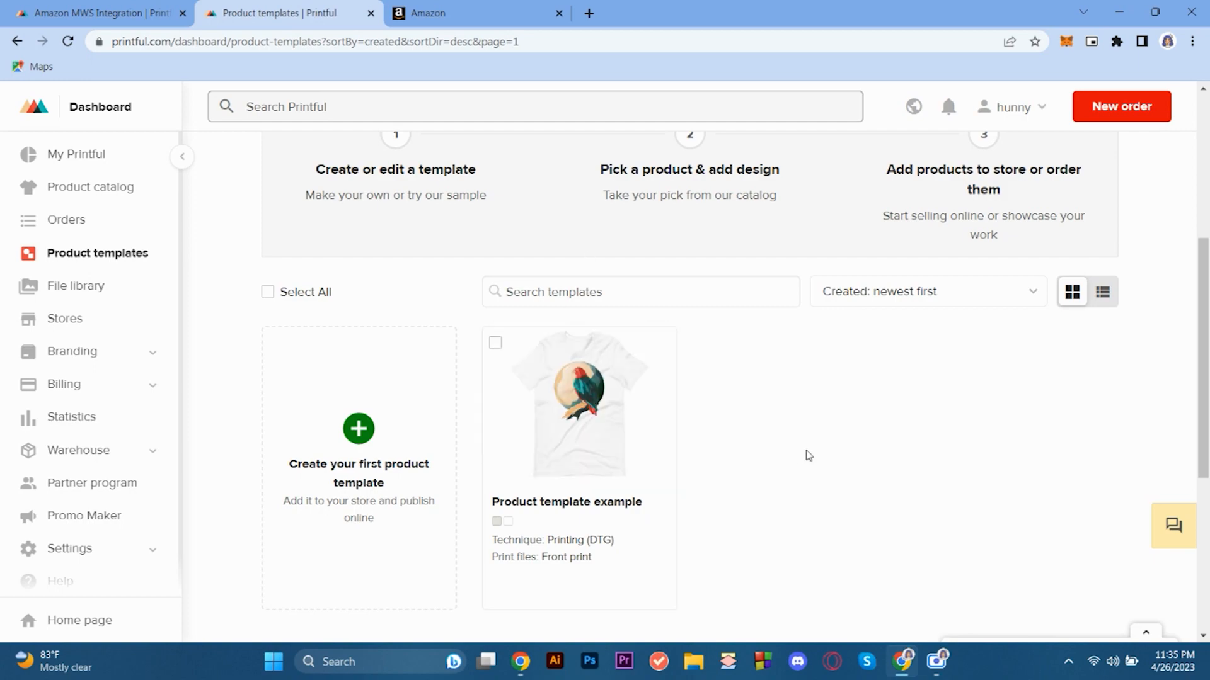